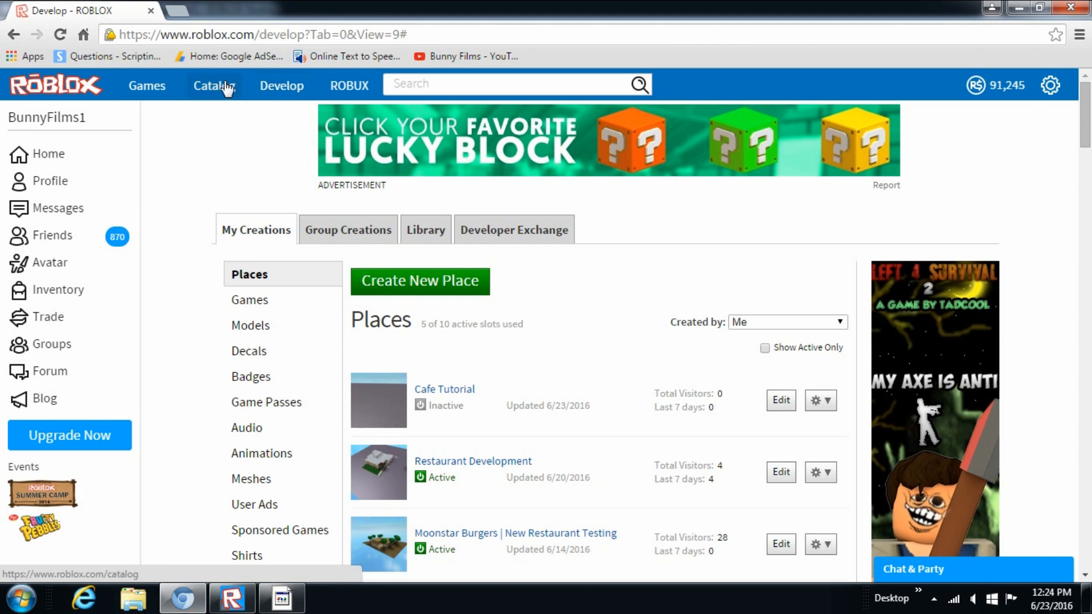
pyautogui.moveTo(147, 86)
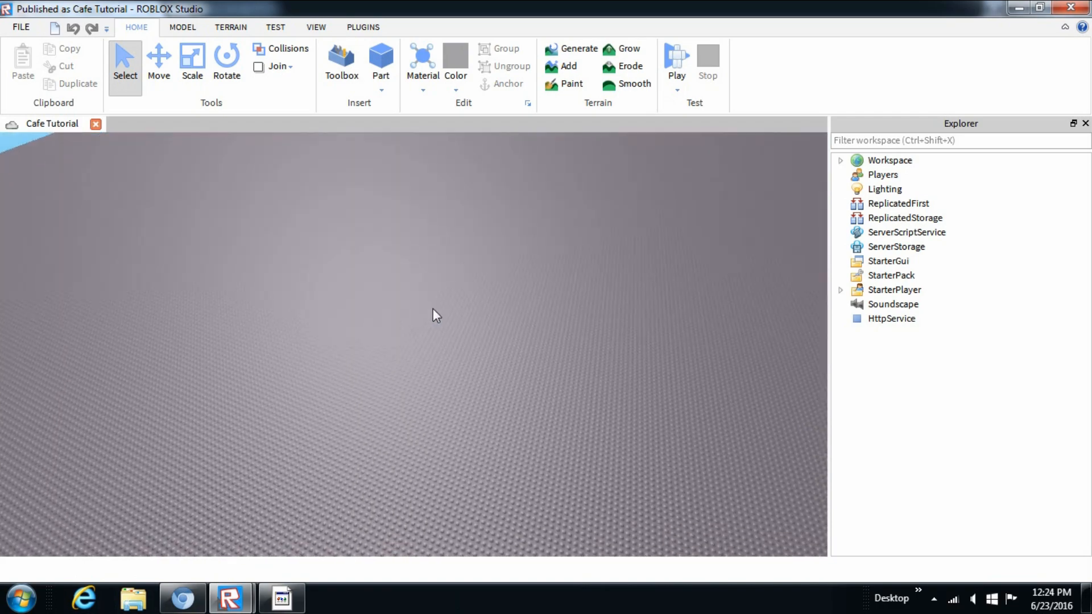
# Step: Insert a Tool into ServerStorage and name it 'Raw Hamburger'
pyautogui.click(889, 260)
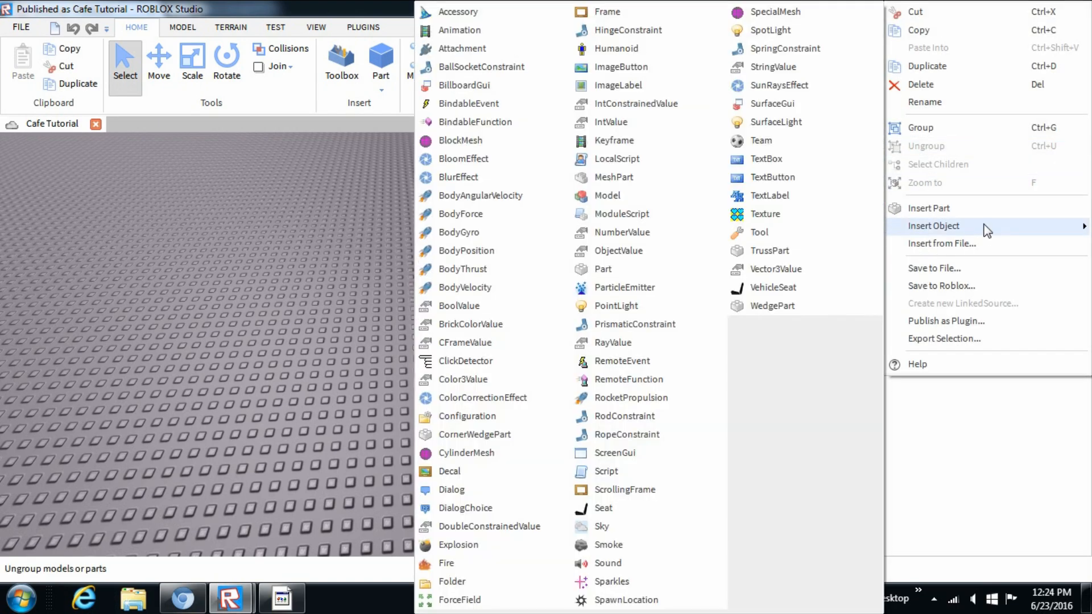
pyautogui.click(758, 232)
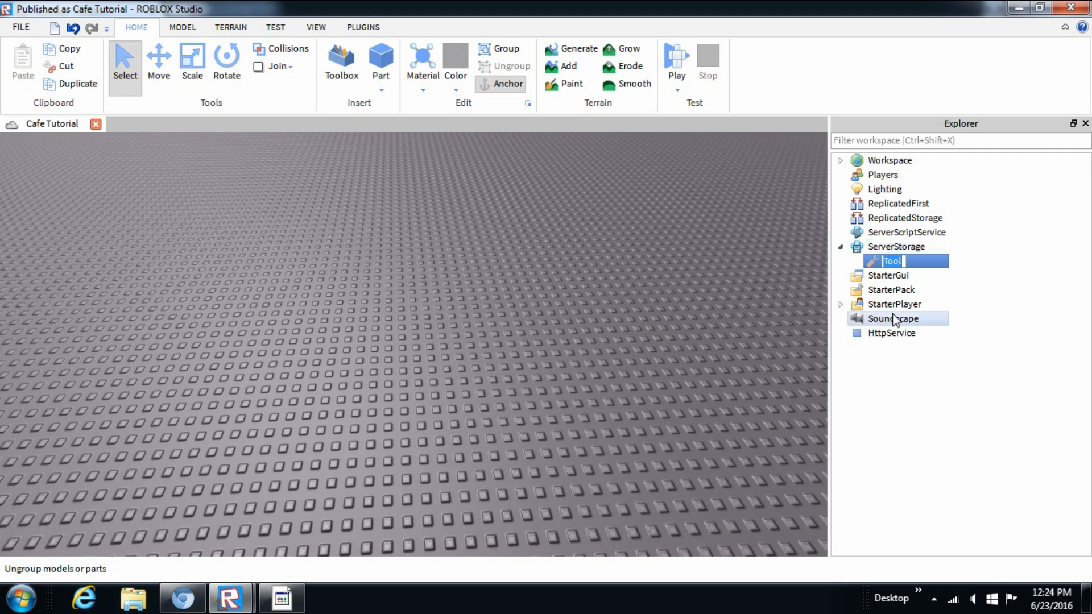
pyautogui.write('Raw Hamburger')
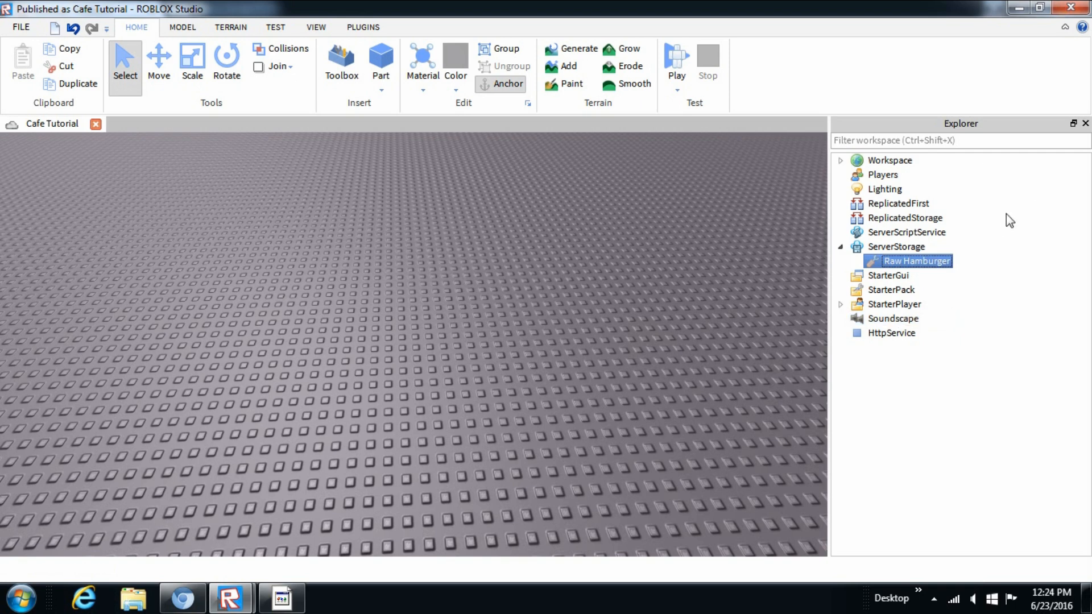
pyautogui.moveTo(992, 229)
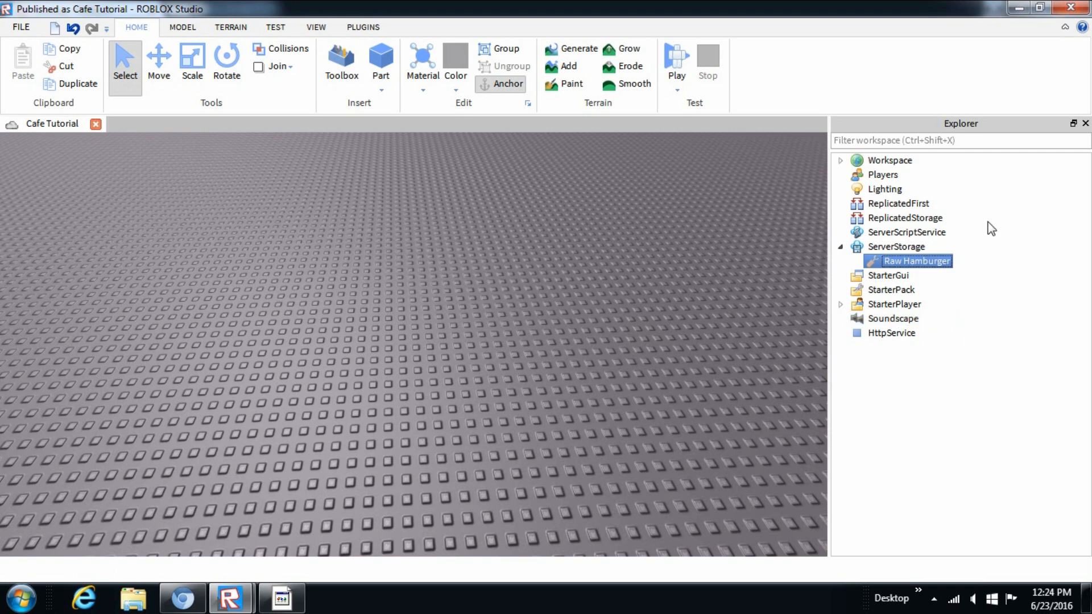
pyautogui.moveTo(984, 269)
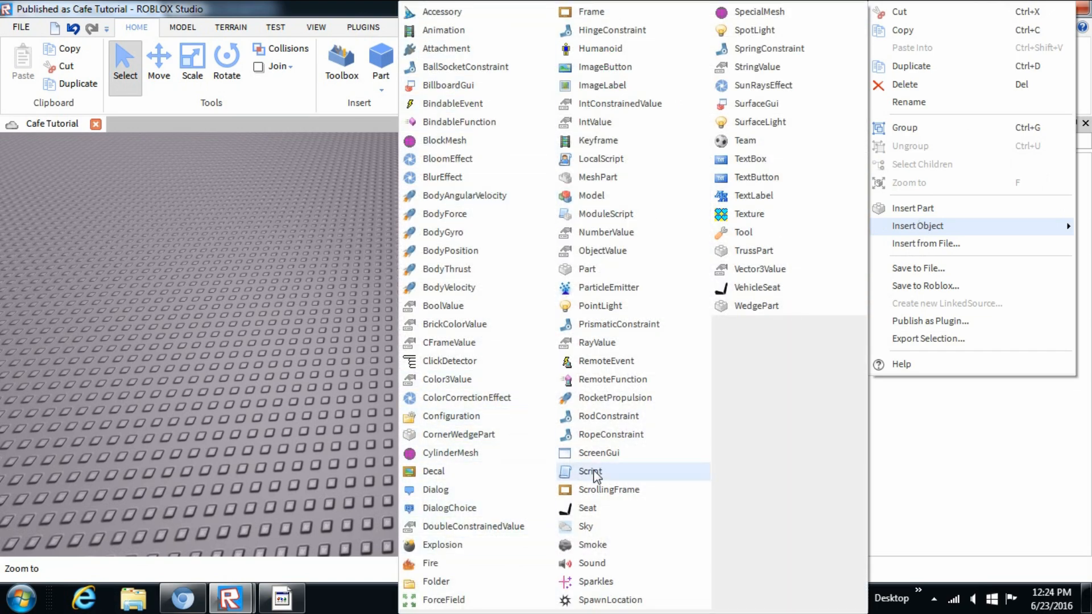
# Step: Insert a new Script object into the Raw Hamburger tool
pyautogui.click(590, 472)
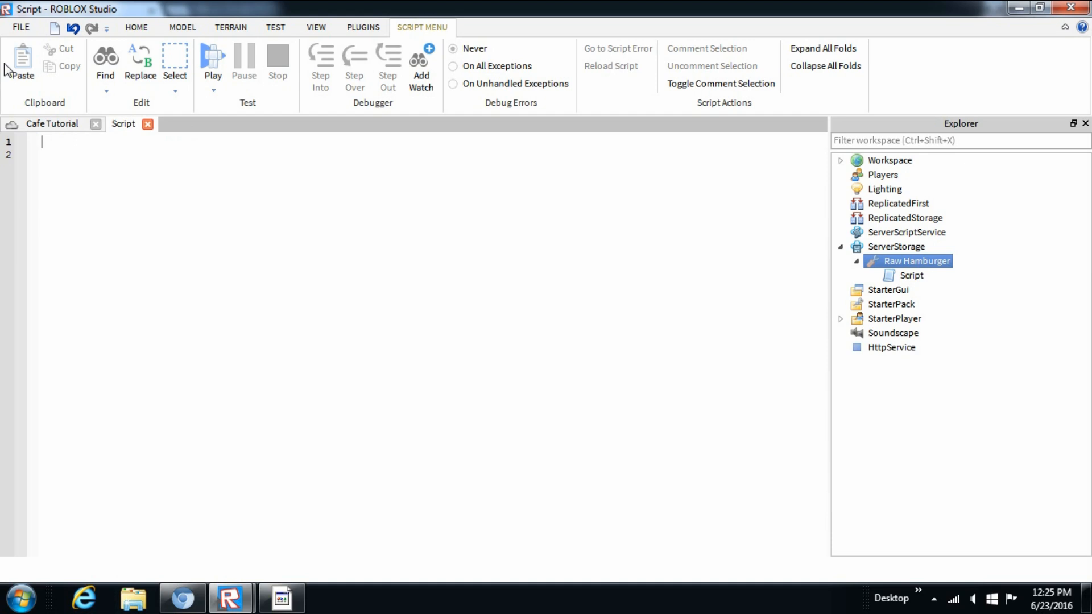
# Step: Declare `local prev` and `local parts = script.Parent:GetChildren()` in the script
pyautogui.write('local')
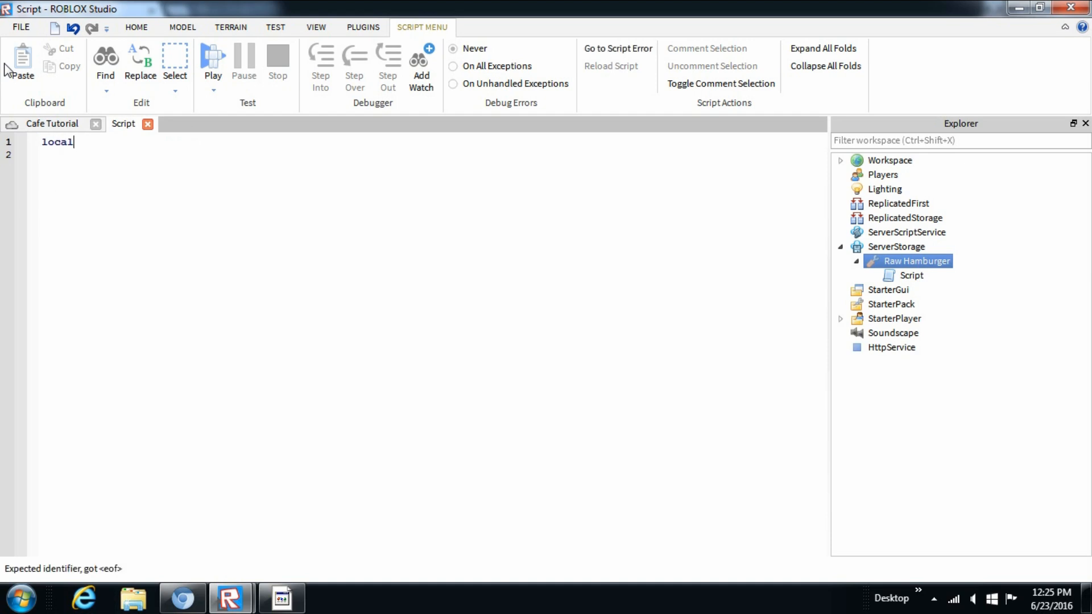
pyautogui.write('prev')
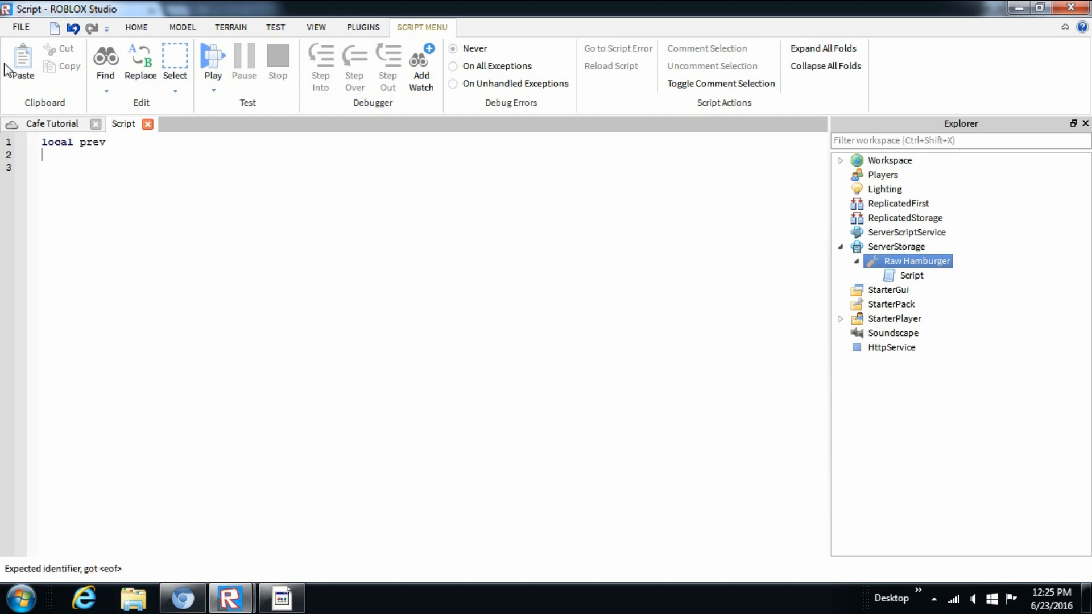
pyautogui.write('lov')
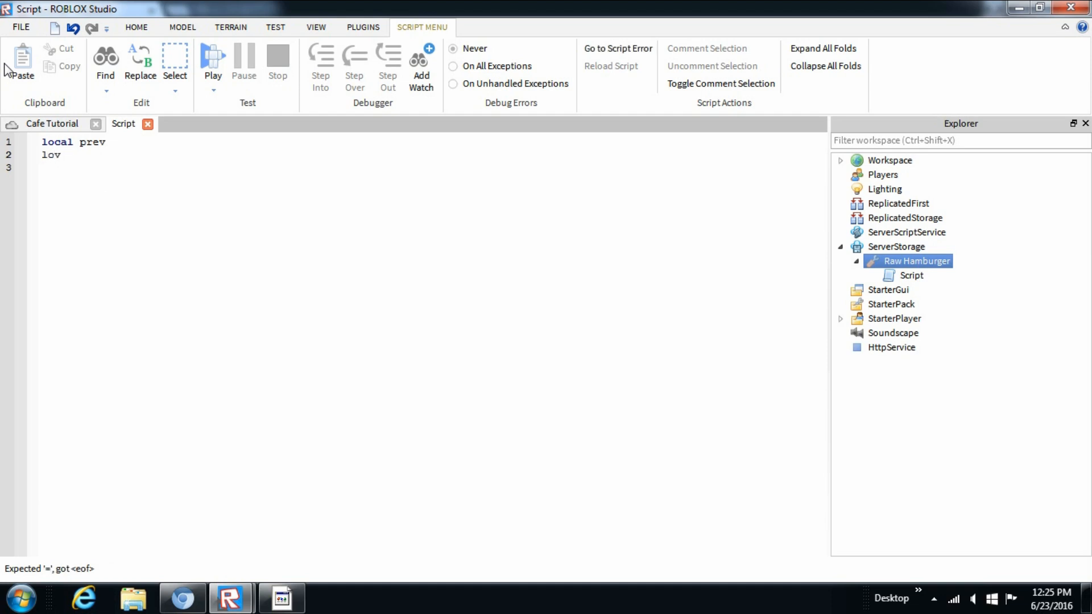
pyautogui.write('local')
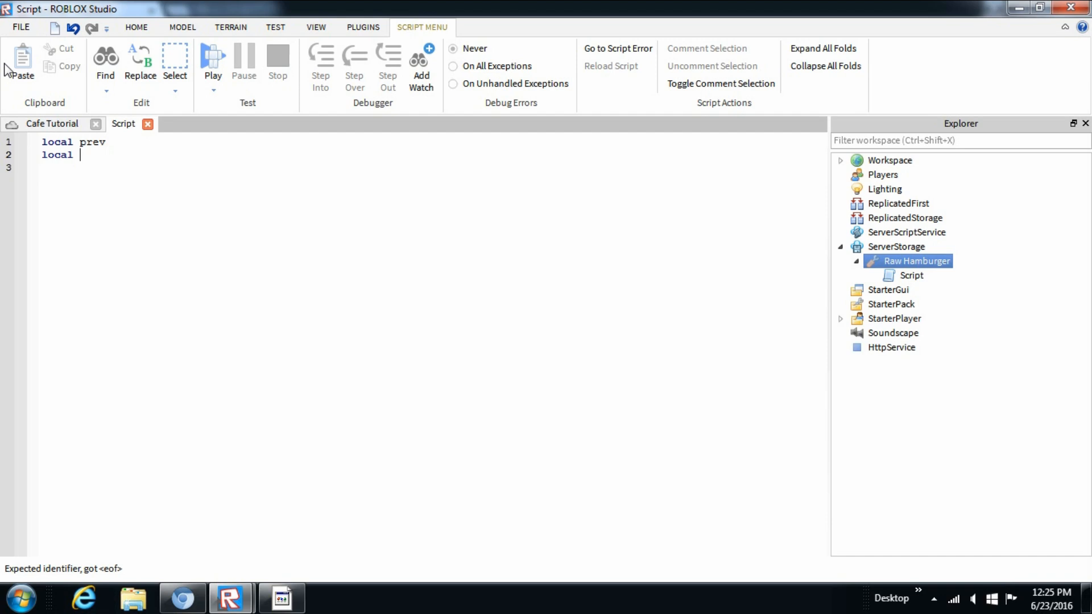
pyautogui.write('parts')
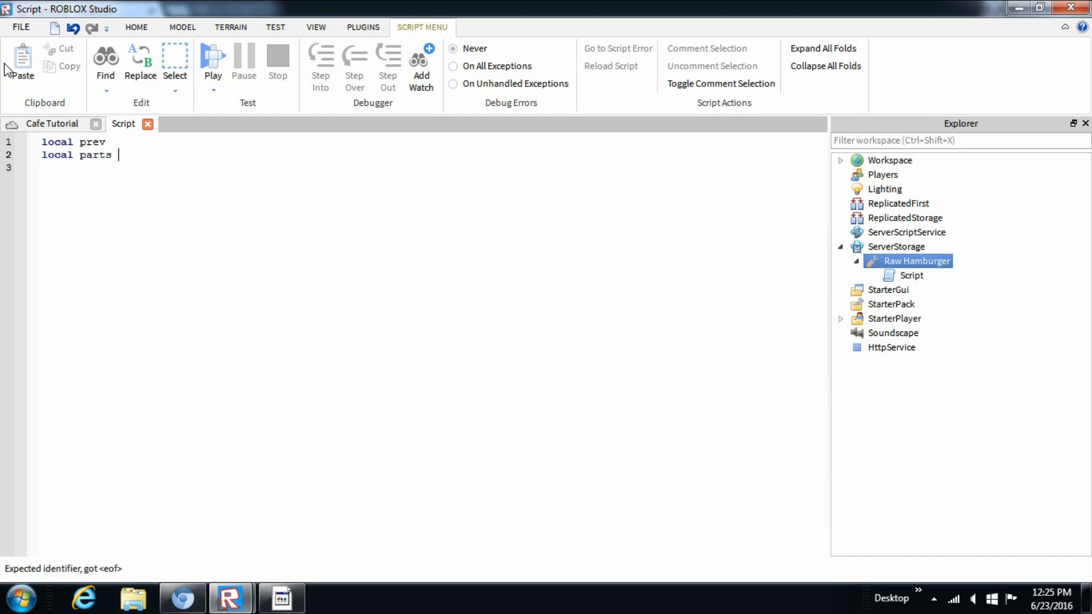
pyautogui.write('= script')
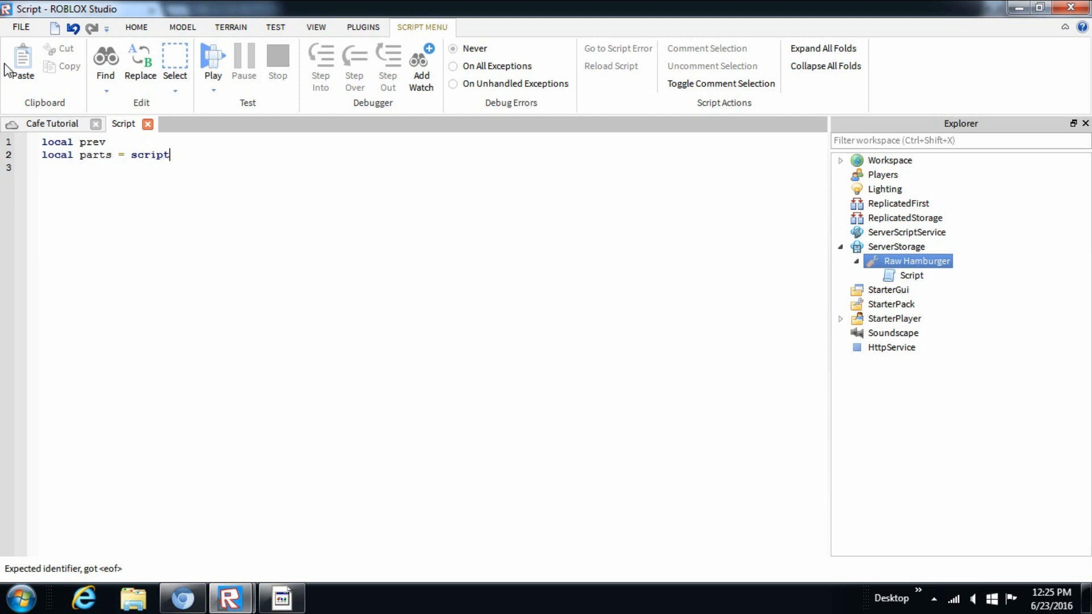
pyautogui.write('.Parent:')
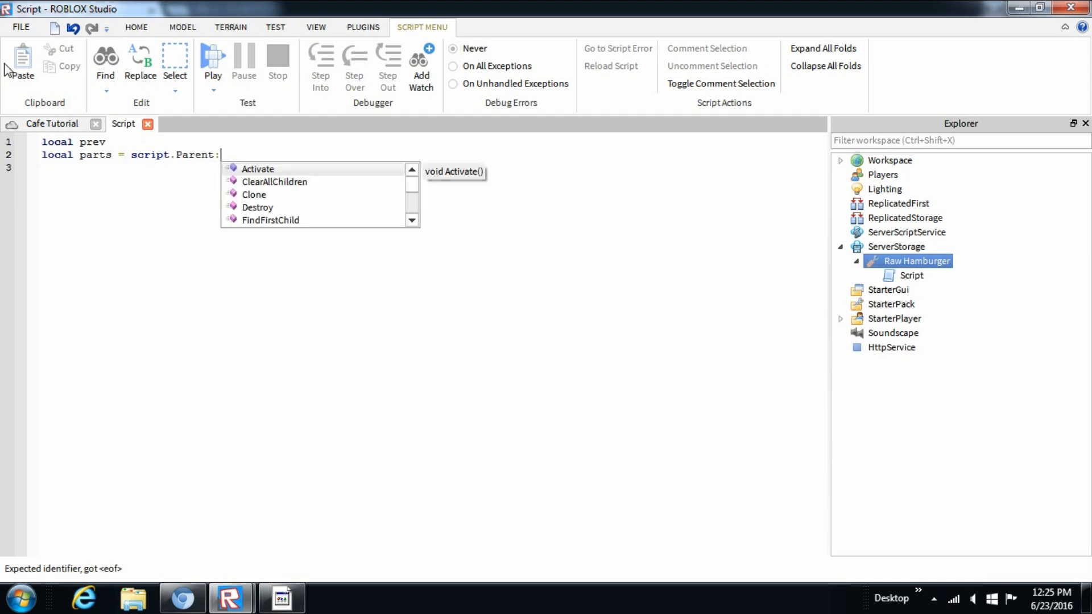
pyautogui.write('GetChildren(')
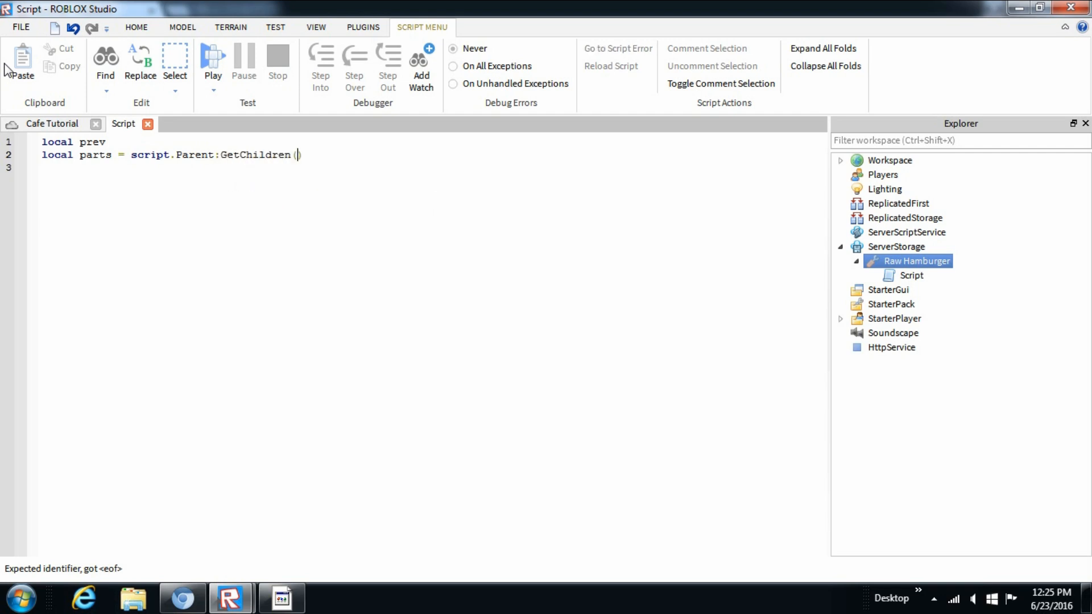
pyautogui.write(')')
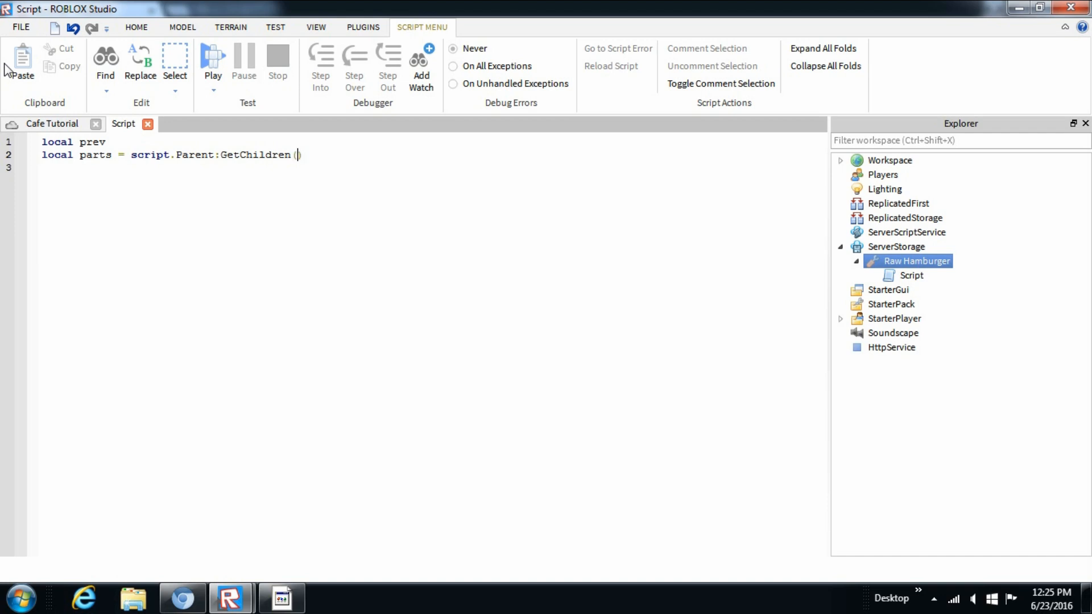
# Step: Open the script editor's right-click editing menu and dismiss it
pyautogui.click(363, 28)
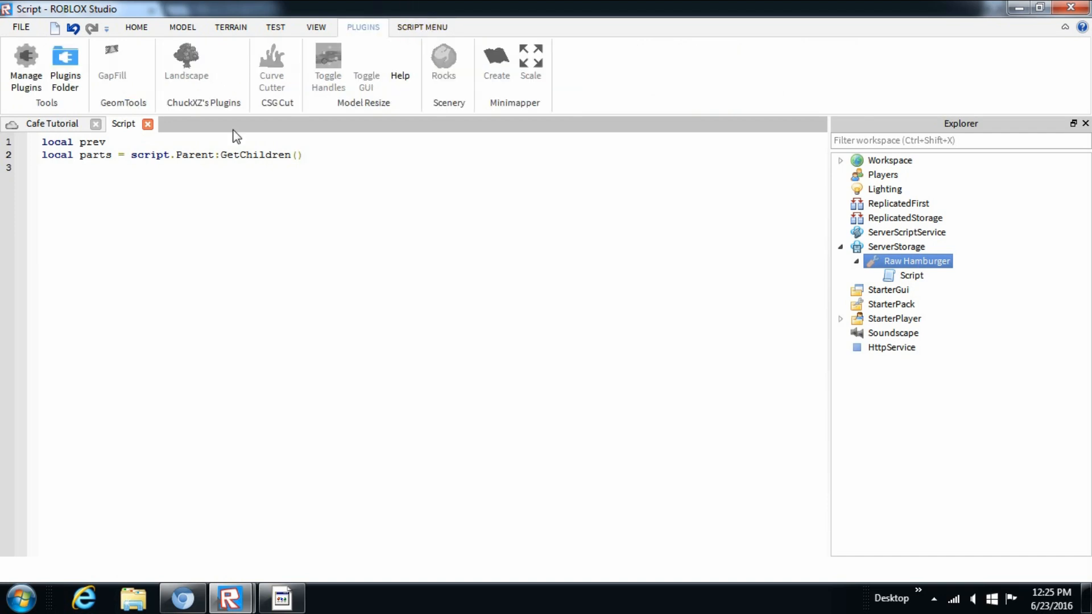
pyautogui.rightClick(306, 144)
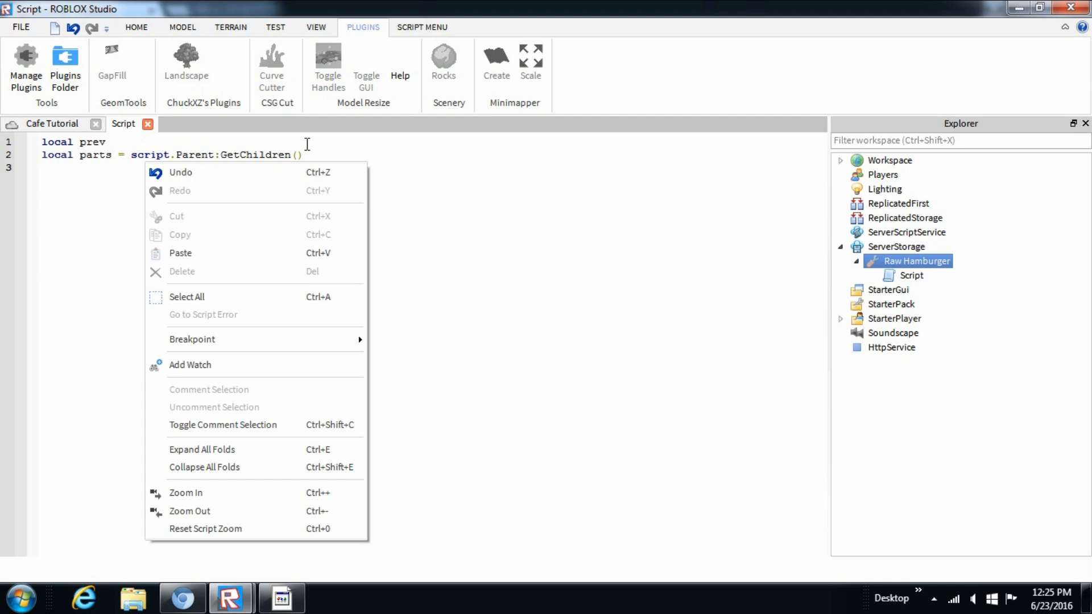
pyautogui.click(138, 573)
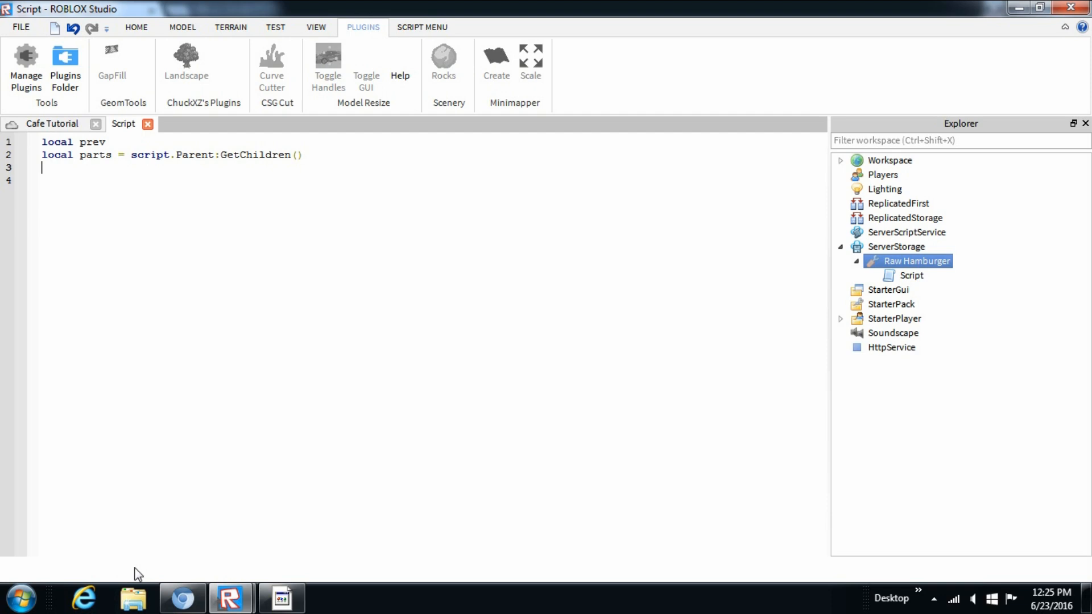
# Step: Add a `for i = 1, #parts do` loop with its end
pyautogui.write('for i')
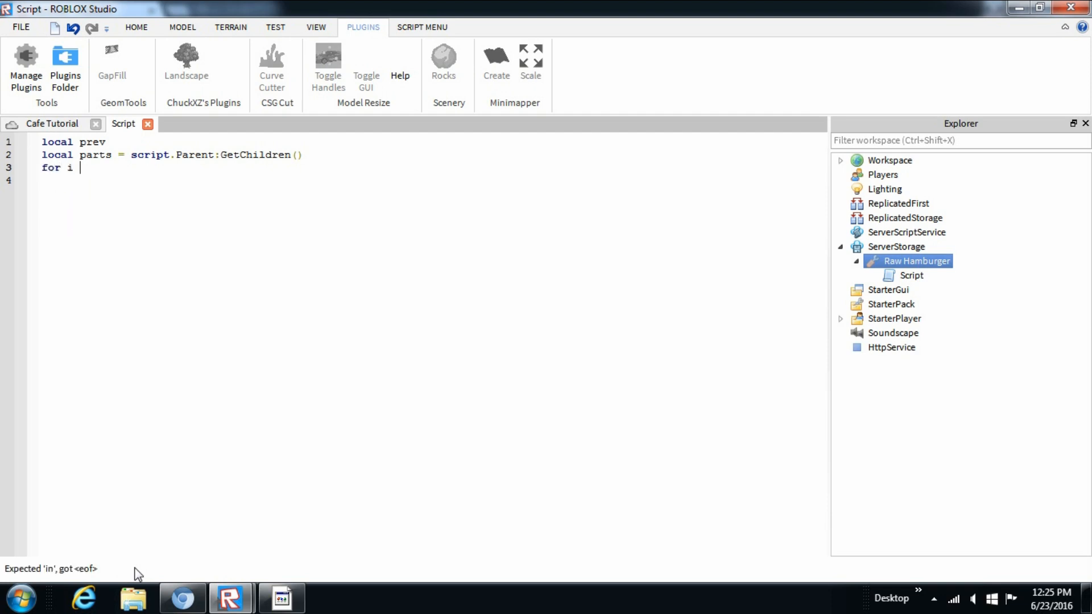
pyautogui.write('=')
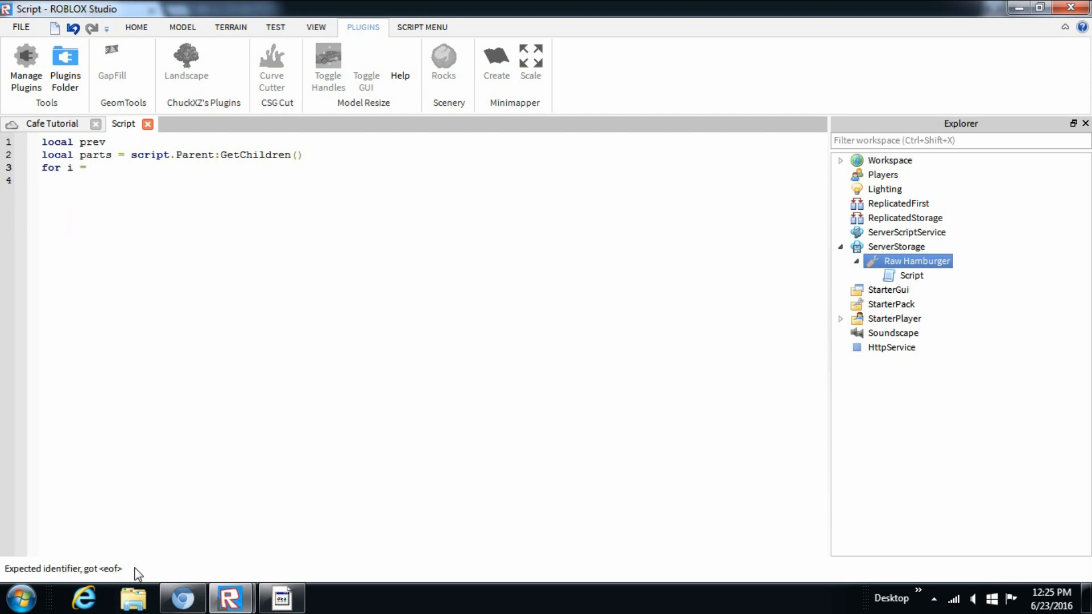
pyautogui.write('1,')
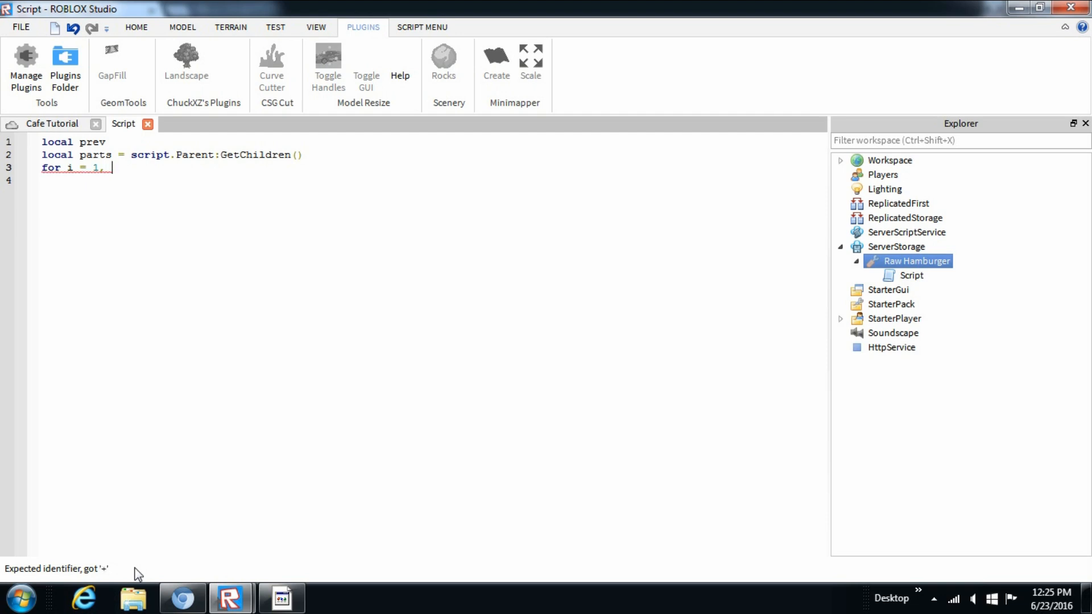
pyautogui.write('#par')
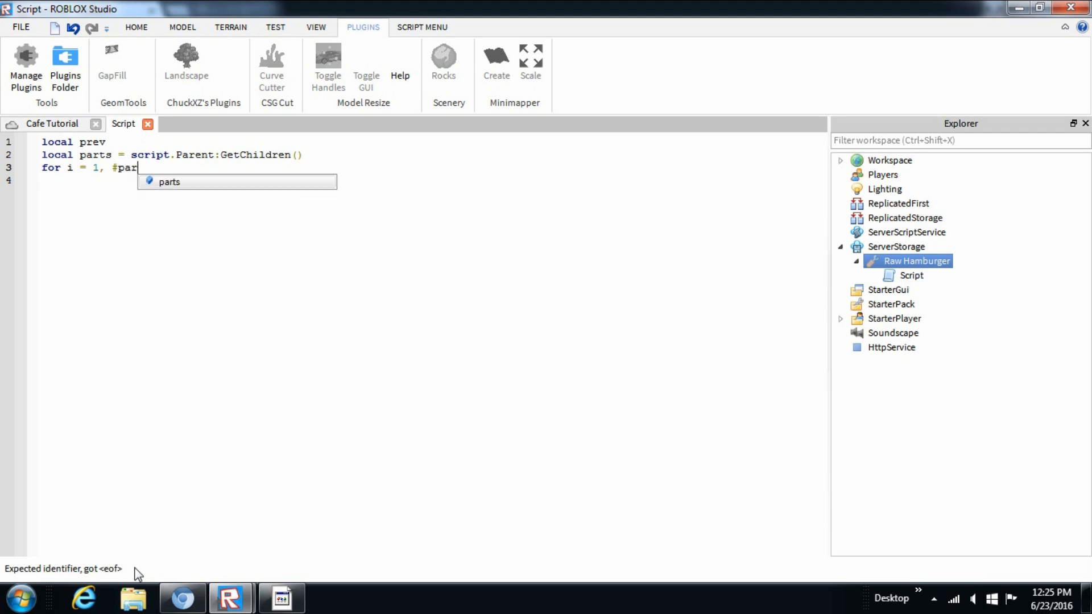
pyautogui.write('ts do')
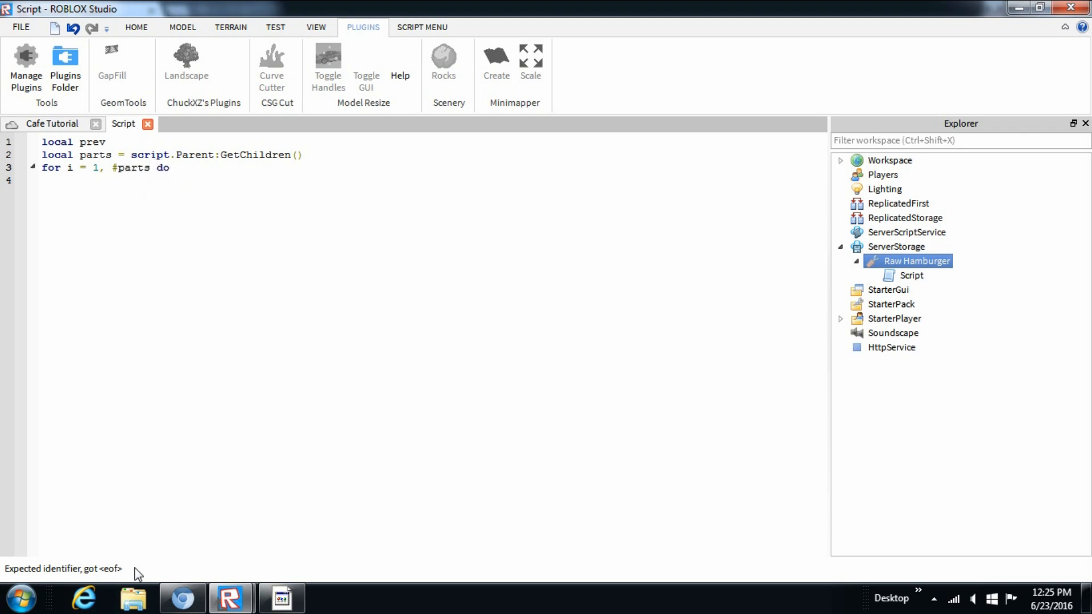
pyautogui.write('end')
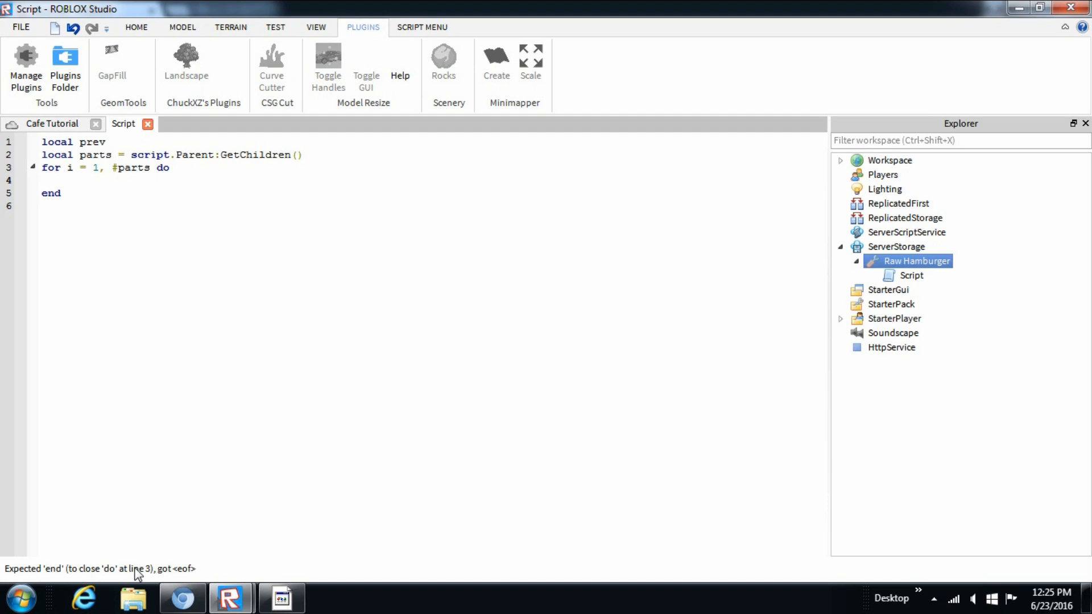
# Step: Start the if condition checking `parts[i].className == "Part"`
pyautogui.write('if')
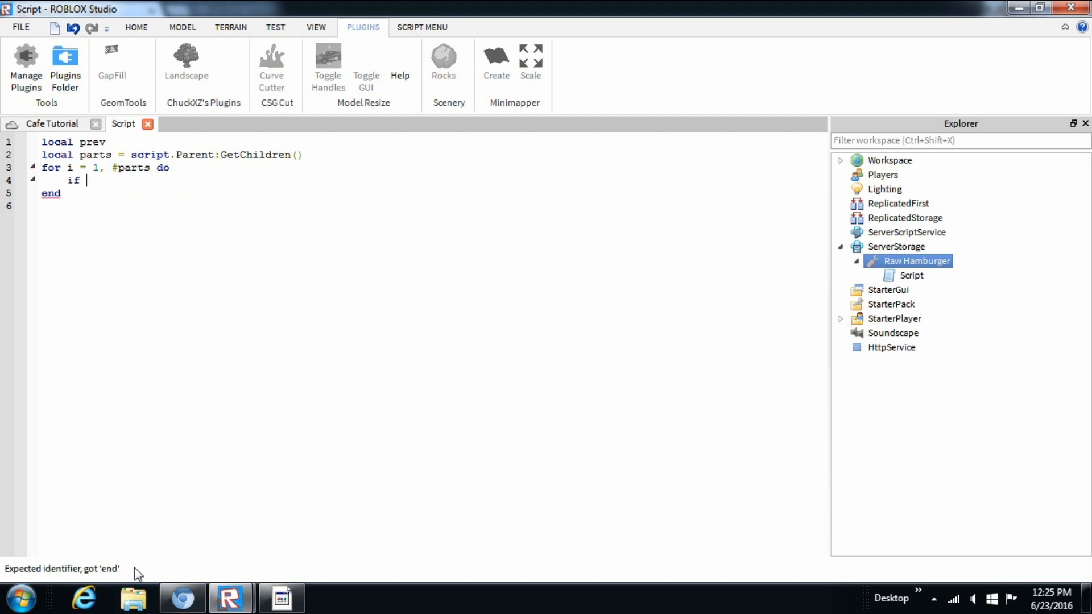
pyautogui.write('(')
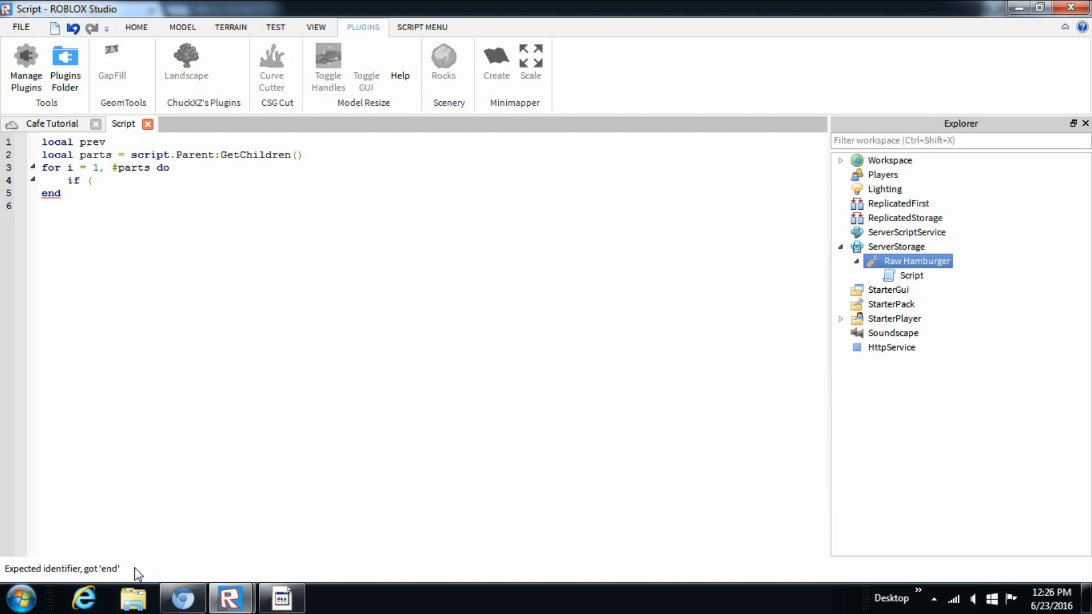
pyautogui.write('(parts')
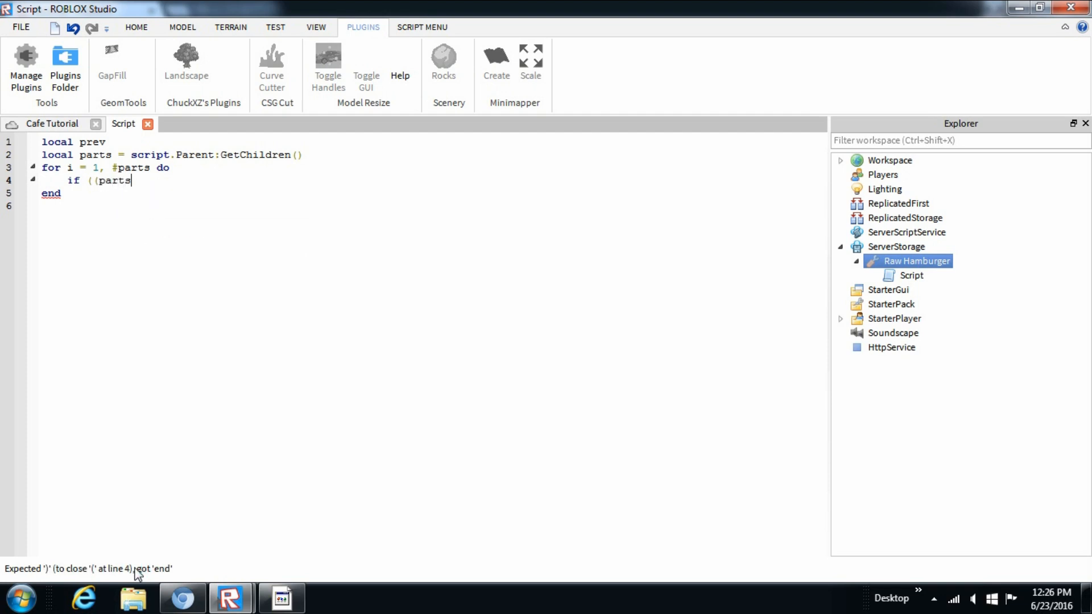
pyautogui.write('[')
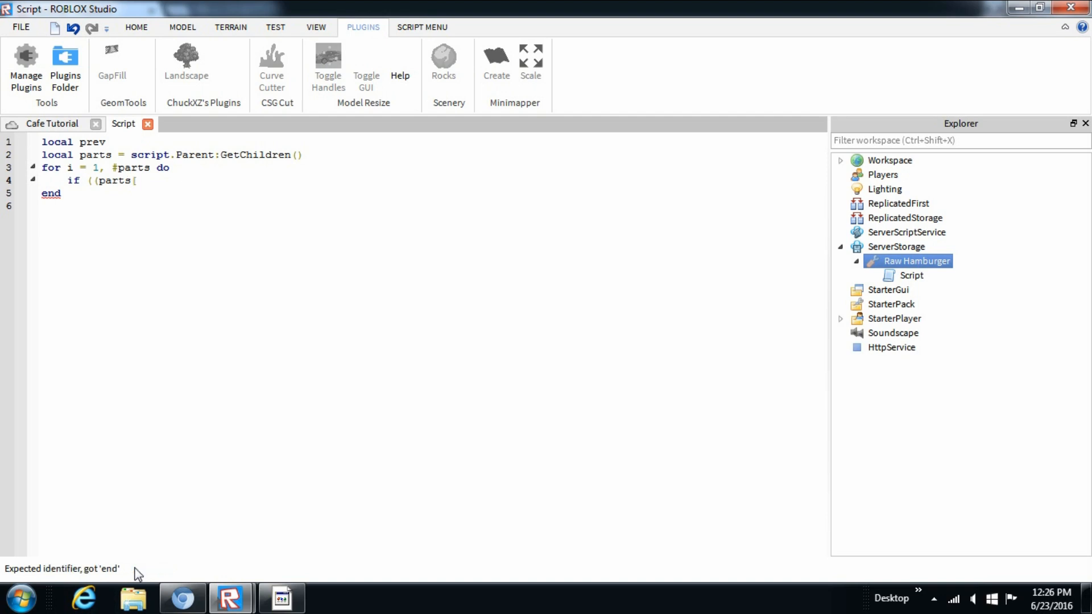
pyautogui.write('i]')
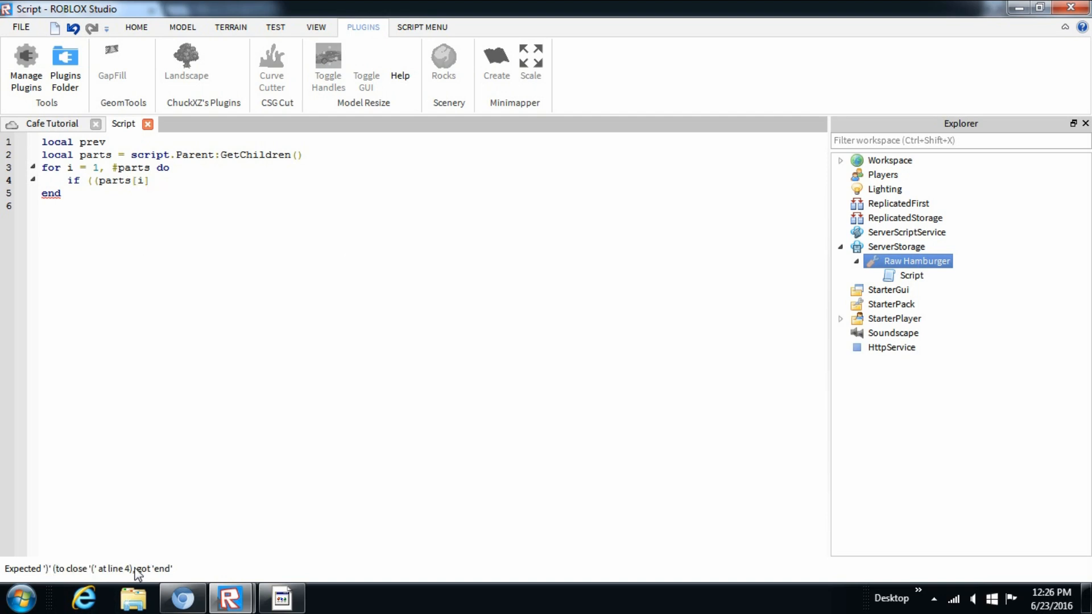
pyautogui.write('.')
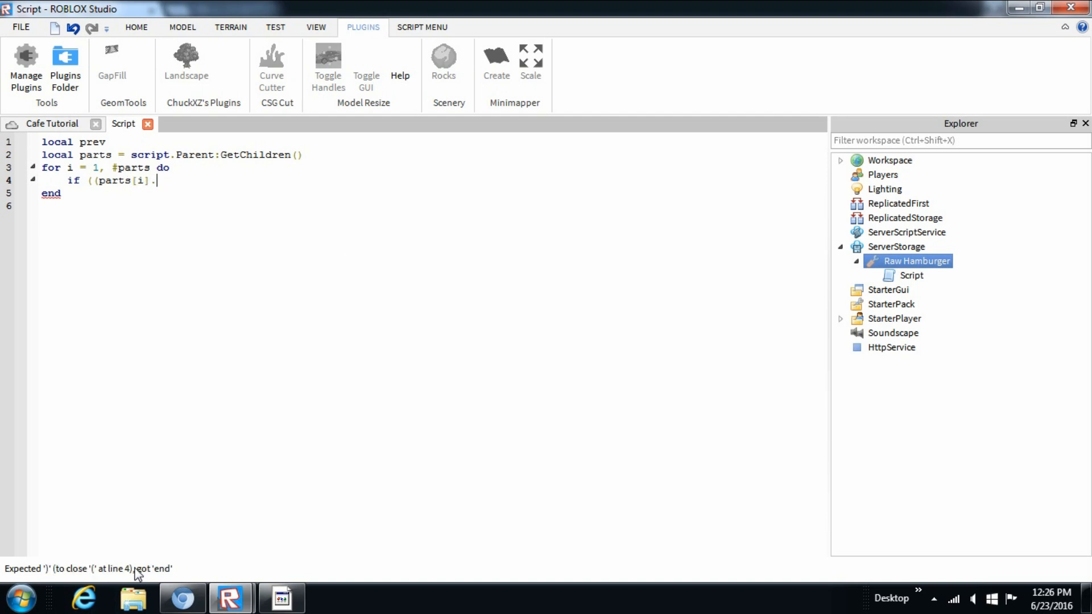
pyautogui.write('class')
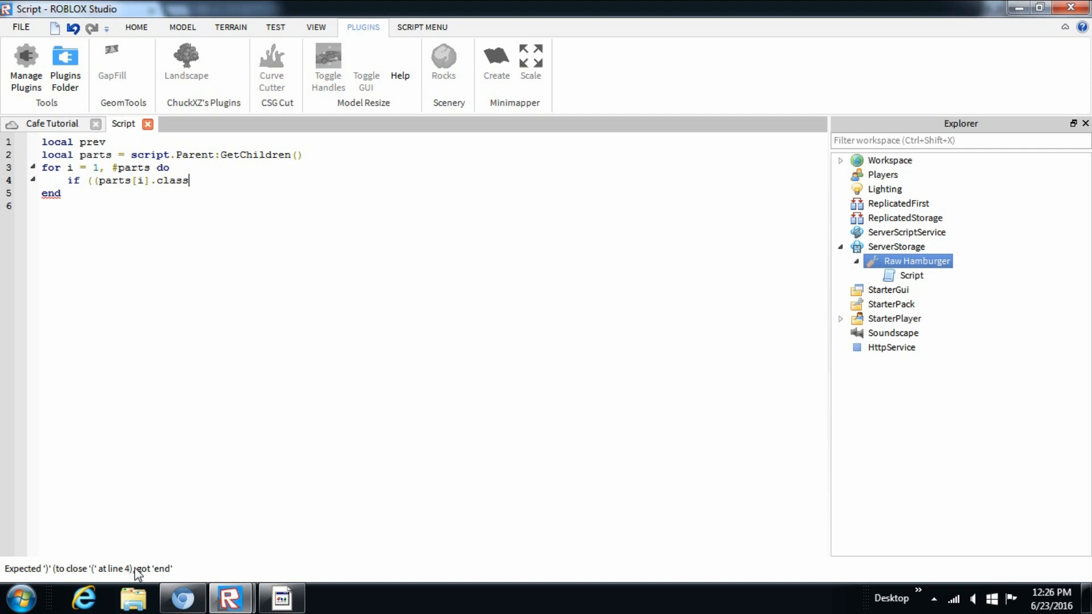
pyautogui.write('name')
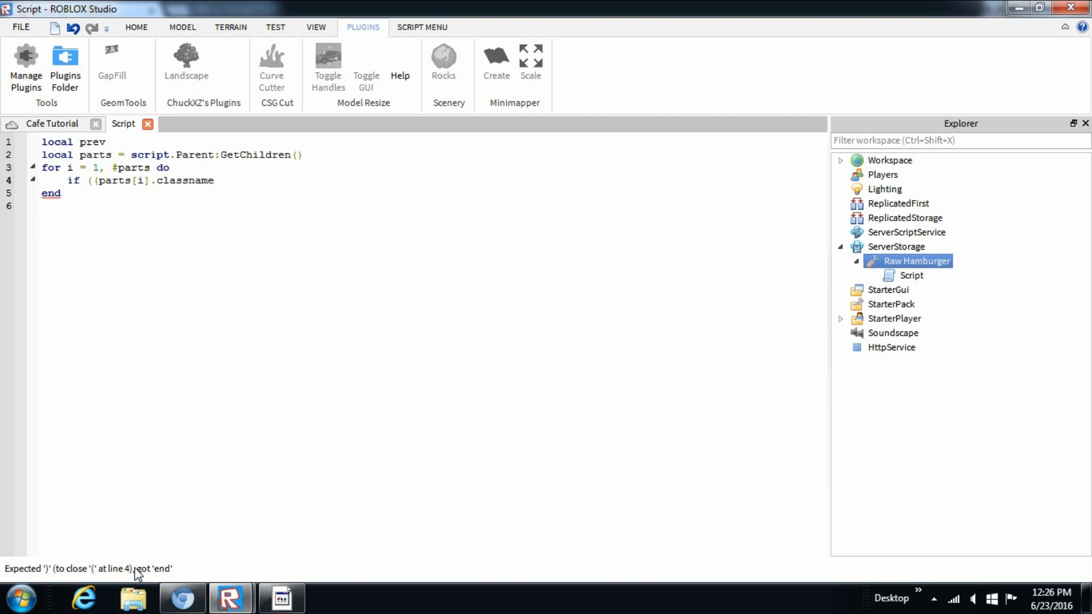
pyautogui.write('=')
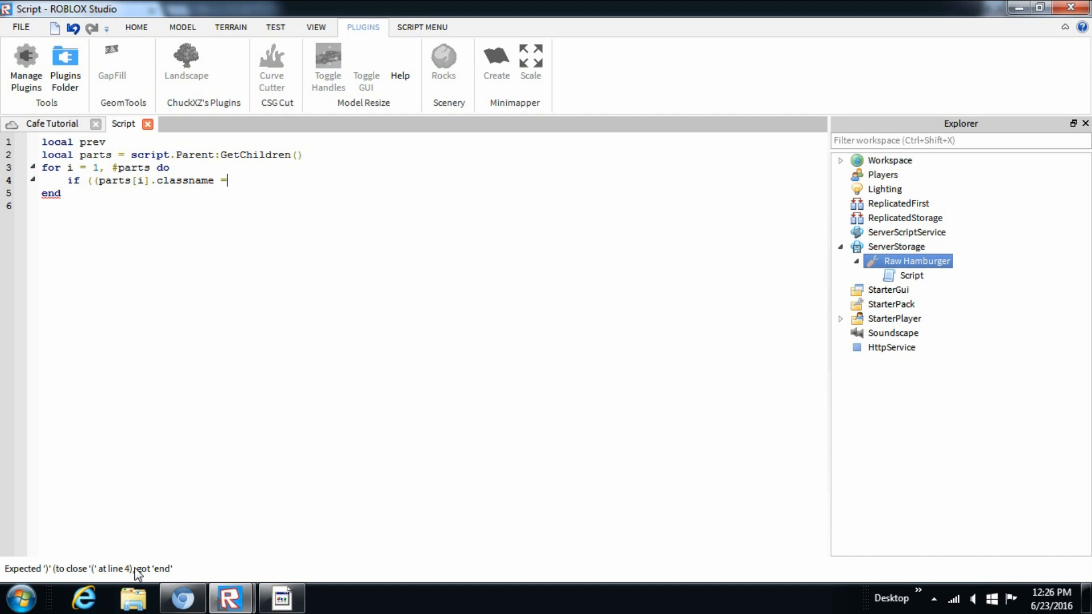
pyautogui.write('=')
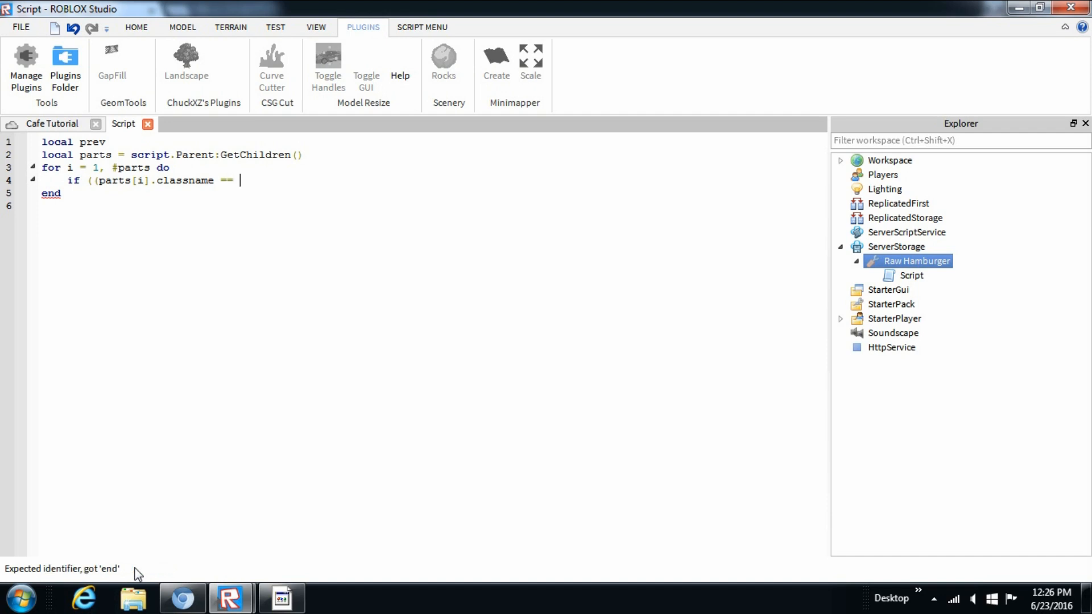
pyautogui.write('"')
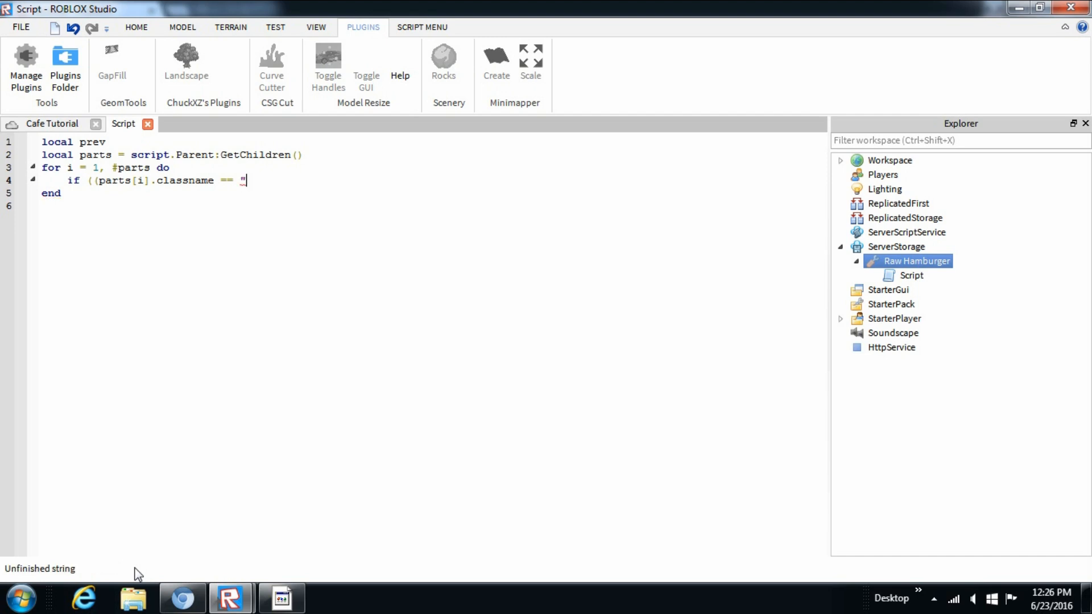
pyautogui.write('Part')
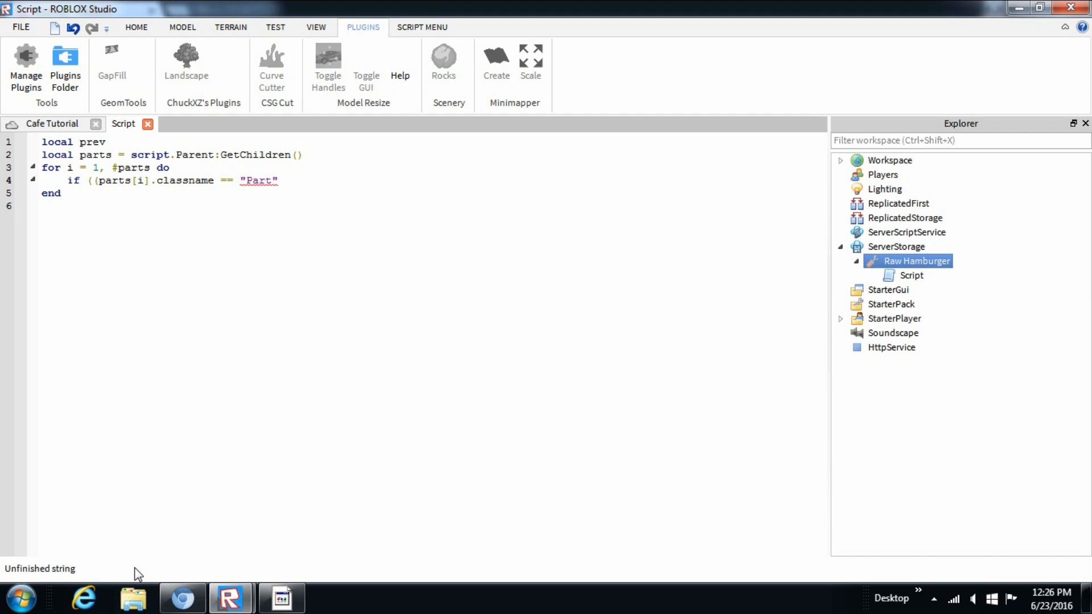
pyautogui.write('or')
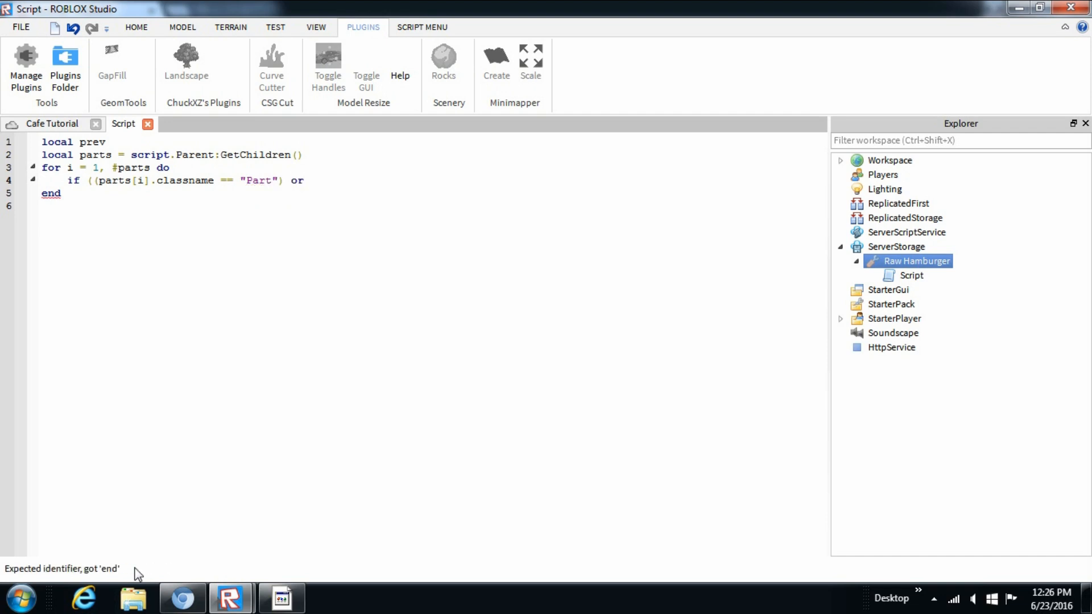
# Step: Add an or-clause checking className equals "Handle"
pyautogui.write('(parts')
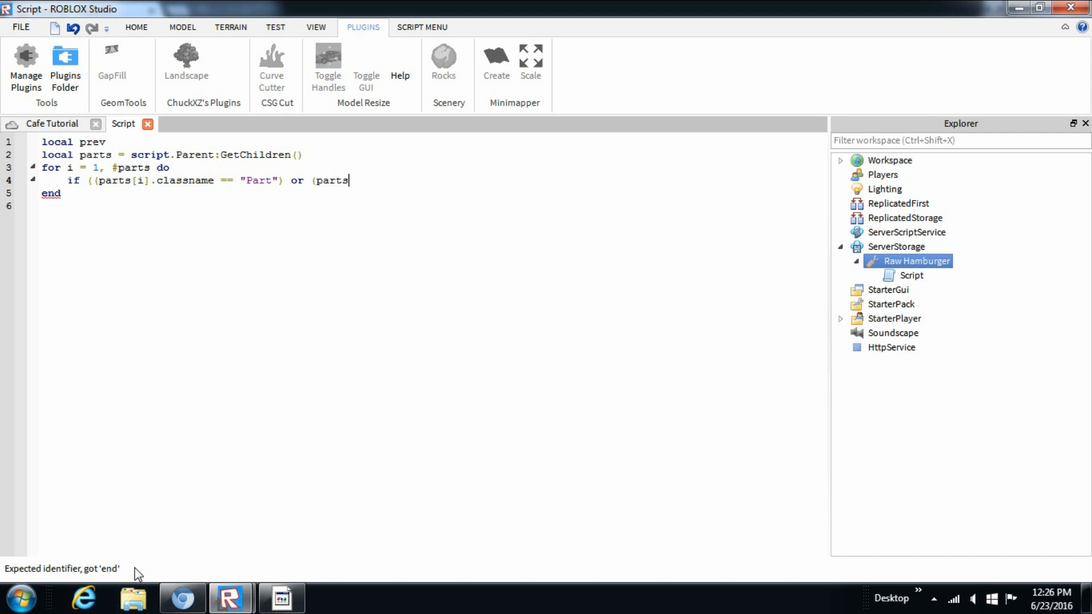
pyautogui.write('[')
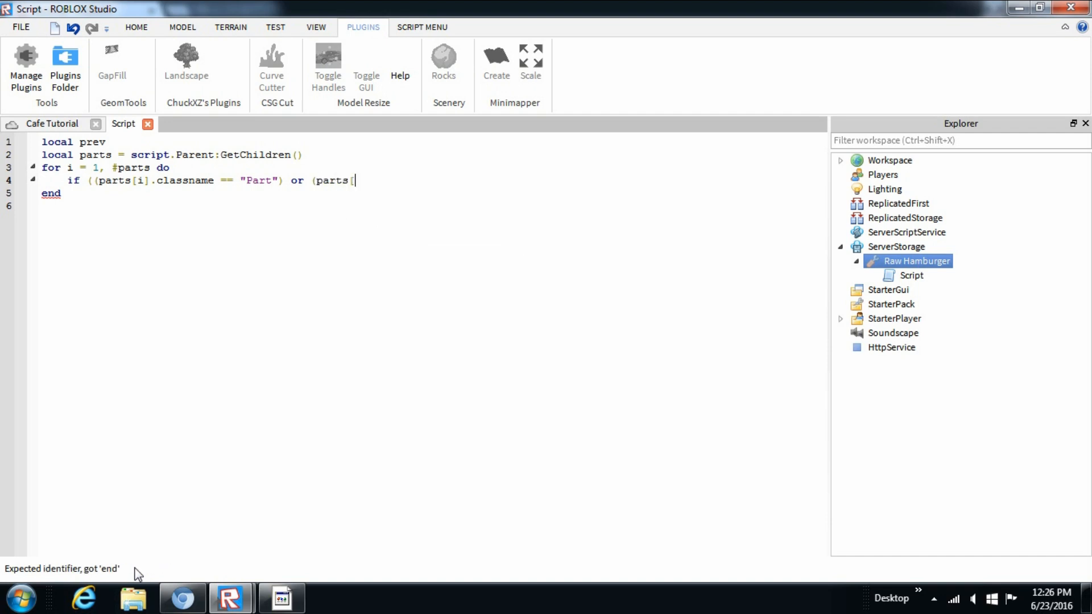
pyautogui.write('i')
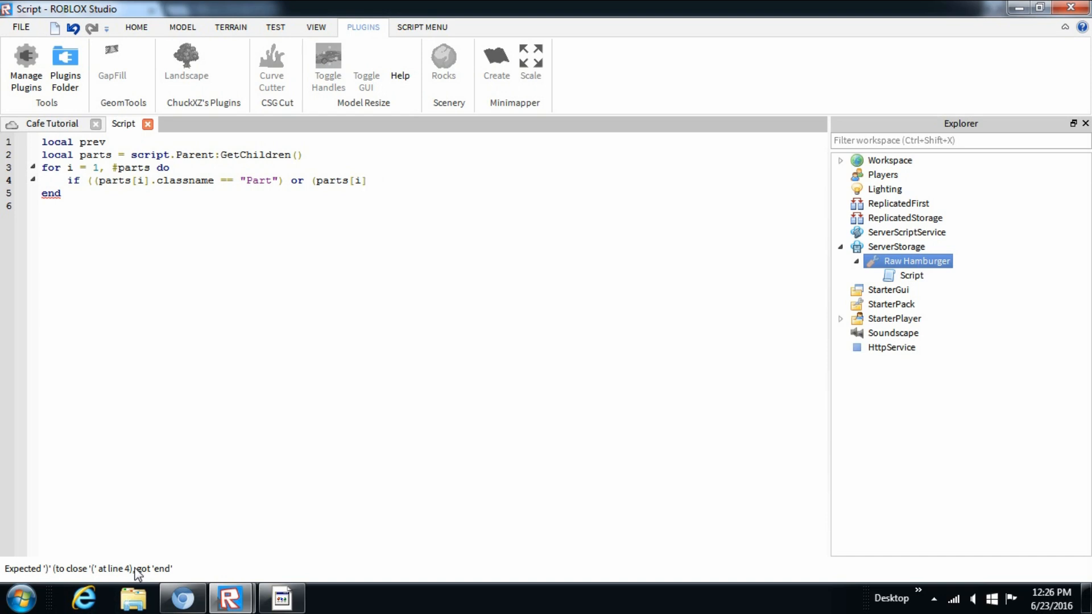
pyautogui.write('.class')
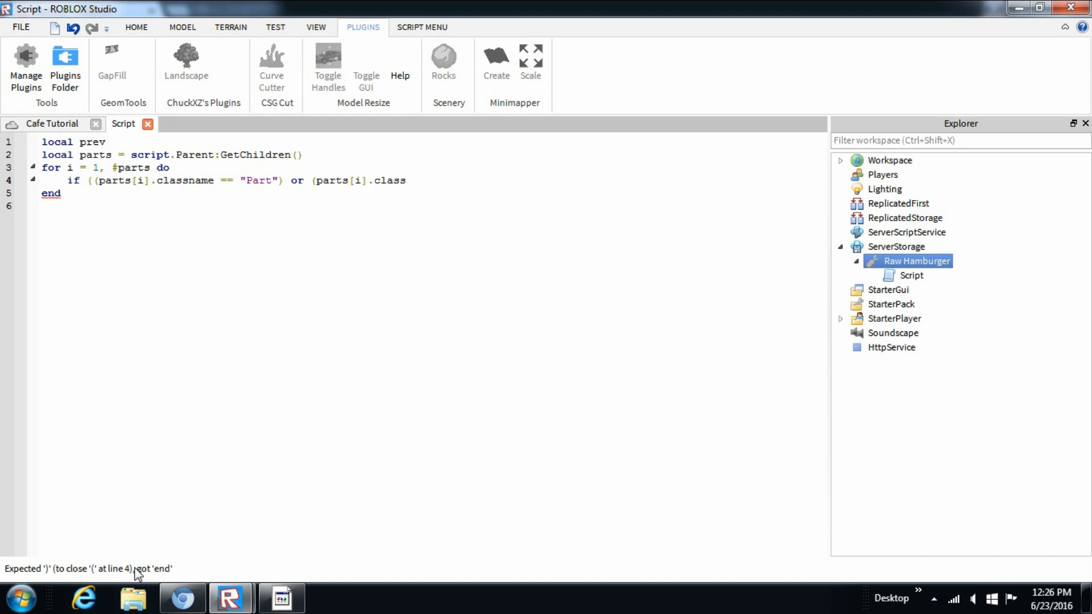
pyautogui.write('Ma')
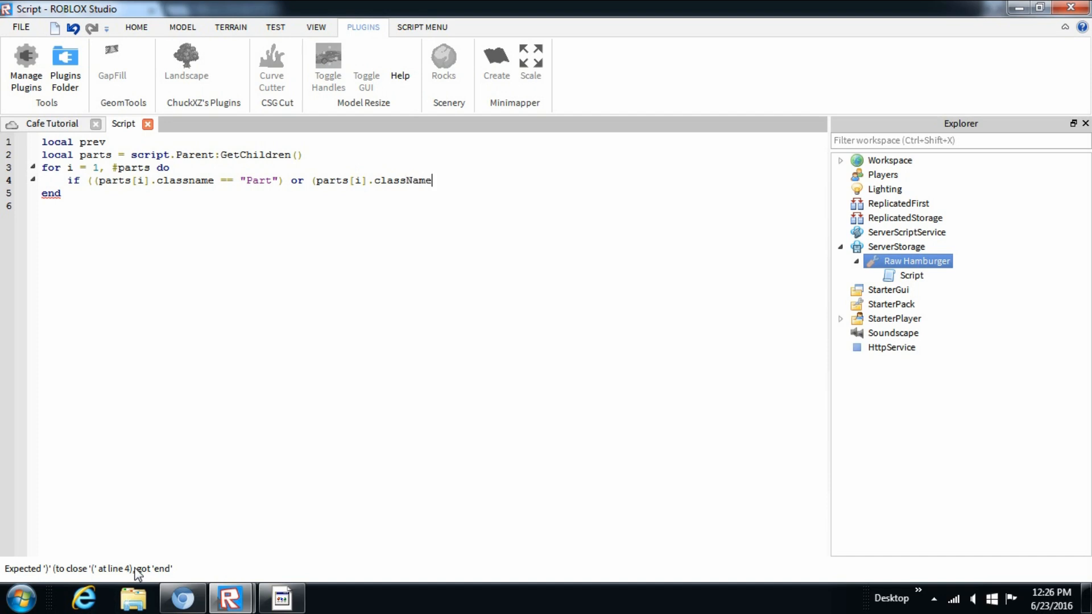
pyautogui.write('==')
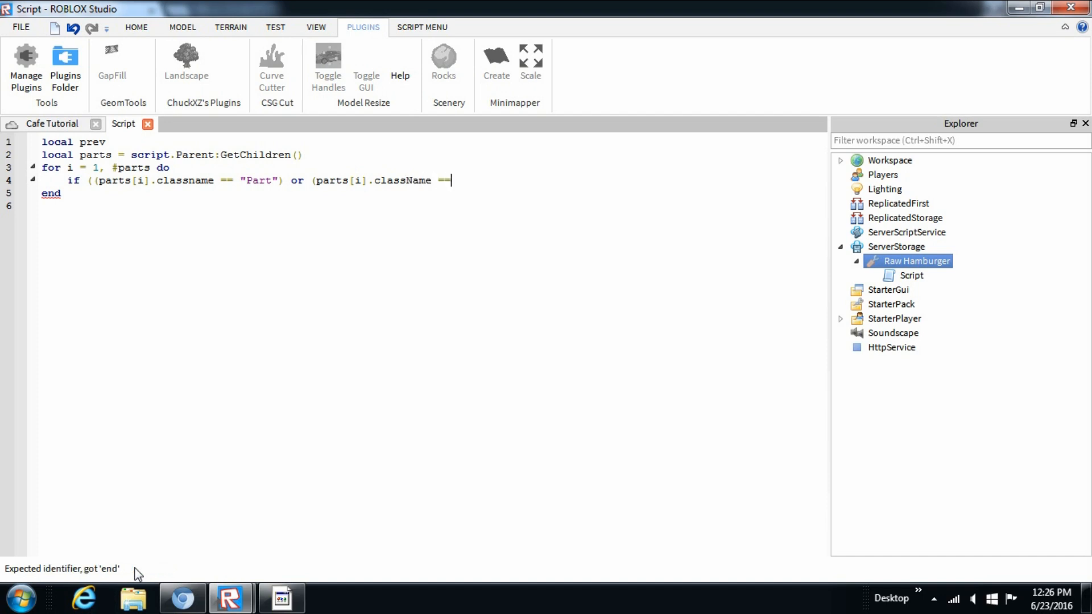
pyautogui.write('"ha')
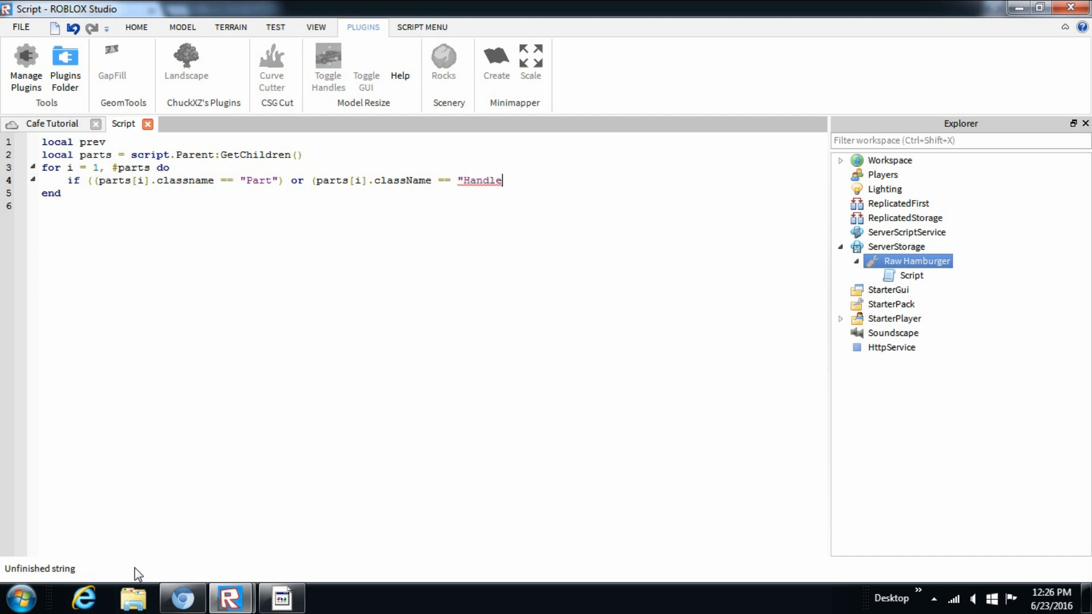
pyautogui.write('"')
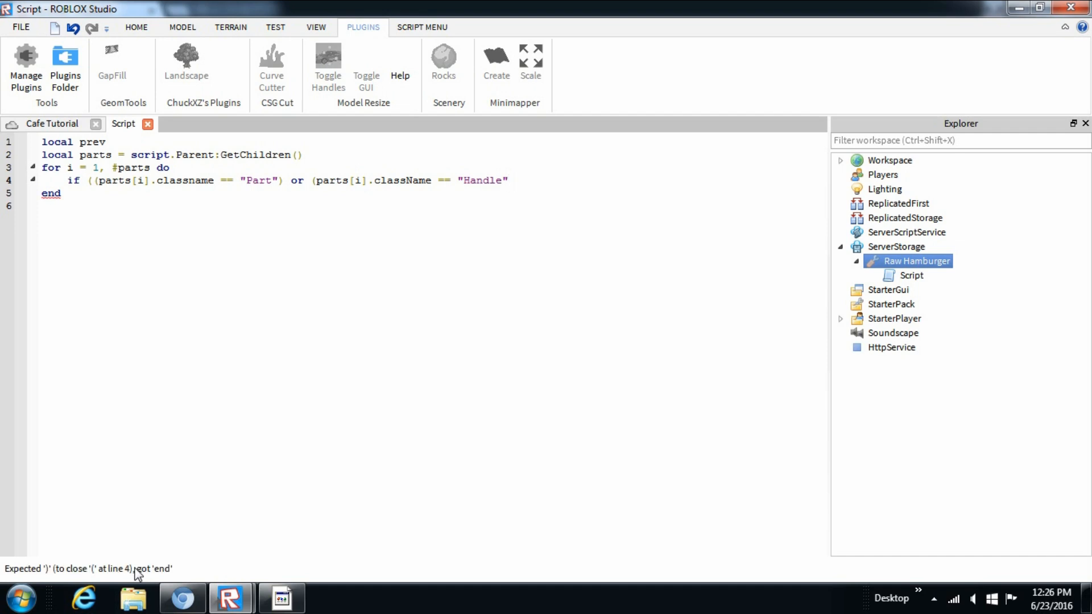
pyautogui.write(')')
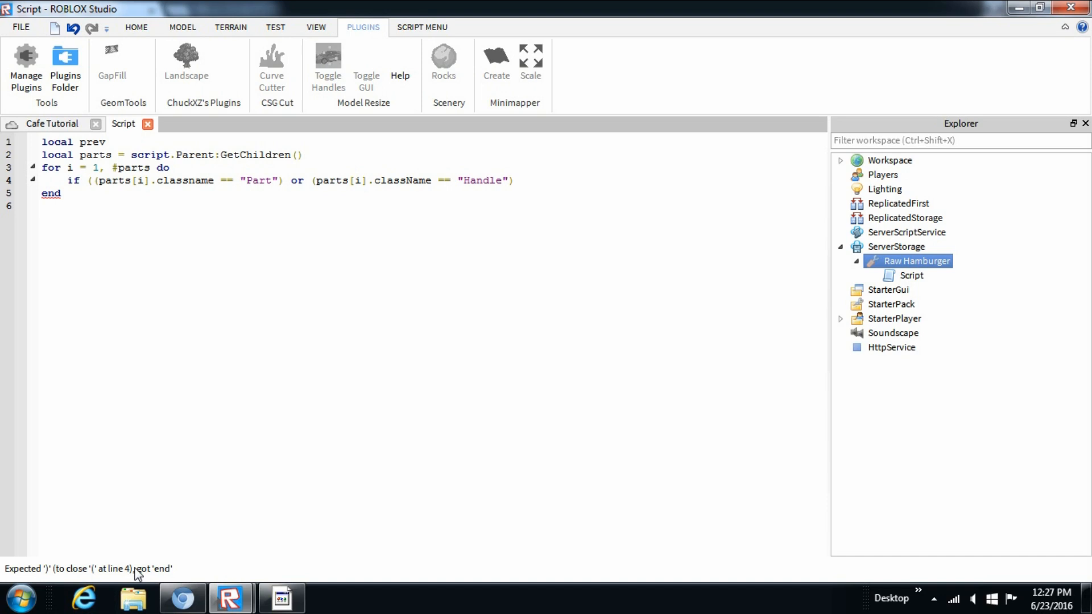
# Step: Add an or-clause checking className equals "WedgePart"
pyautogui.write('or (')
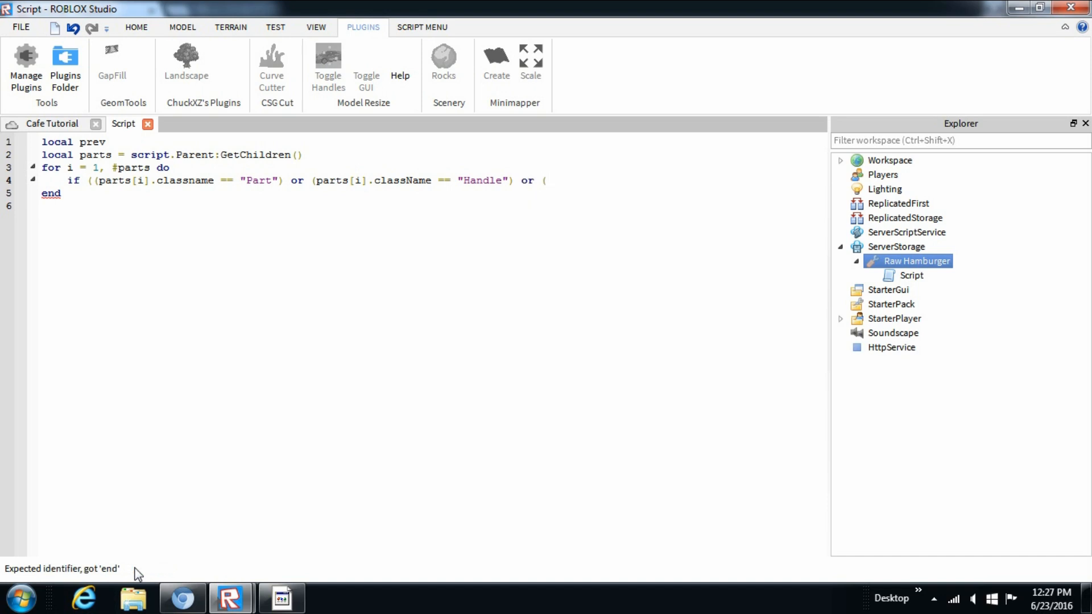
pyautogui.write('parts[')
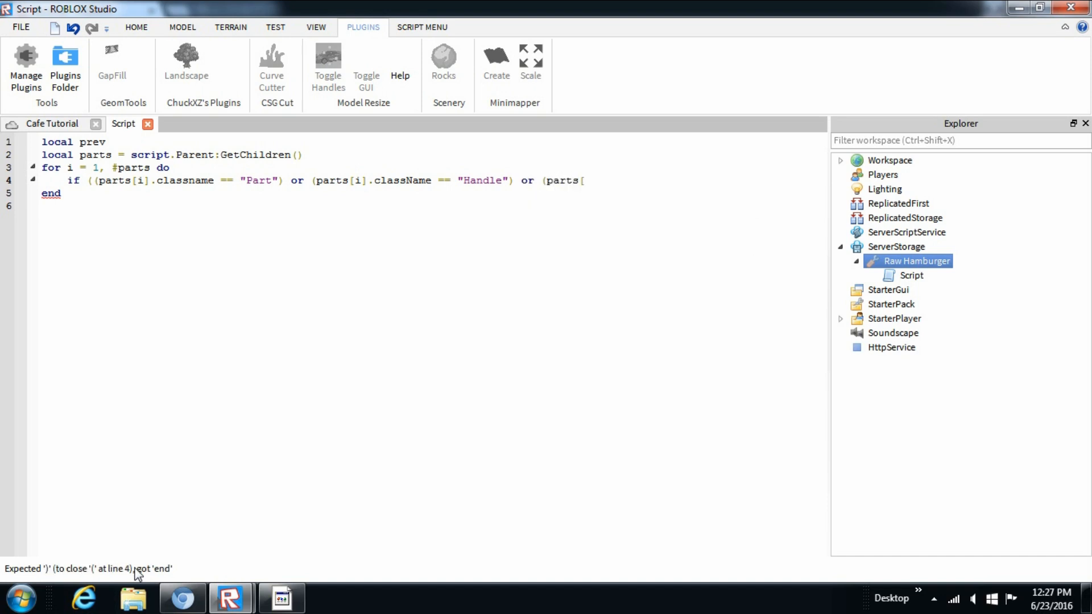
pyautogui.write('i]')
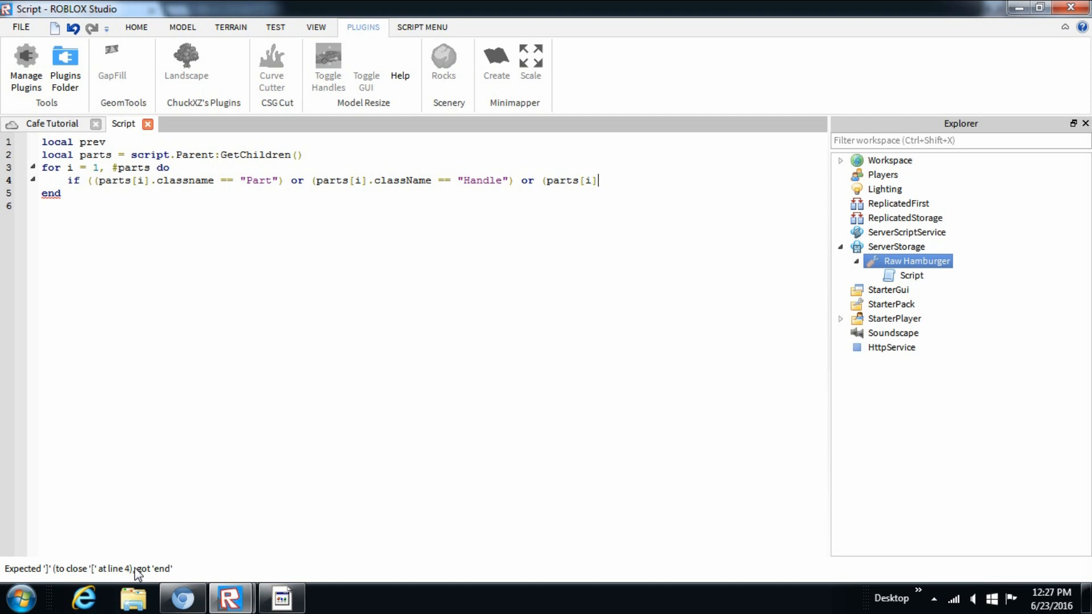
pyautogui.write('.clas')
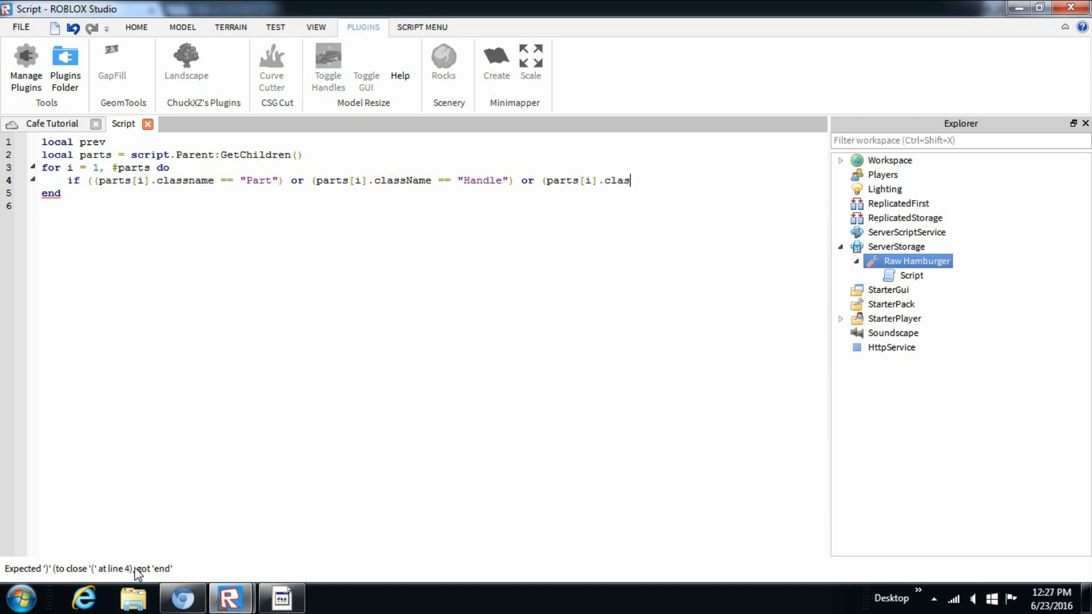
pyautogui.write('m')
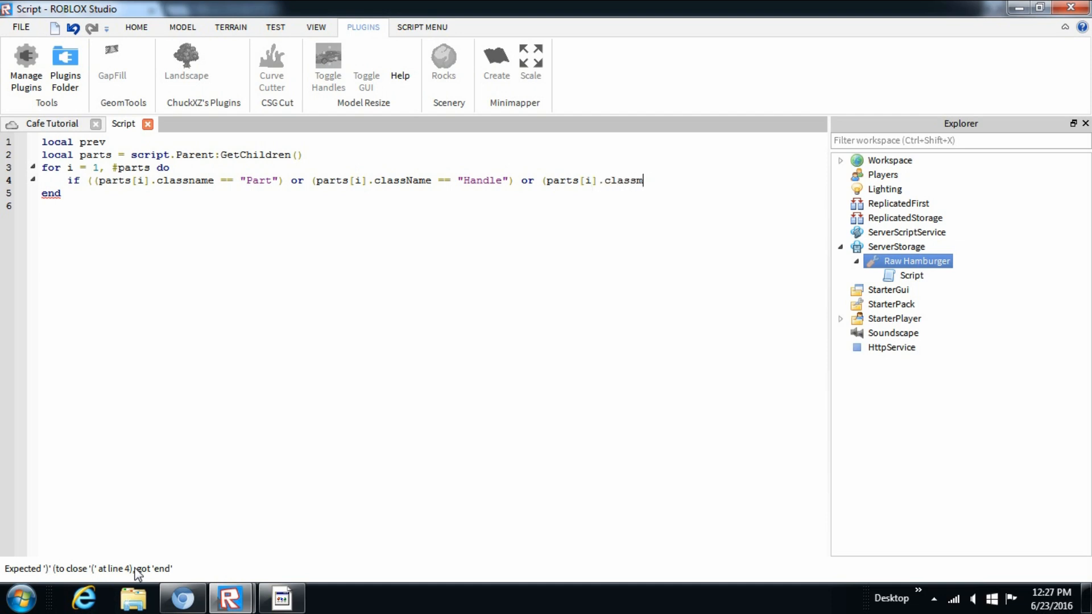
pyautogui.write('ame')
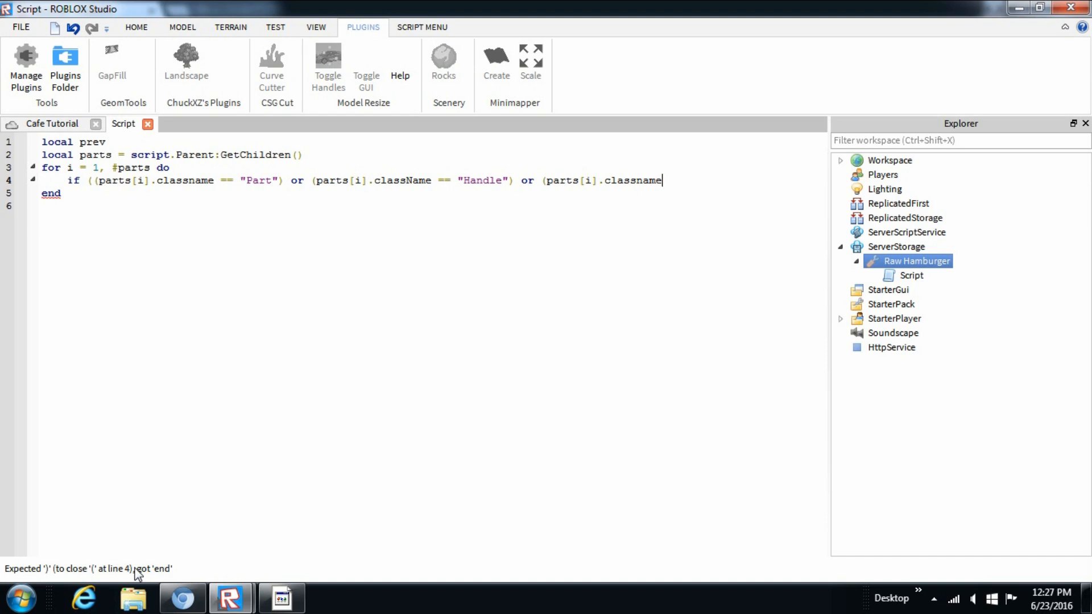
pyautogui.write('==')
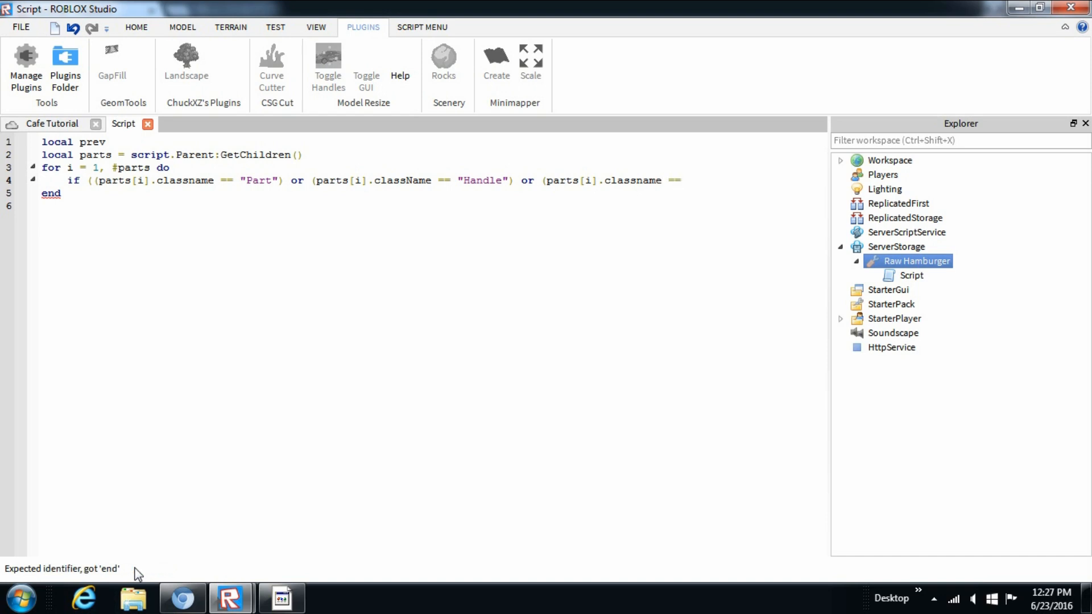
pyautogui.write('"')
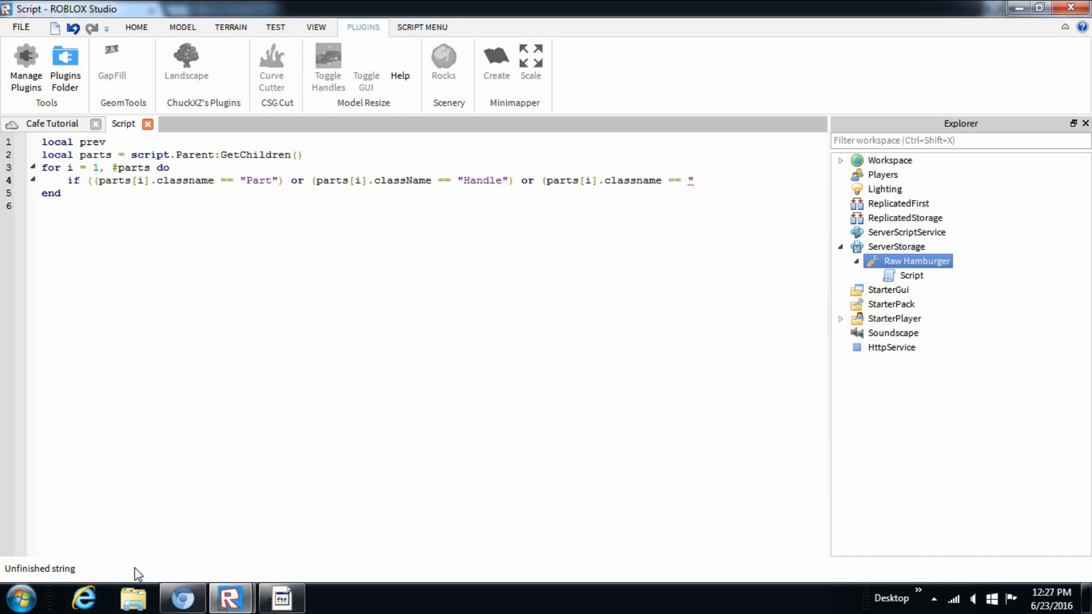
pyautogui.write('wedge')
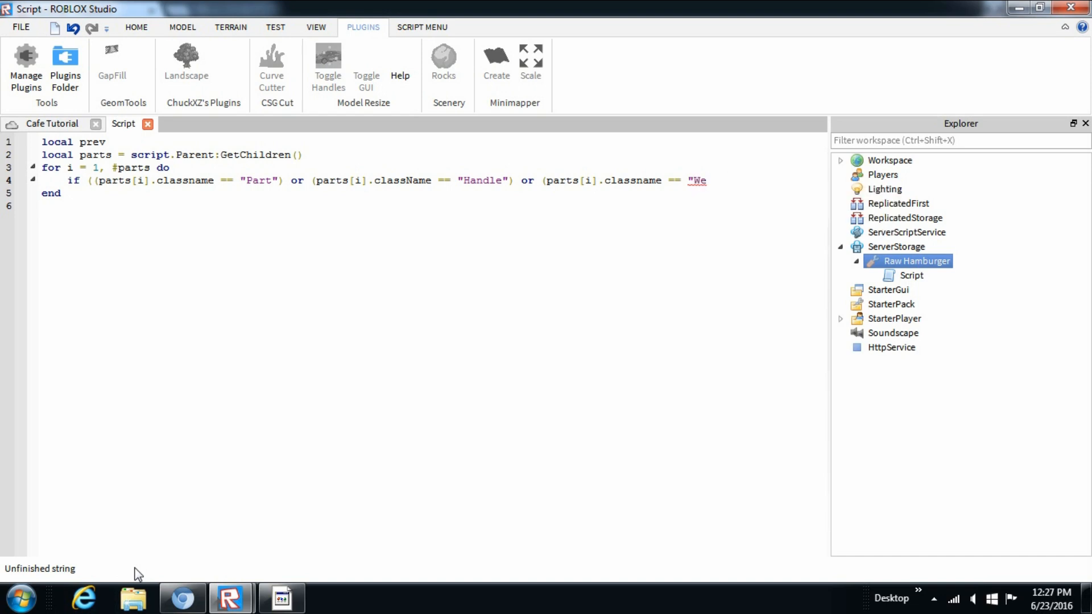
pyautogui.write('dge')
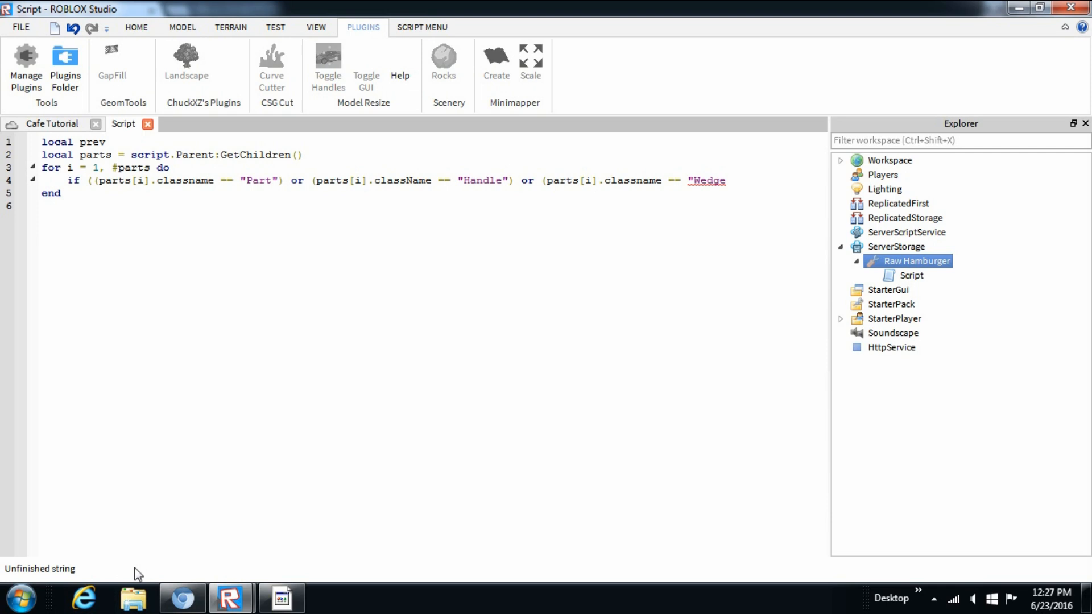
pyautogui.write('Part')
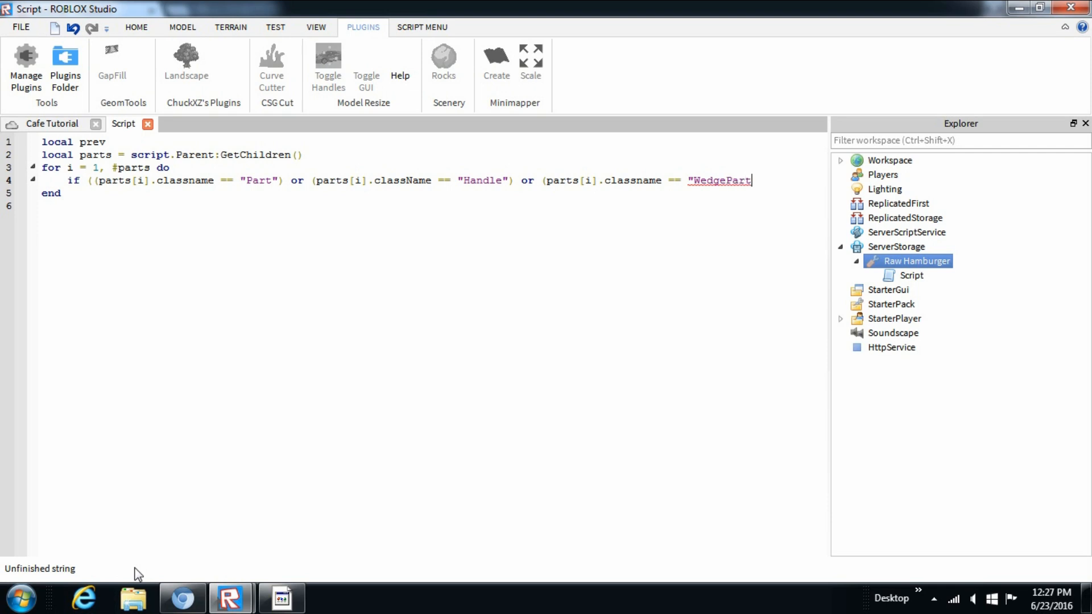
pyautogui.write('"')
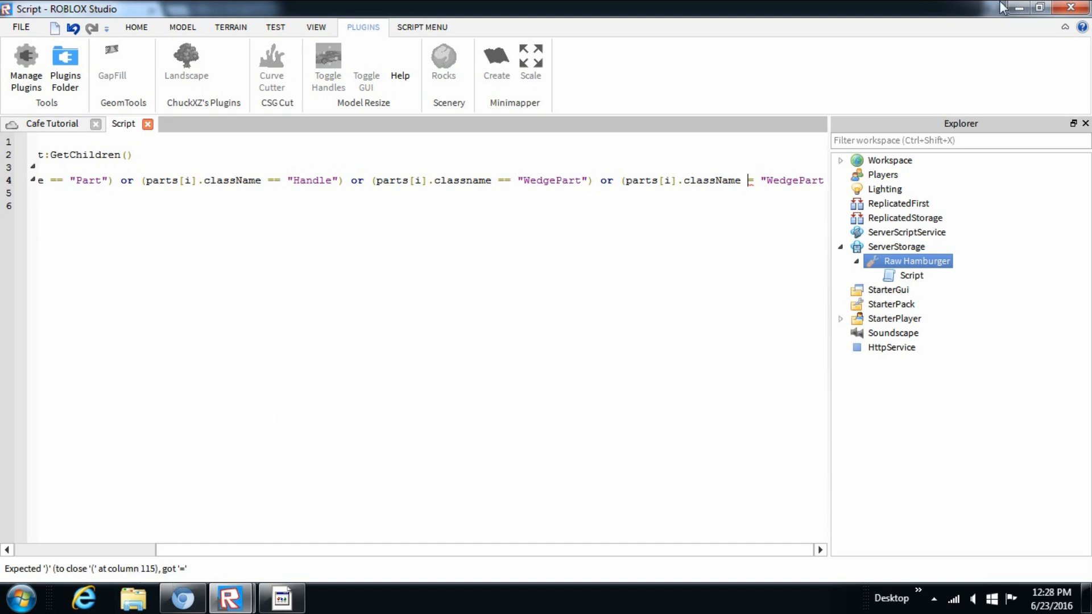
# Step: Append className clauses for "WedgePart" and "Seat" to the if line
pyautogui.write('=')
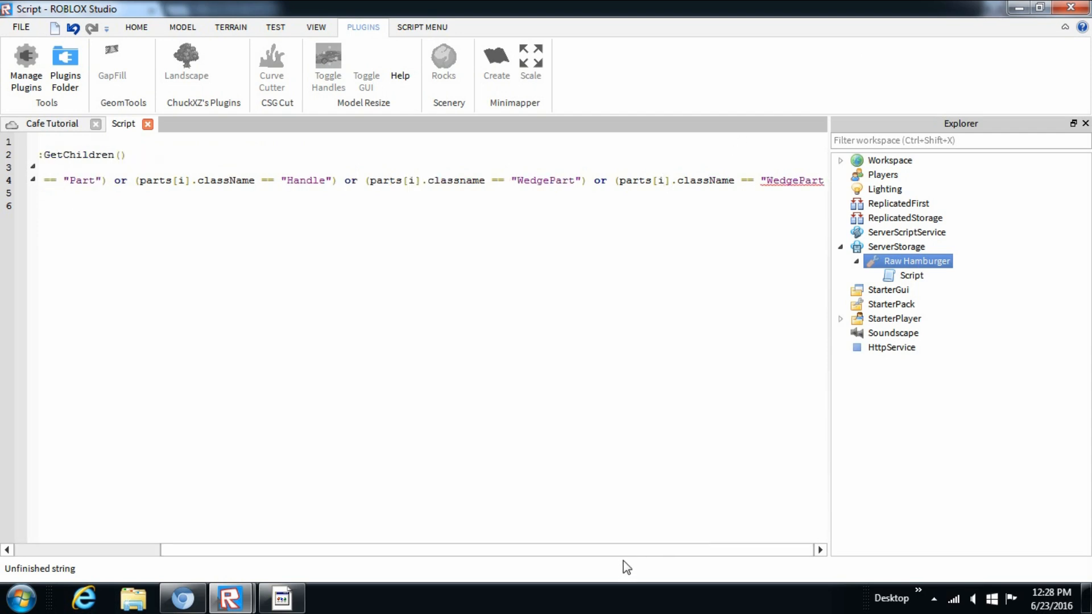
pyautogui.click(670, 180)
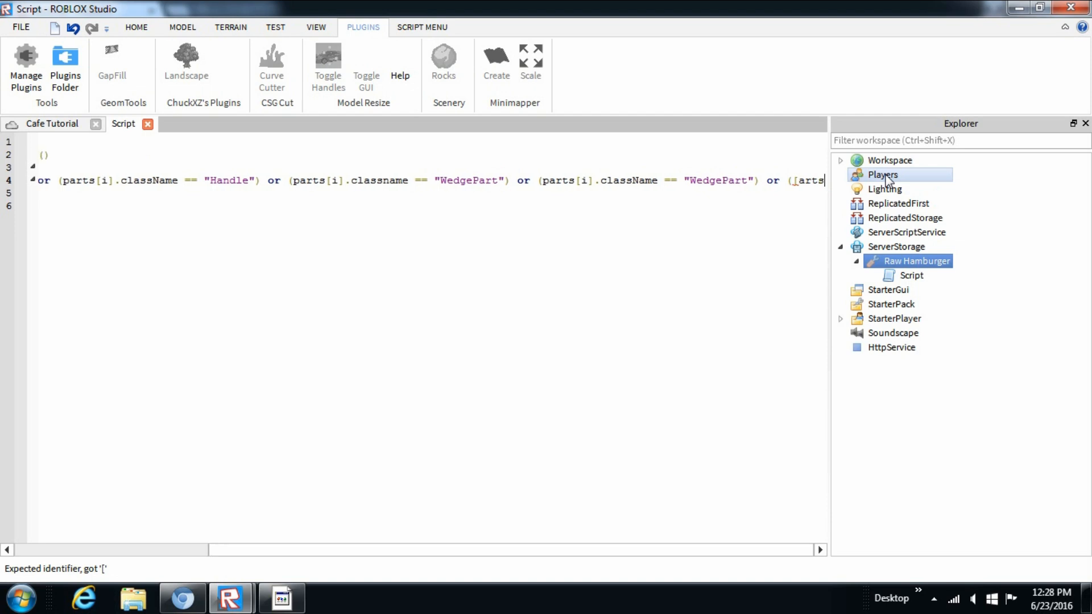
pyautogui.write('pa')
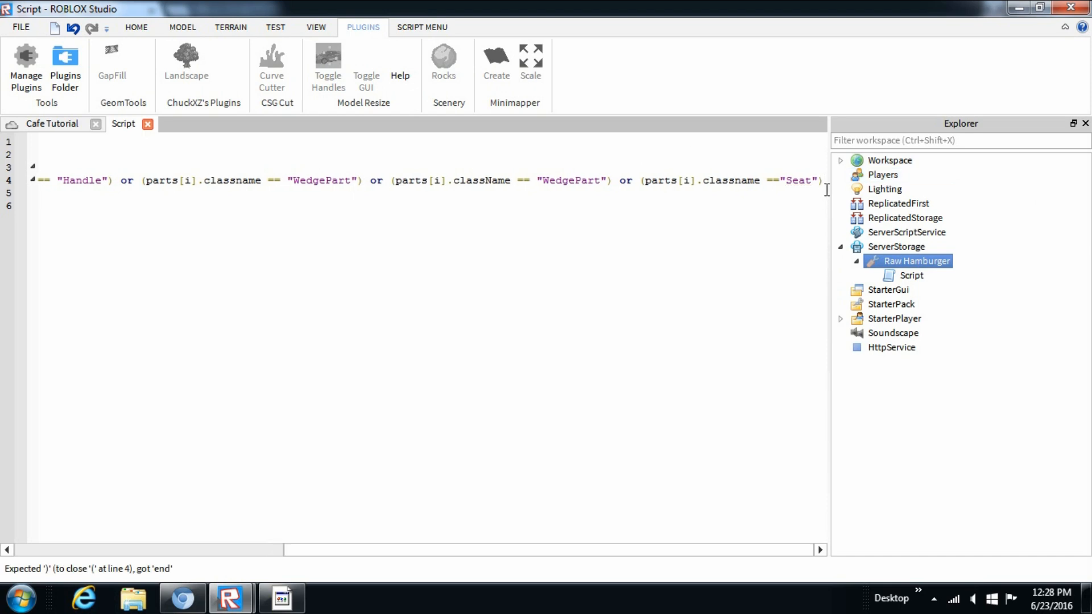
pyautogui.hscroll(-3)
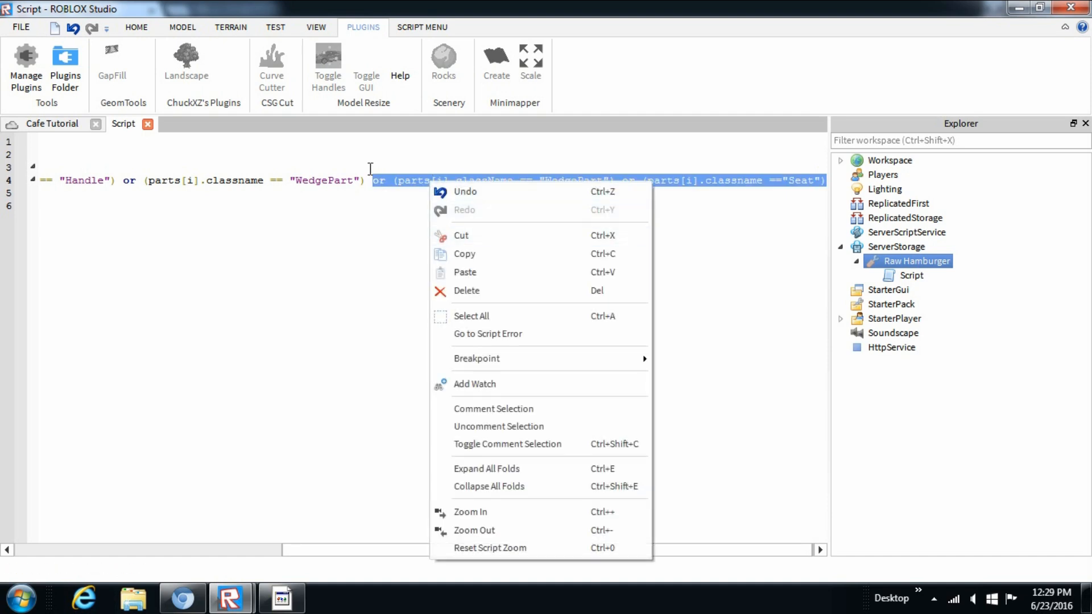
# Step: Copy the WedgePart and Seat clauses, paste them at the end, and rename one TrussPart
pyautogui.click(489, 548)
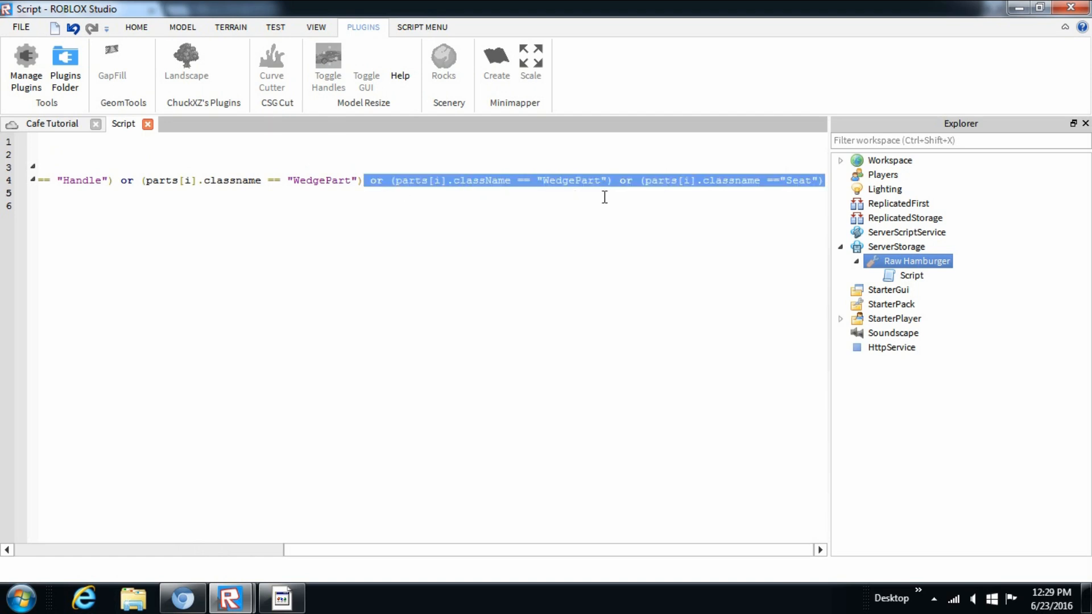
pyautogui.rightClick(604, 198)
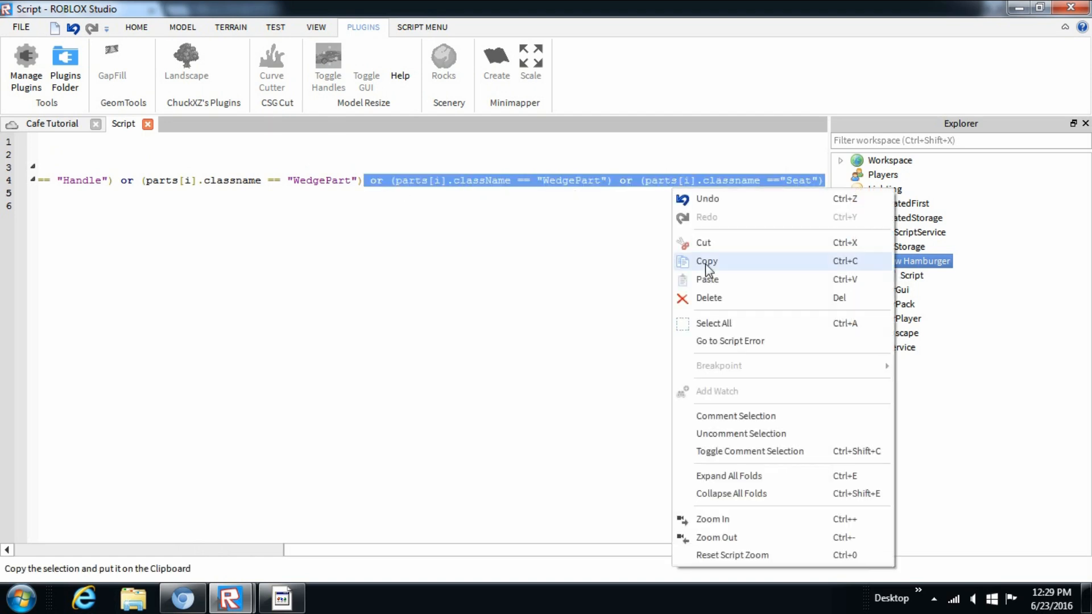
pyautogui.click(707, 261)
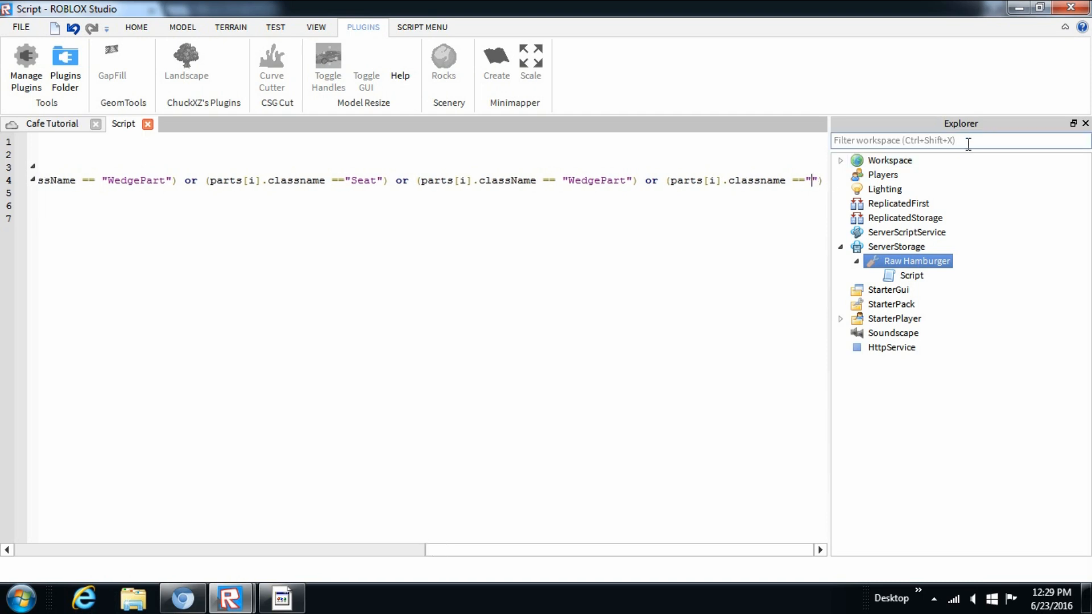
pyautogui.write('TrussPar')
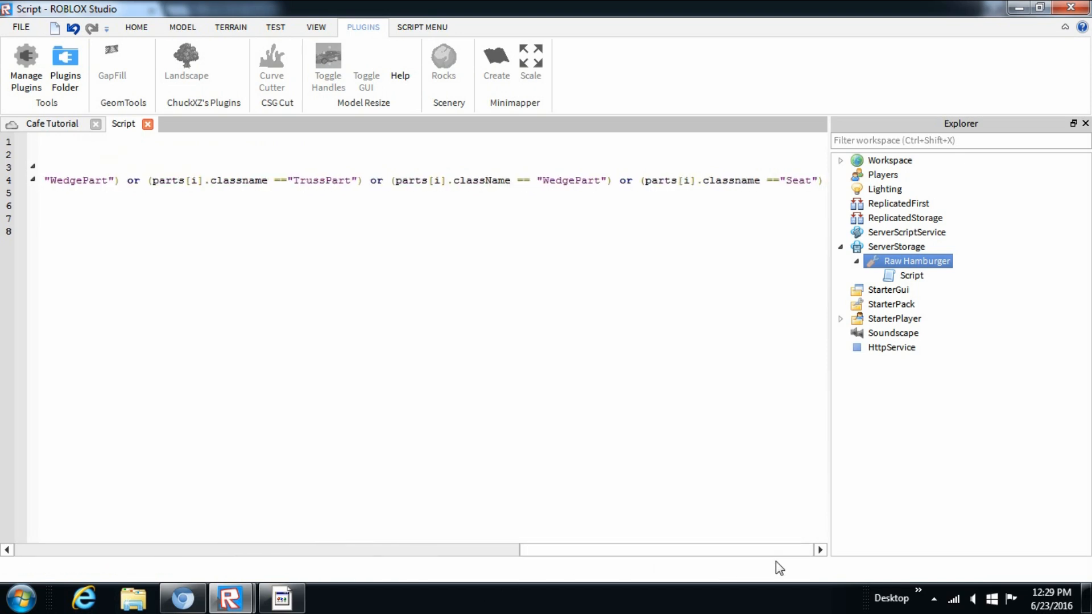
pyautogui.moveTo(728, 274)
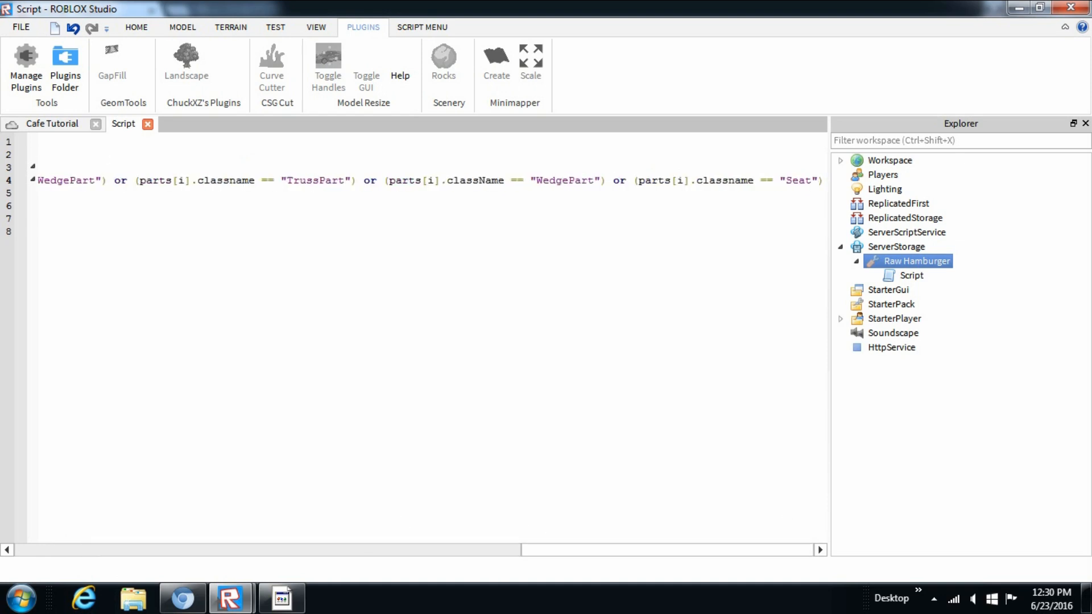
pyautogui.moveTo(657, 365)
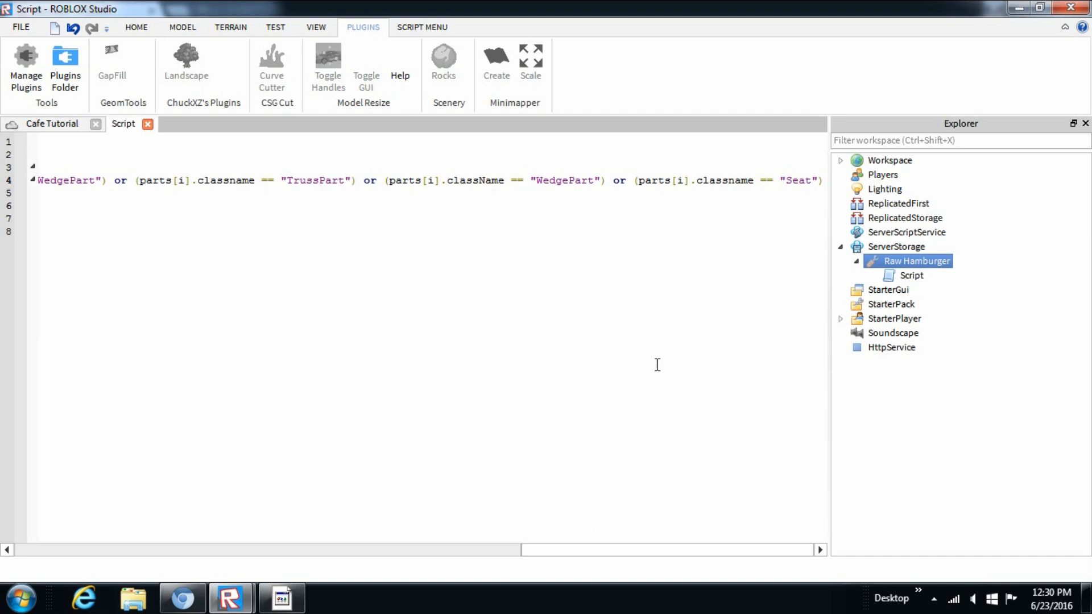
pyautogui.moveTo(803, 148)
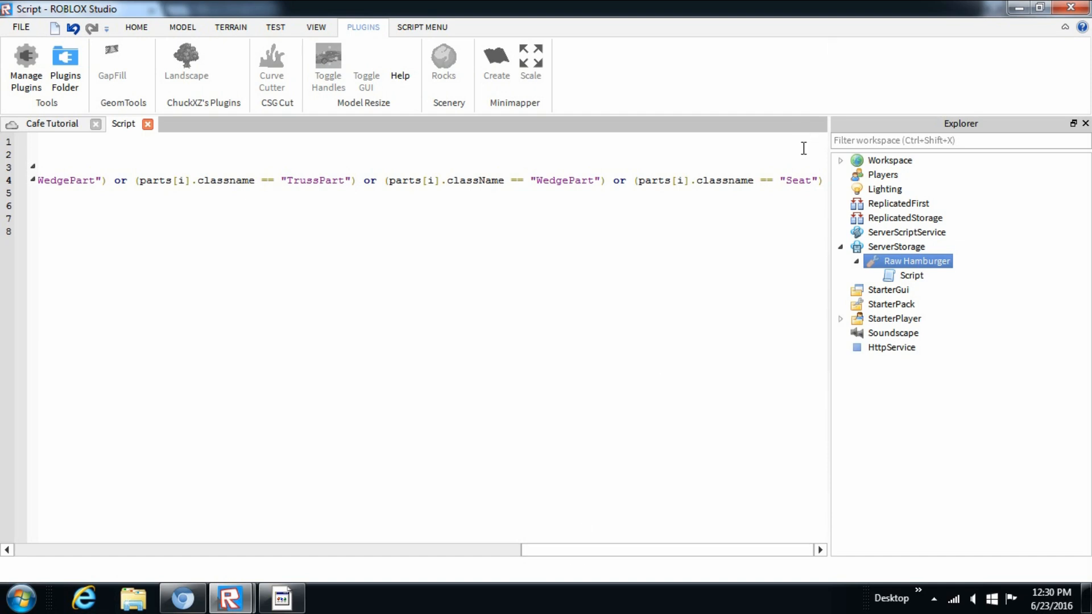
pyautogui.moveTo(775, 164)
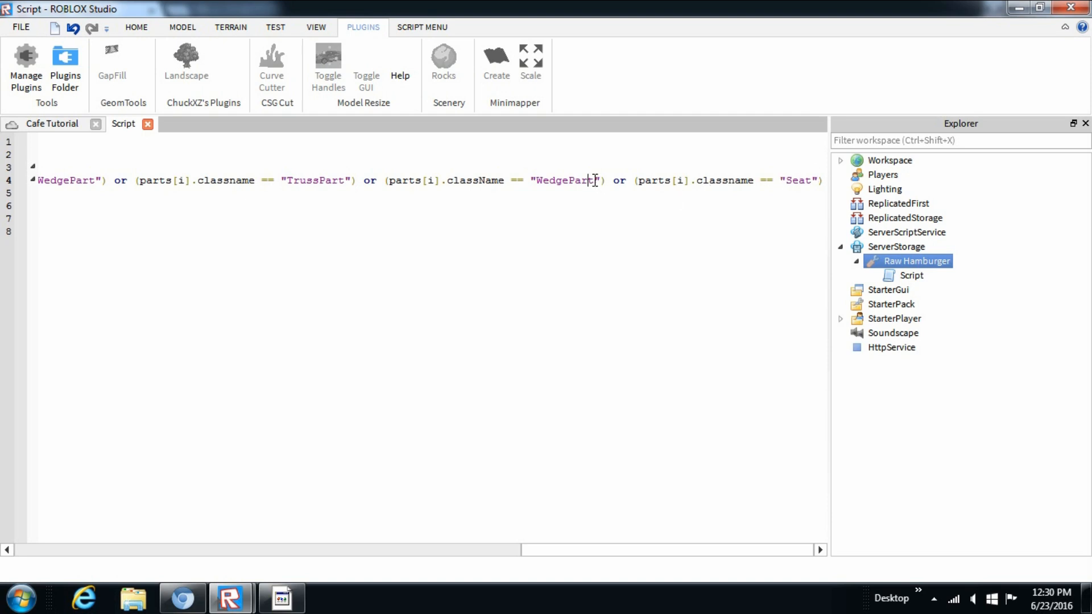
# Step: Change the duplicate checks to VehicleSeat and UnionOperation and add a SkateboardPlatform clause
pyautogui.doubleClick(562, 180)
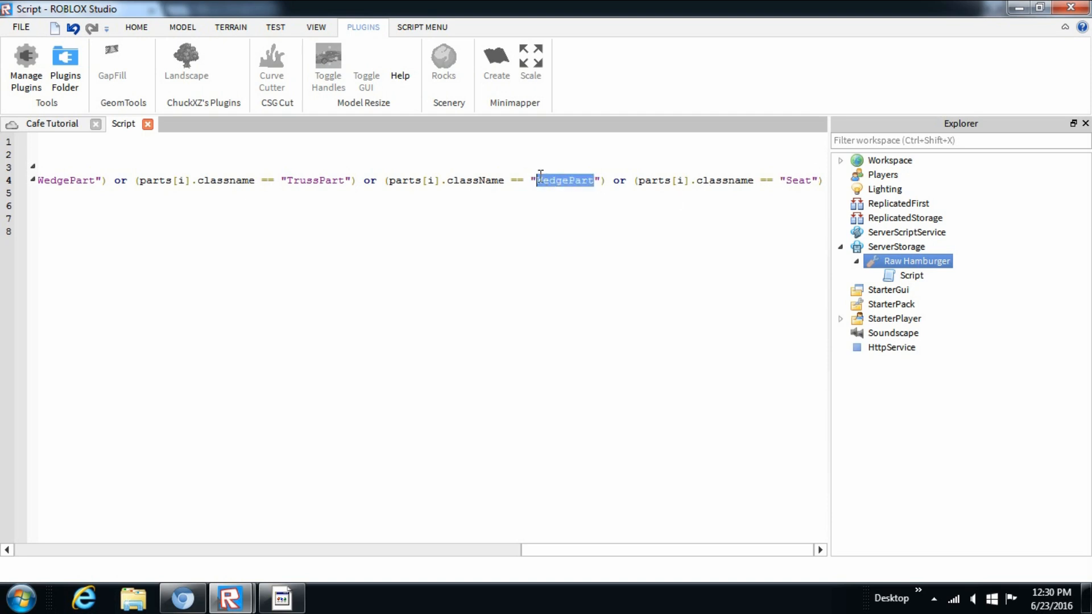
pyautogui.write('Vehiclee')
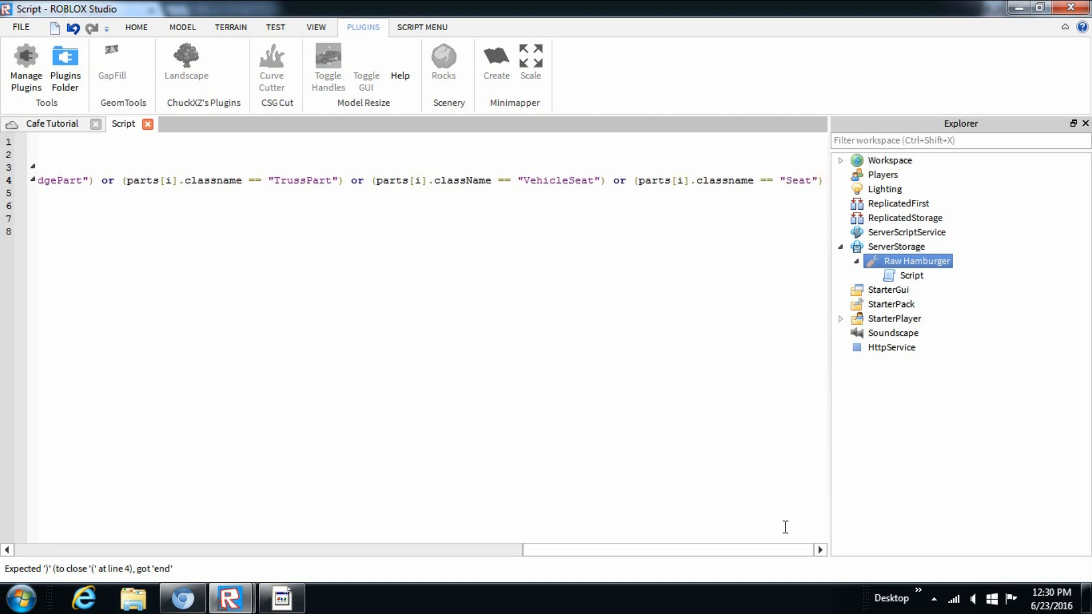
pyautogui.doubleClick(797, 181)
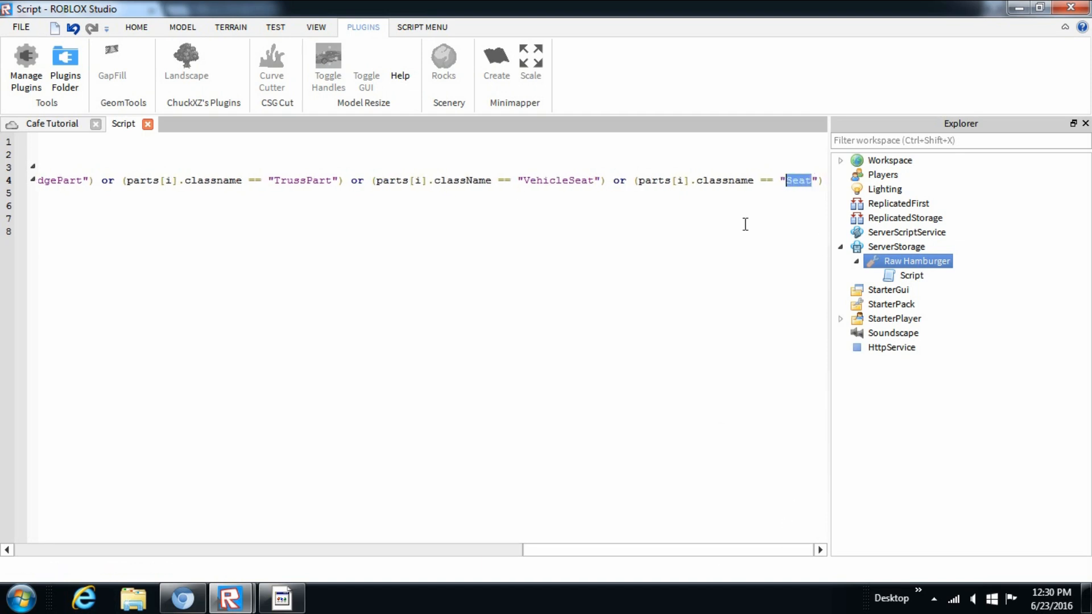
pyautogui.write('UnionOperation')
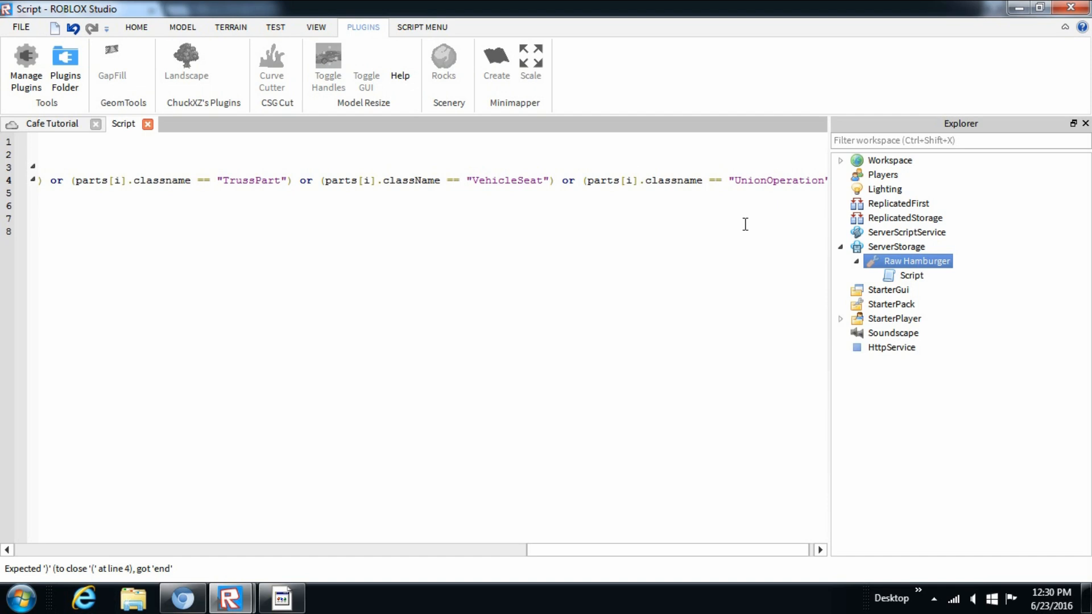
pyautogui.moveTo(552, 171)
pyautogui.write(') or (parts[i].className == "SkateboardPlatfor')
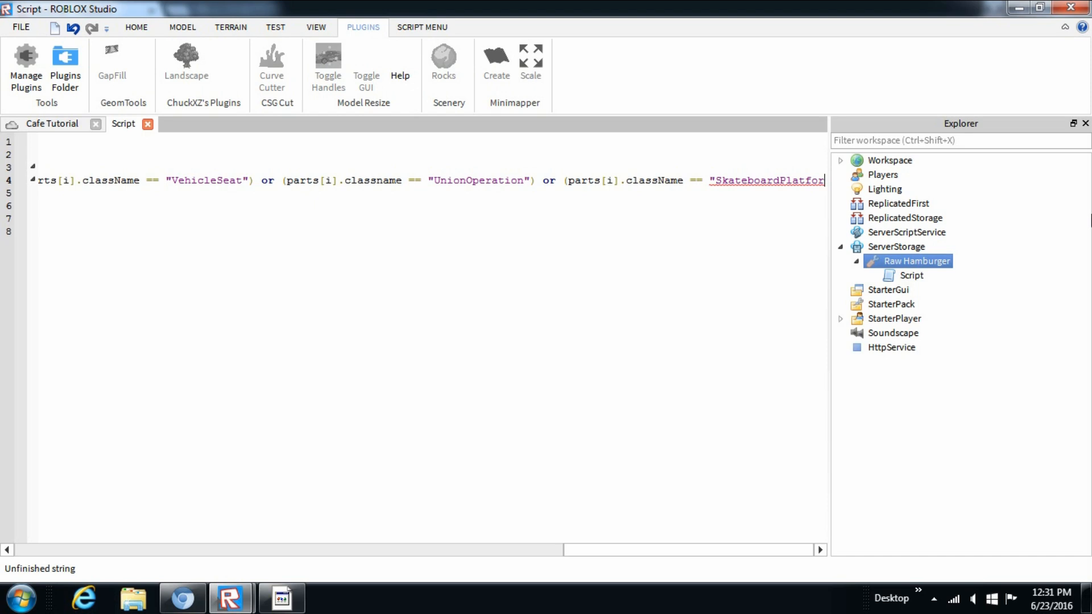
pyautogui.write('m")')
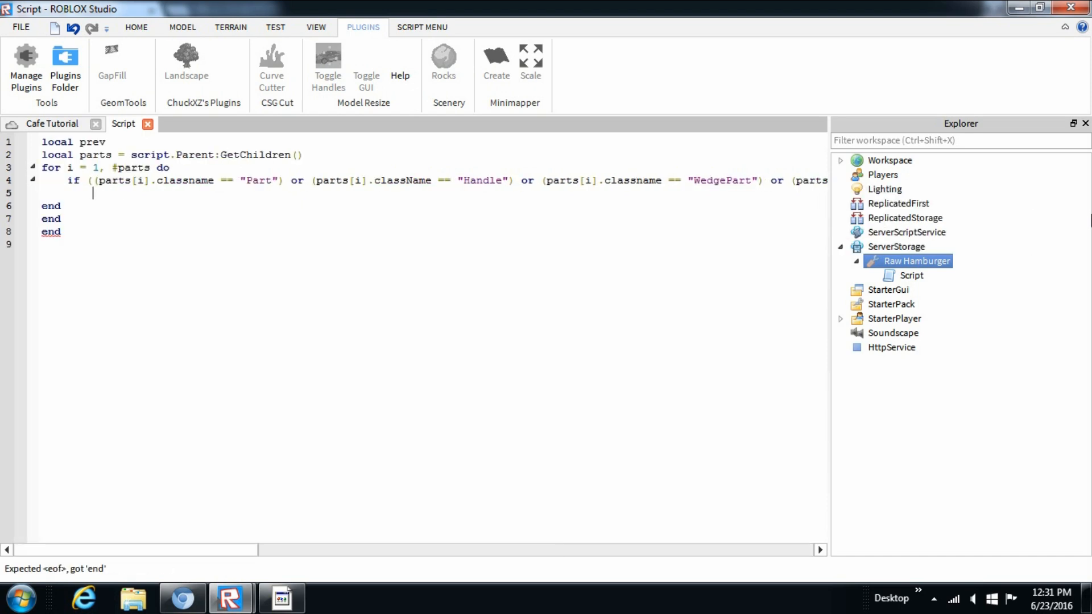
# Step: Delete the surplus end lines and add `local weld = Instance.new("Weld")`
pyautogui.moveTo(41, 206); pyautogui.dragTo(60, 232)
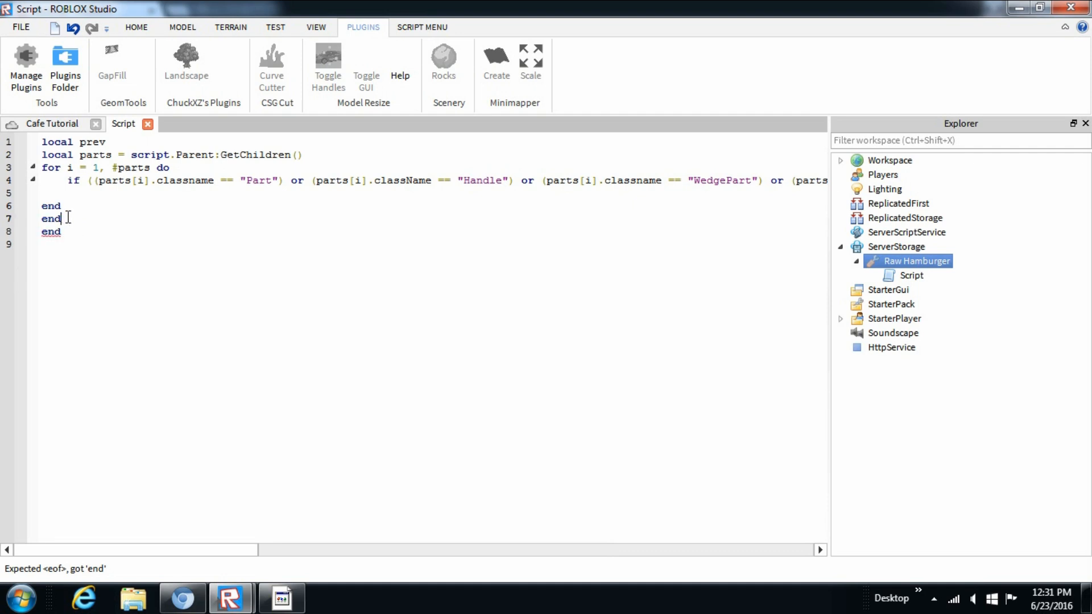
pyautogui.press('Backspace')
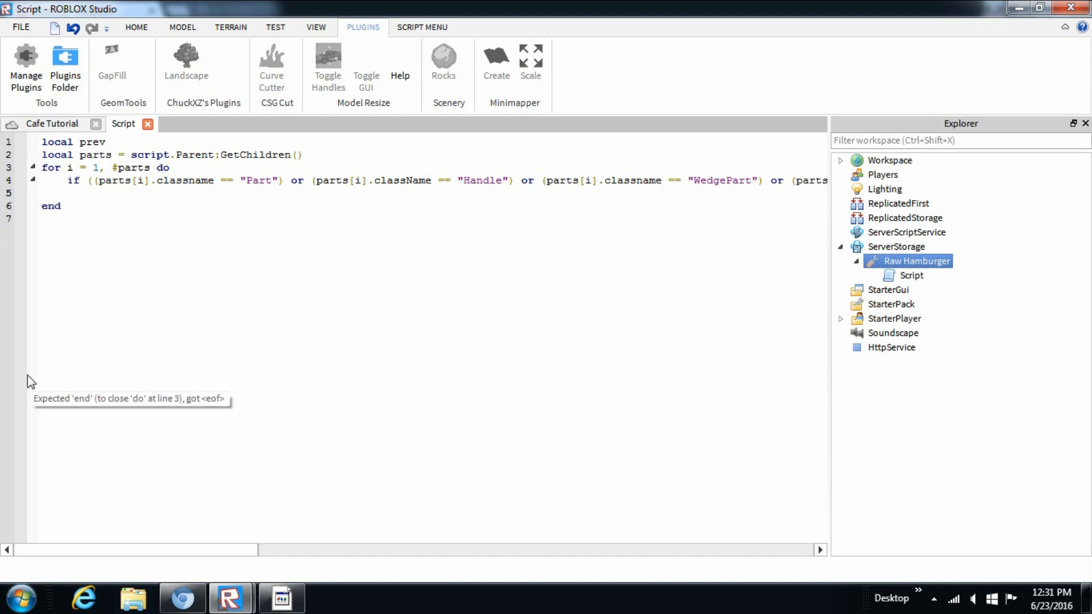
pyautogui.write('local wld')
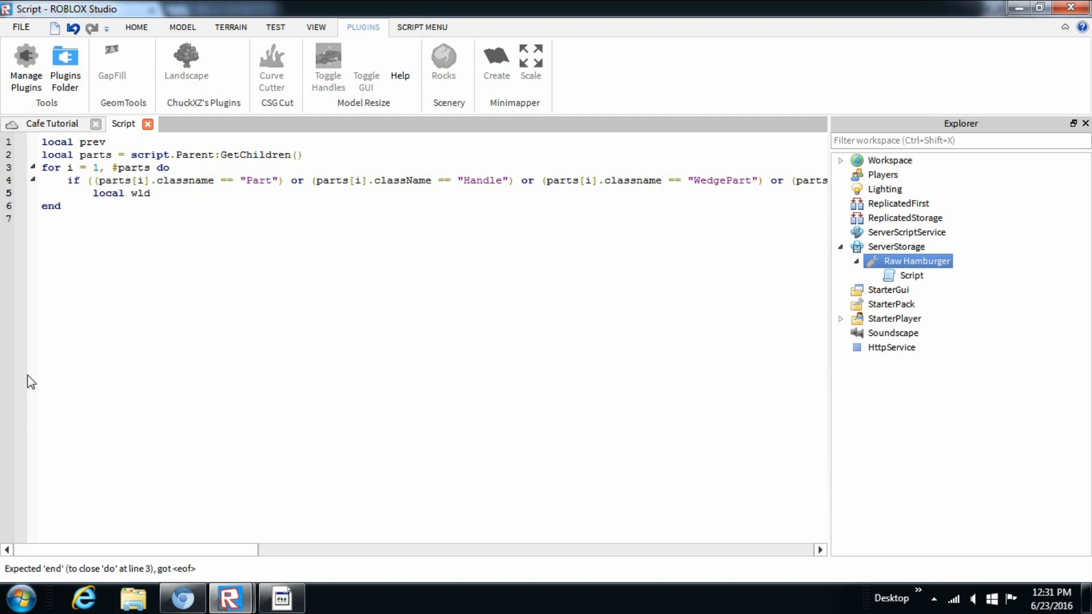
pyautogui.write('= Insta')
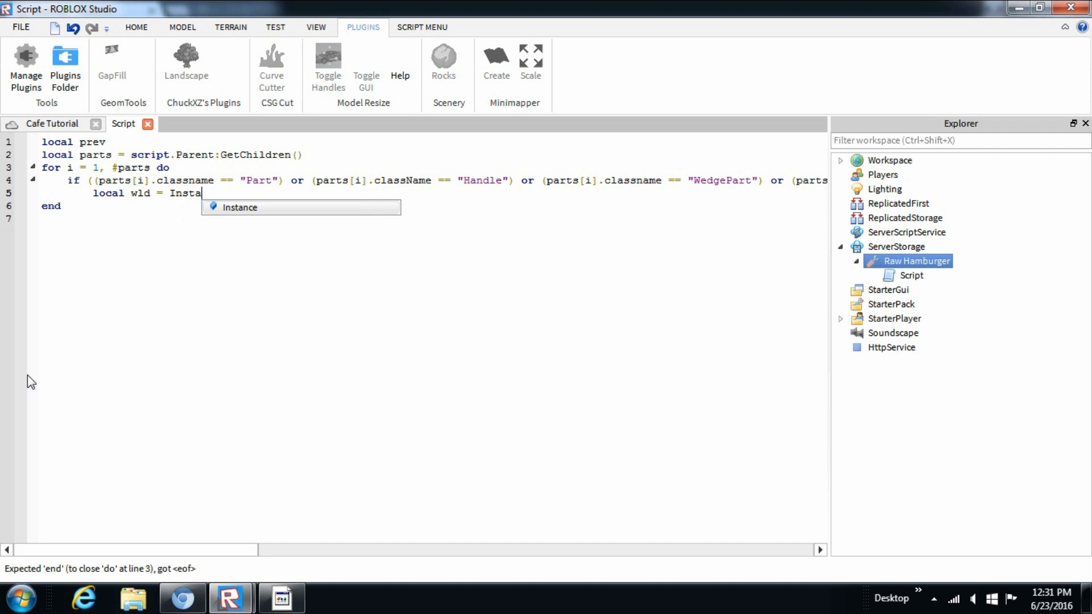
pyautogui.write('nce.')
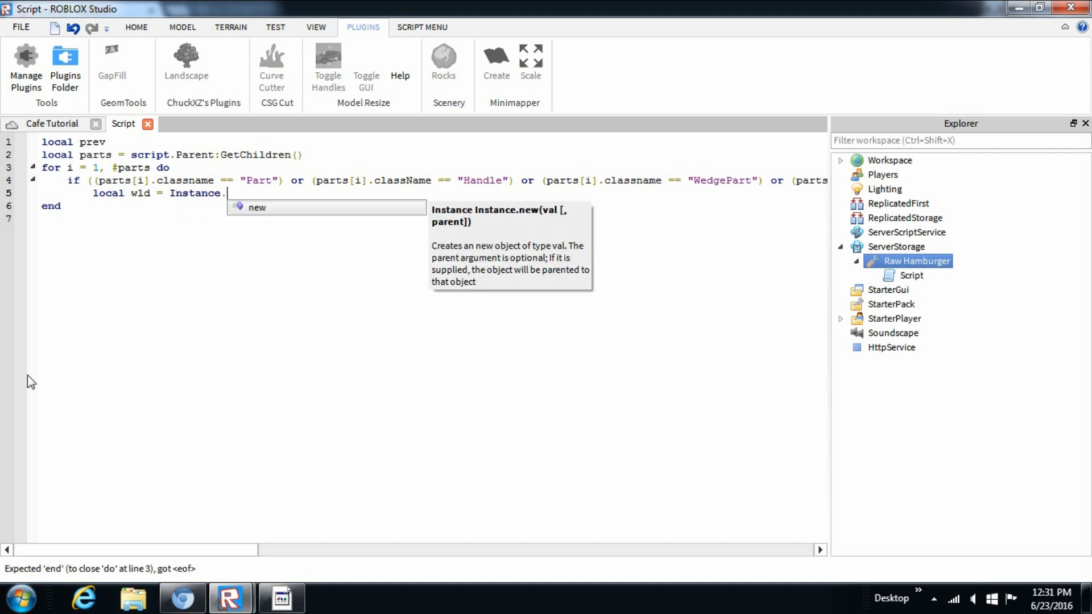
pyautogui.write('new(')
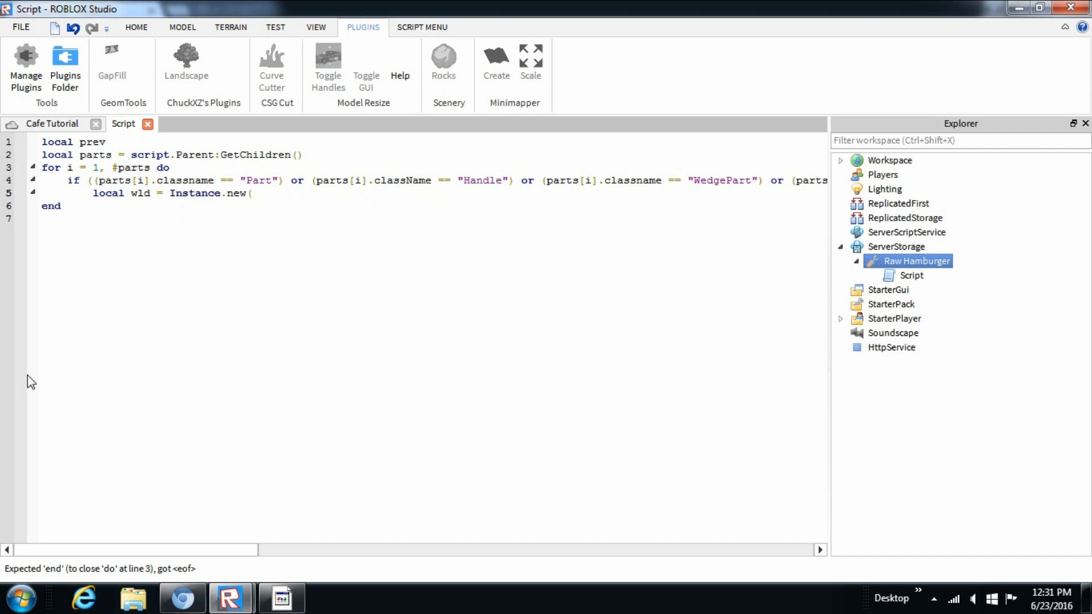
pyautogui.write('"w')
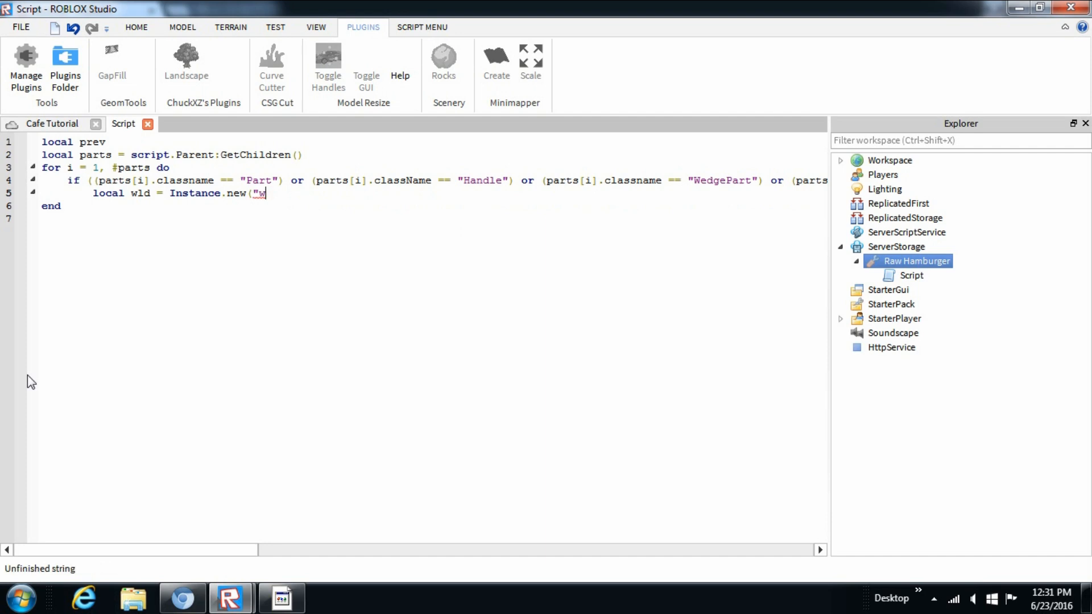
pyautogui.write('eld')
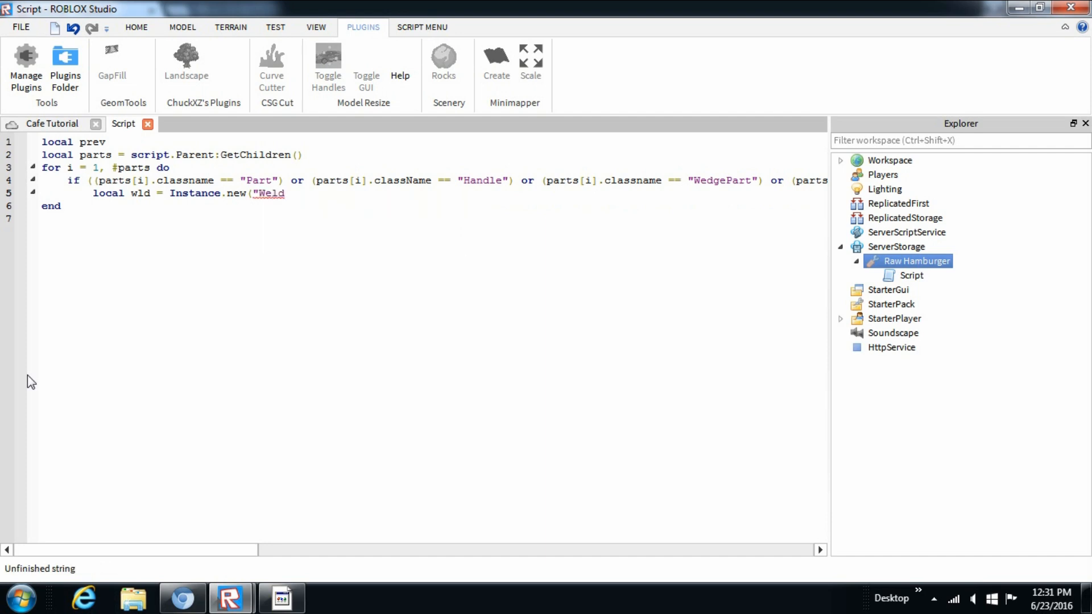
pyautogui.write('"')
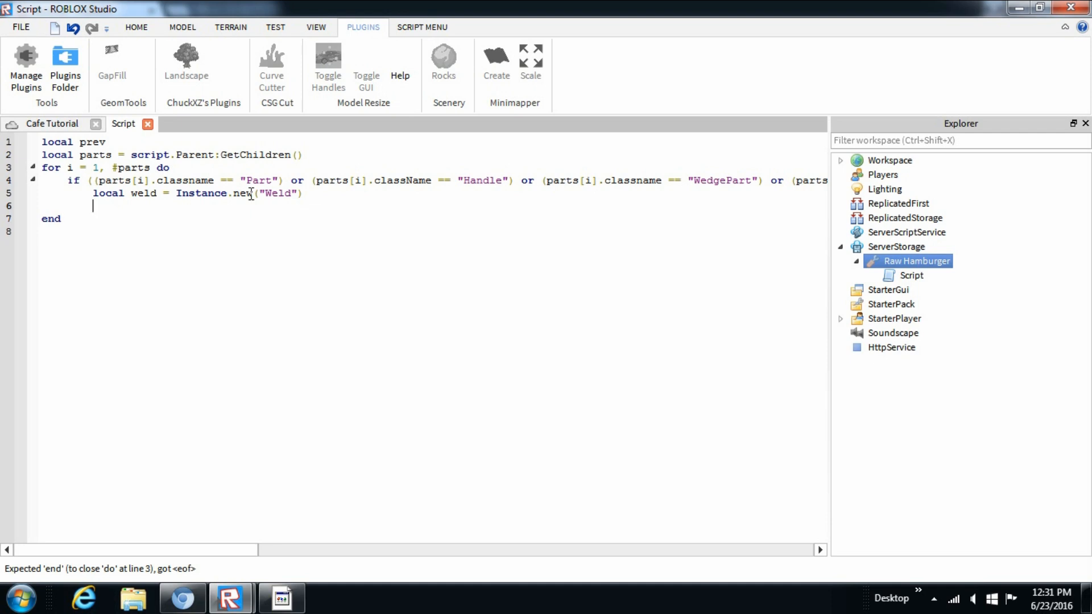
# Step: Set `weld.Part0 = prev` and `weld.Part1 = parts[i]`
pyautogui.write('weld.')
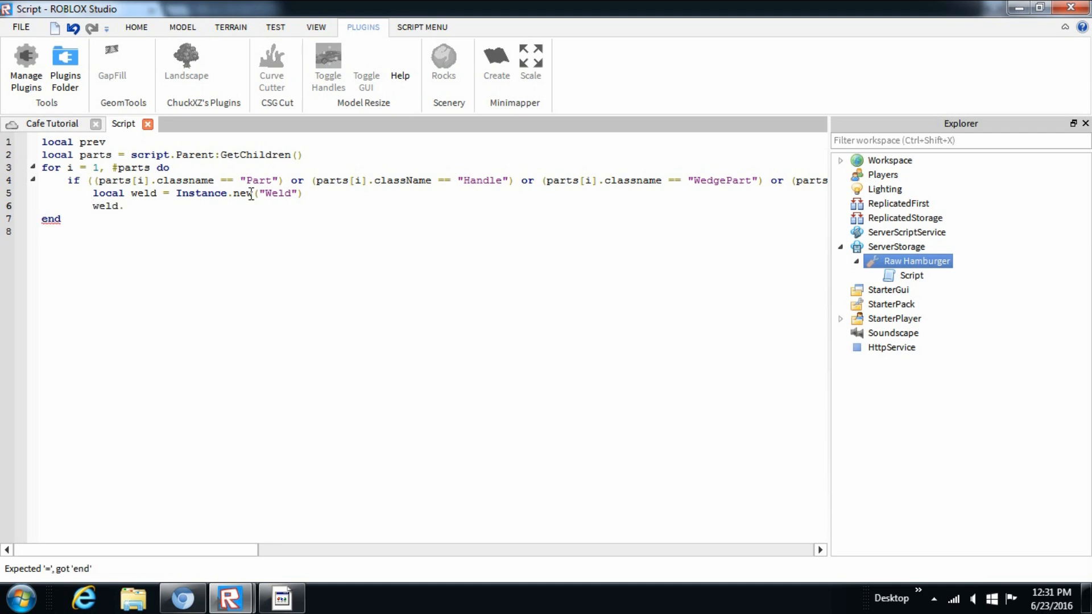
pyautogui.write('.Part')
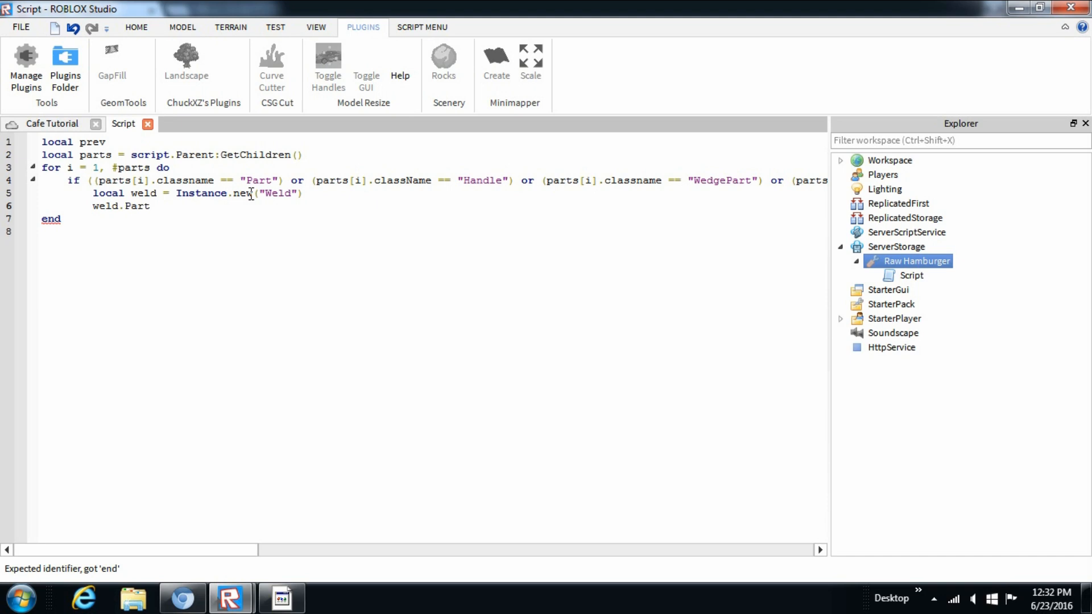
pyautogui.write('0 =')
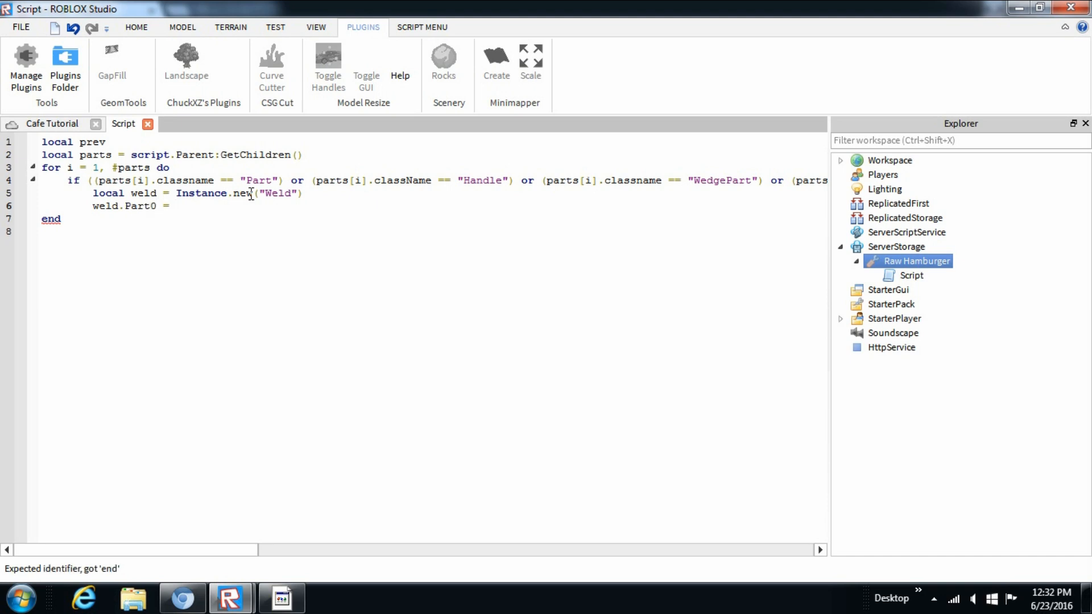
pyautogui.write('prev')
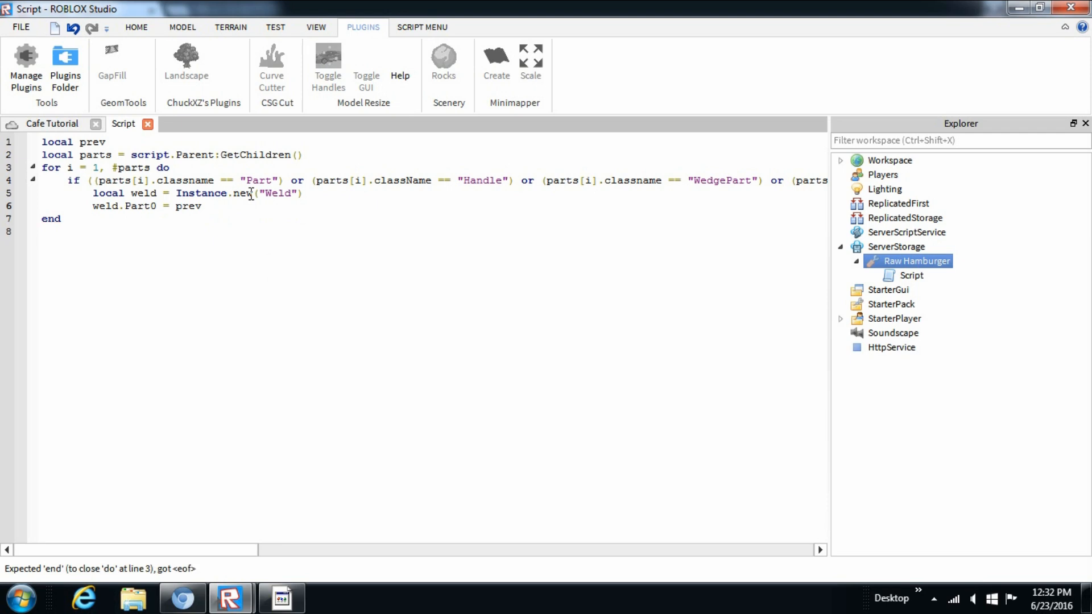
pyautogui.write('w')
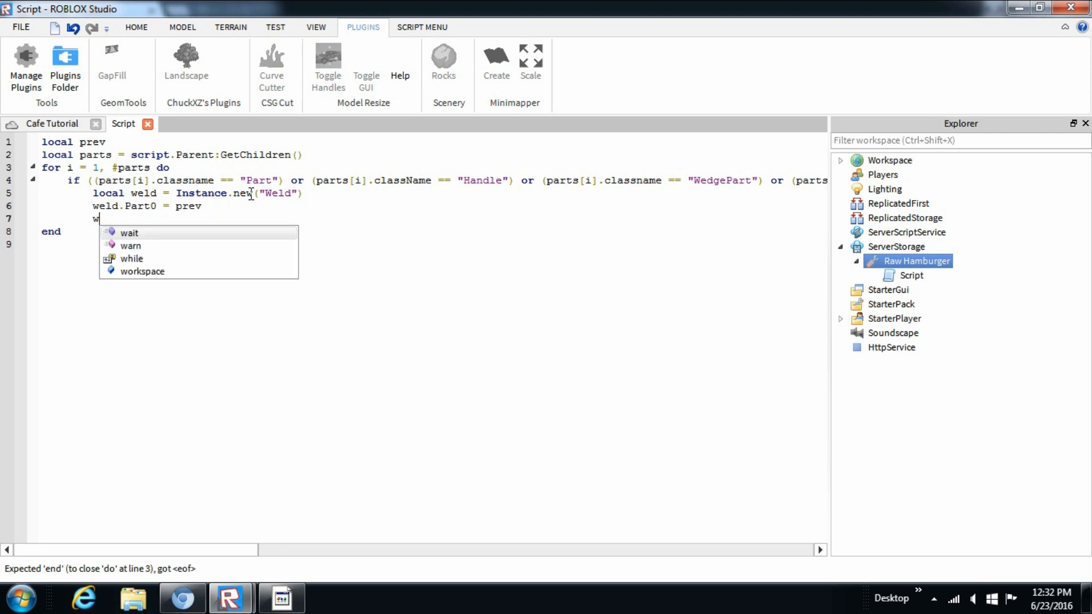
pyautogui.write('eld.Part1')
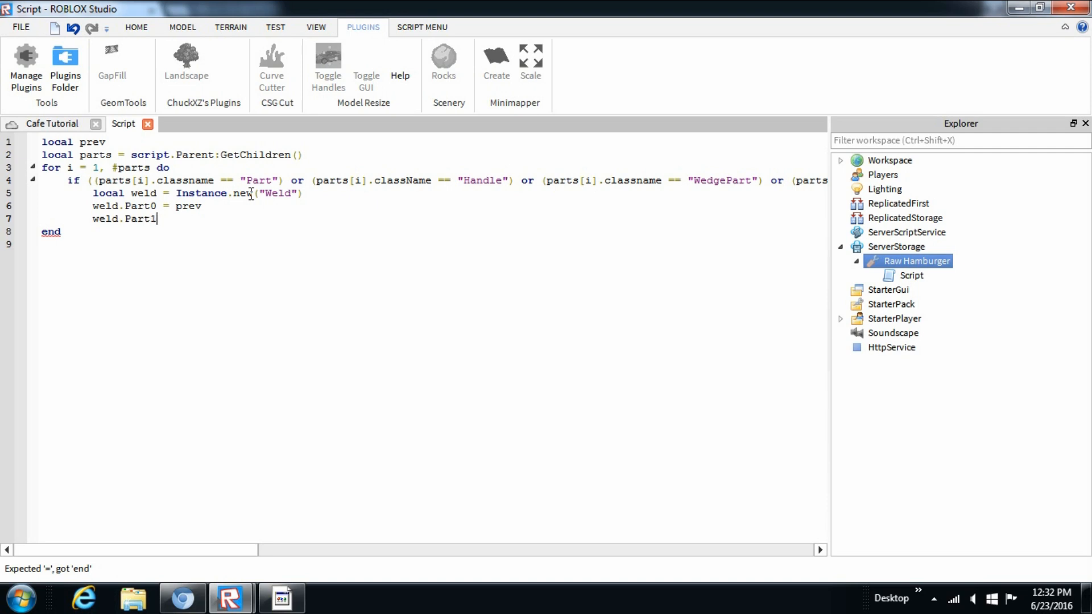
pyautogui.write('=')
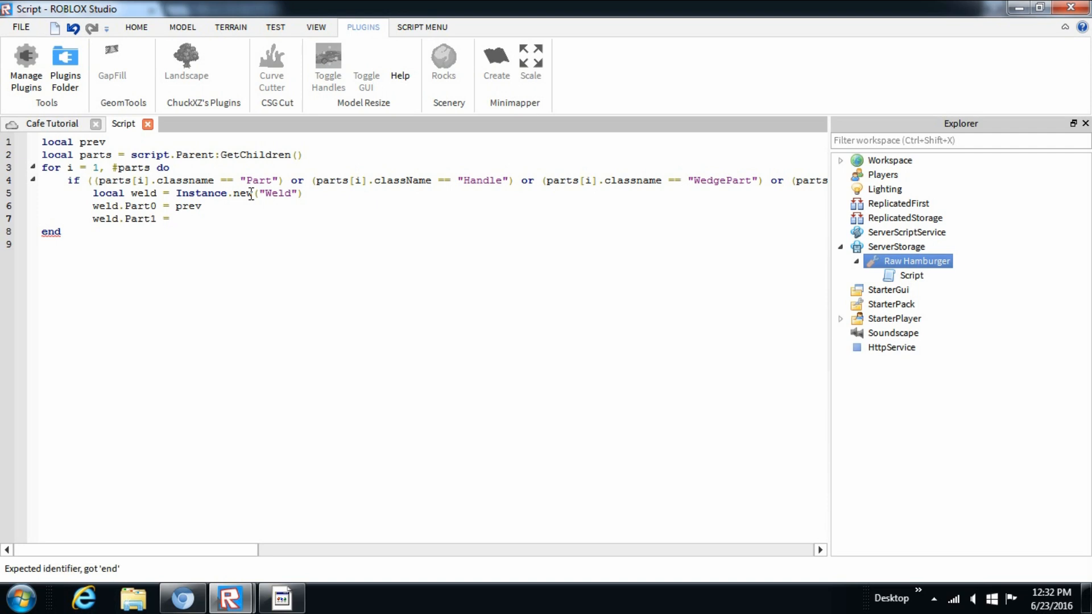
pyautogui.write('parts')
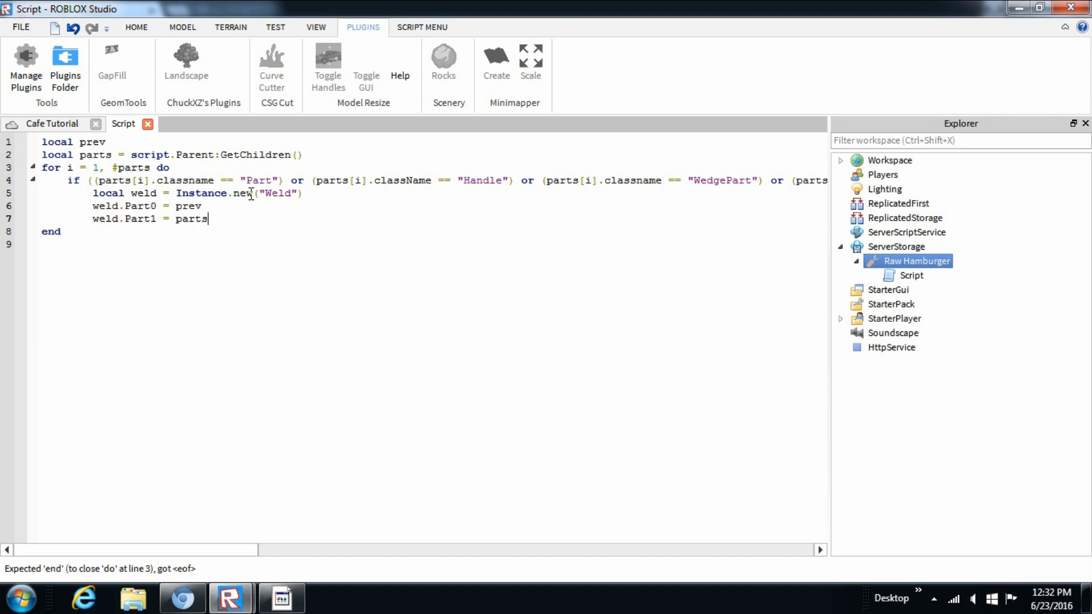
pyautogui.write('[i]')
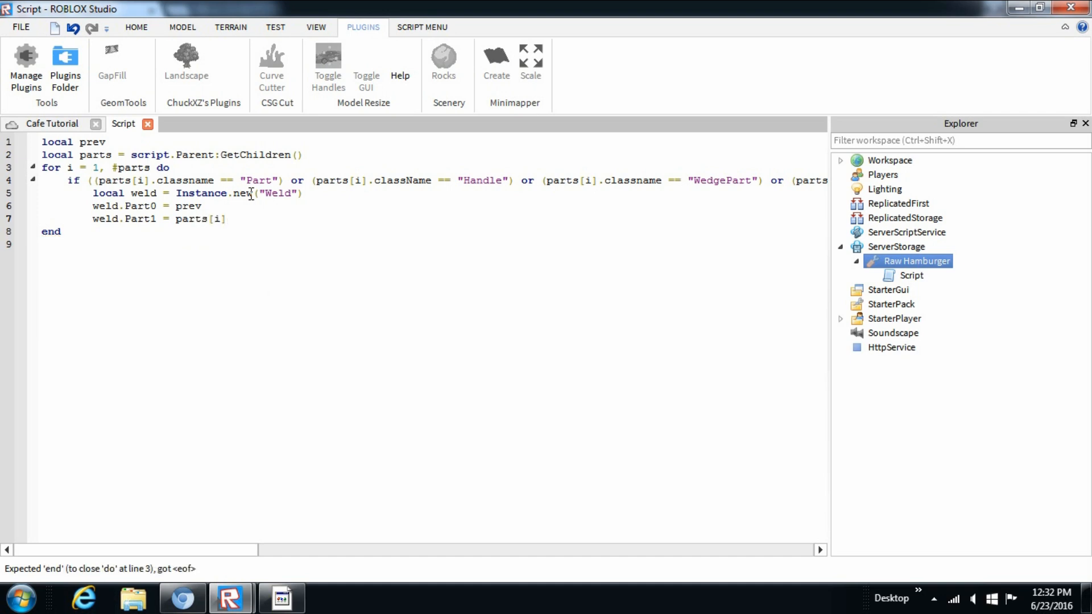
# Step: Set weld.C0 to prev.CFrame:inverse() and weld.C1 to parts[i].CFrame:inverse()
pyautogui.write('weld')
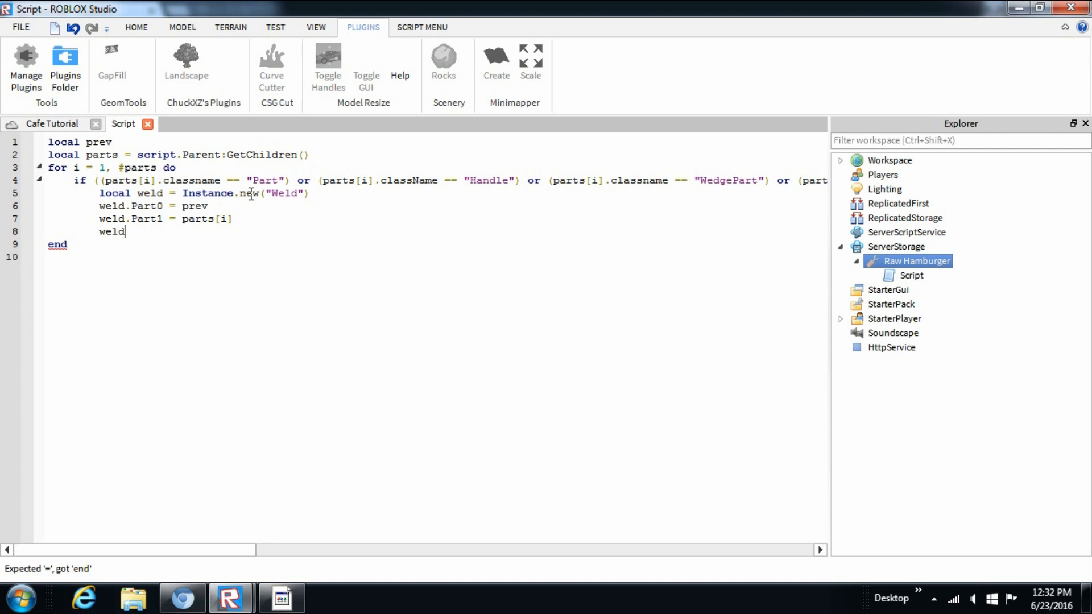
pyautogui.write('.C0 = pre')
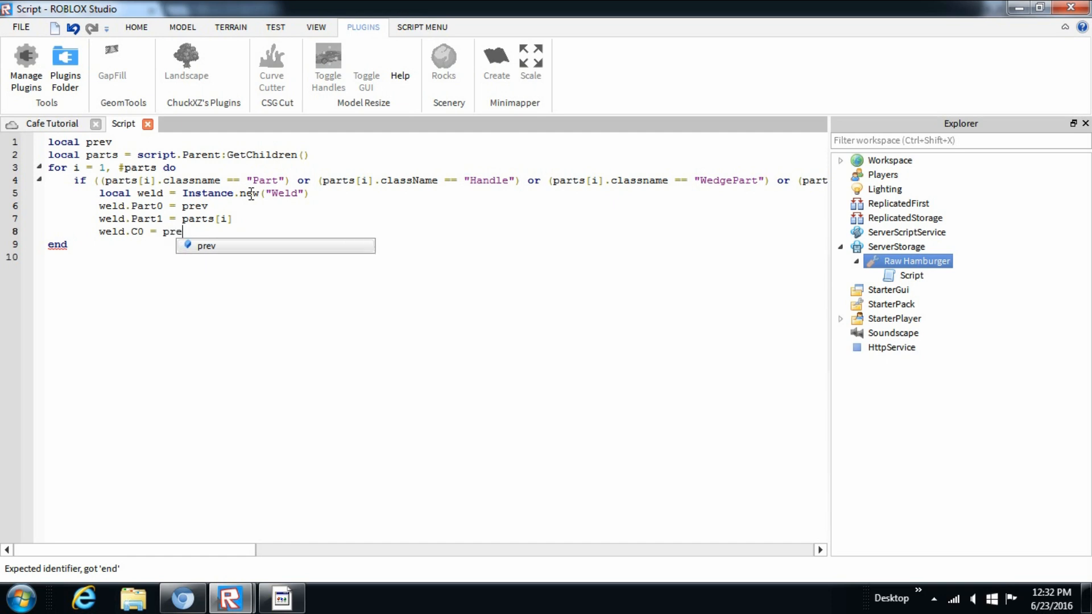
pyautogui.write('v.CFr')
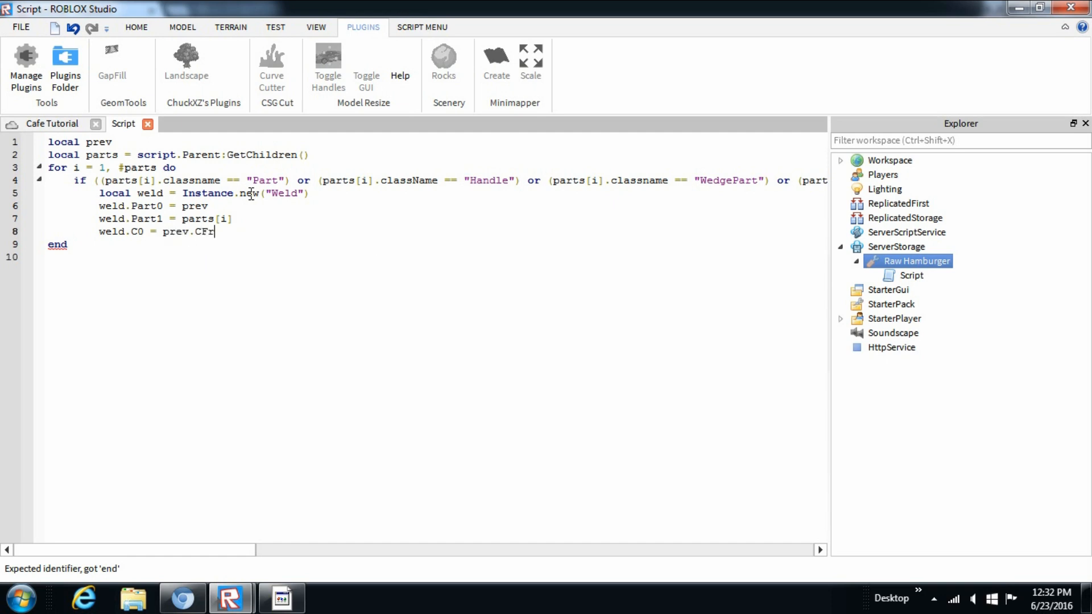
pyautogui.write('ame:i')
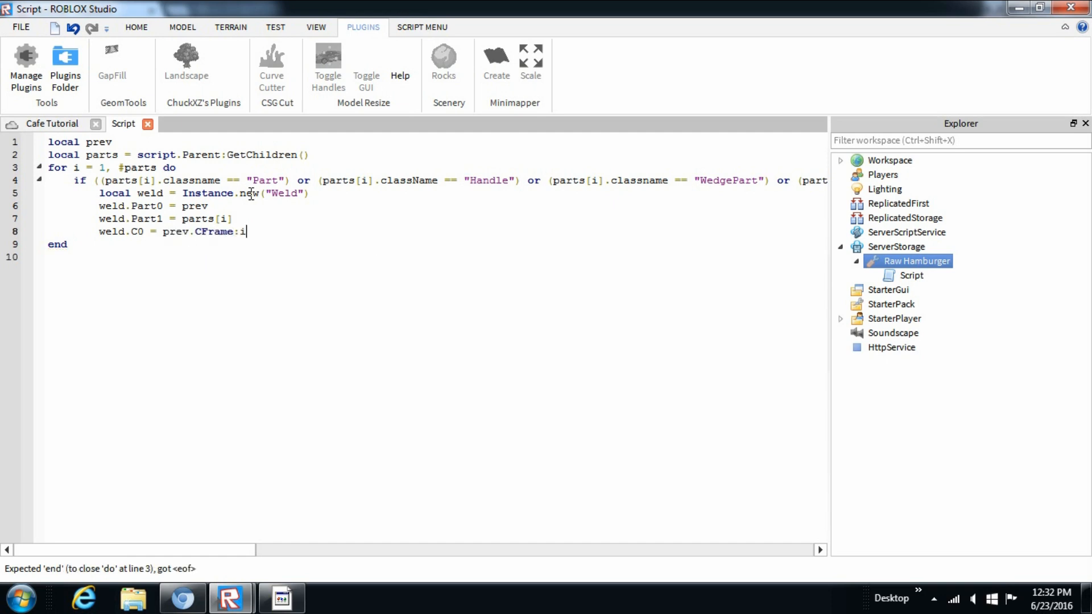
pyautogui.write('nverse')
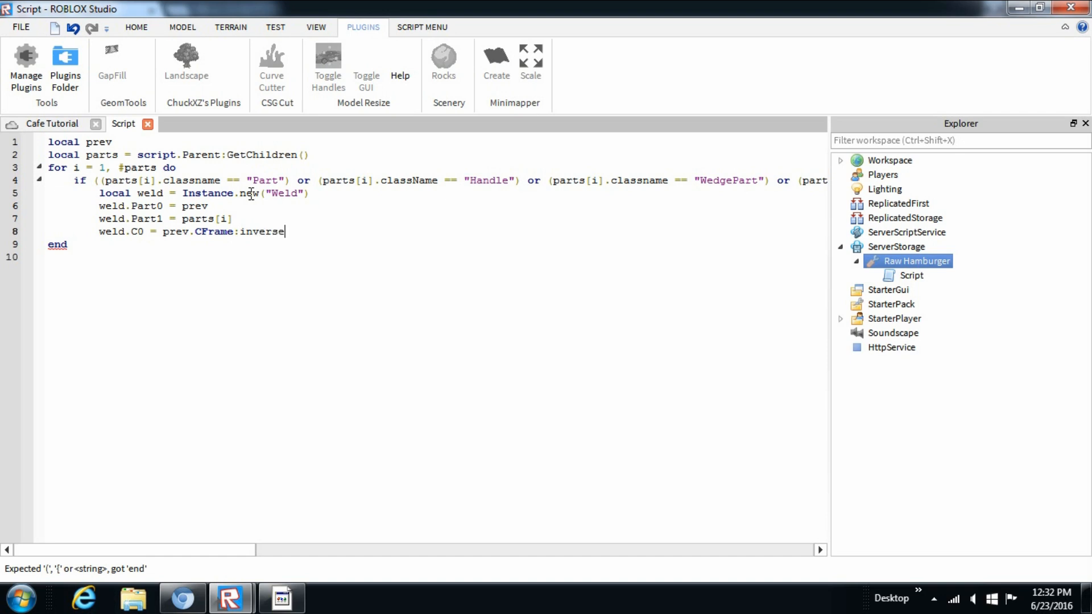
pyautogui.write('()')
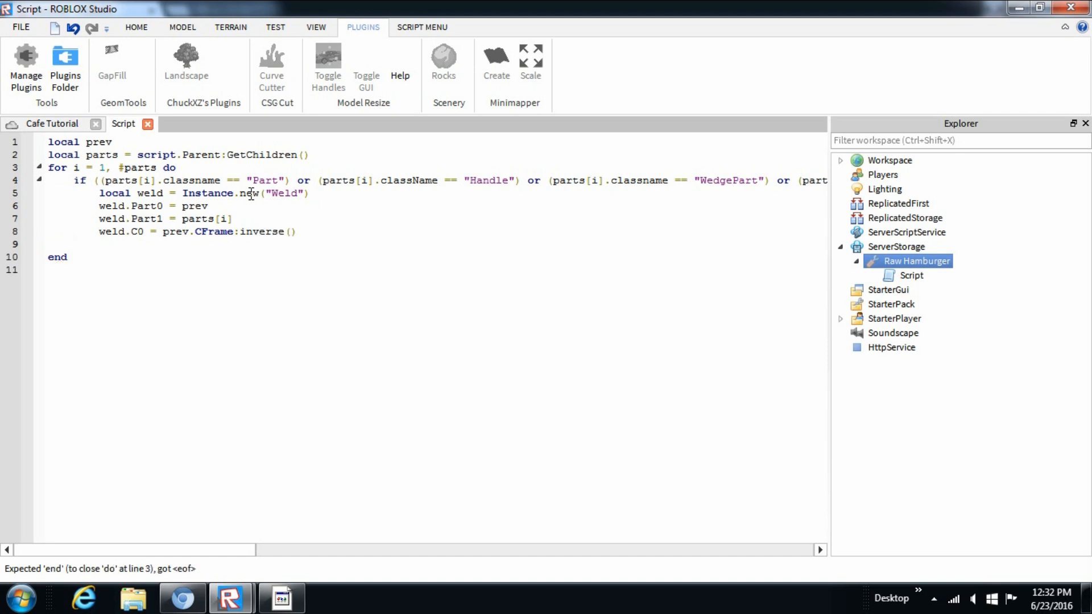
pyautogui.write('weld.C1 =')
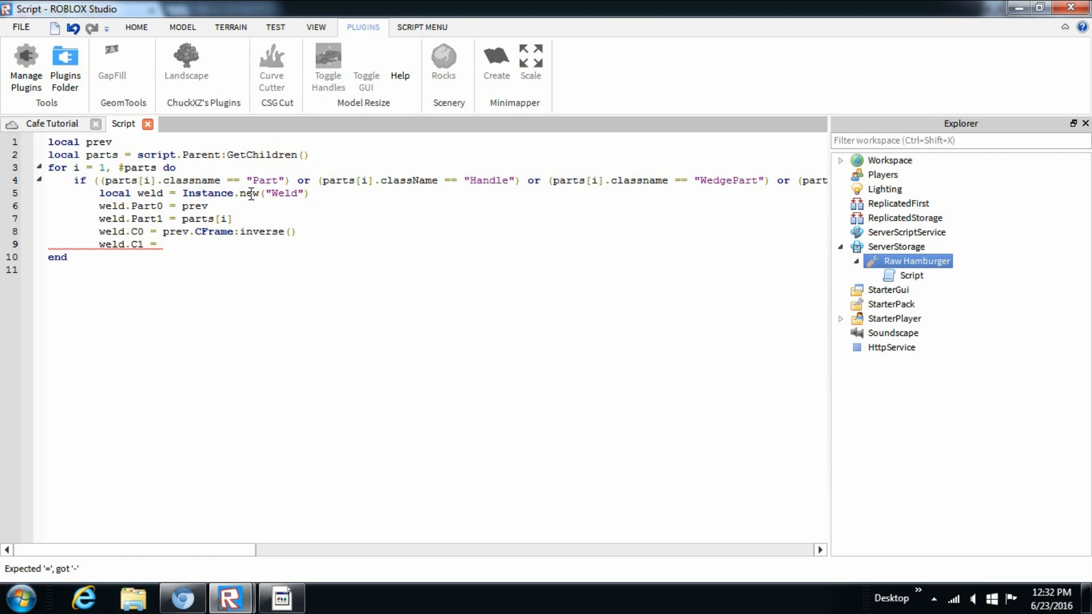
pyautogui.write('part')
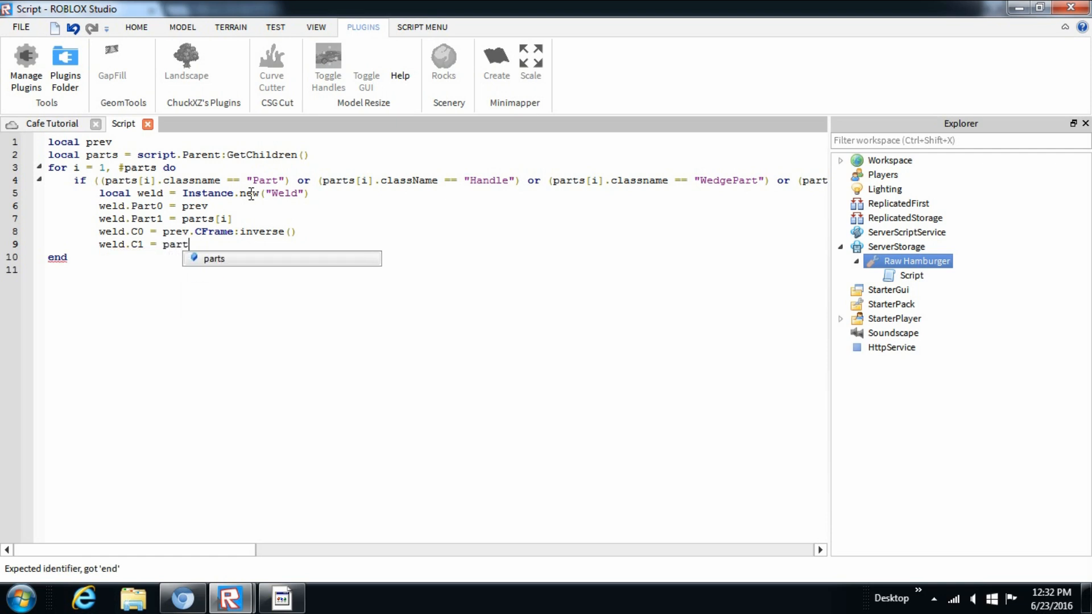
pyautogui.write('s[i')
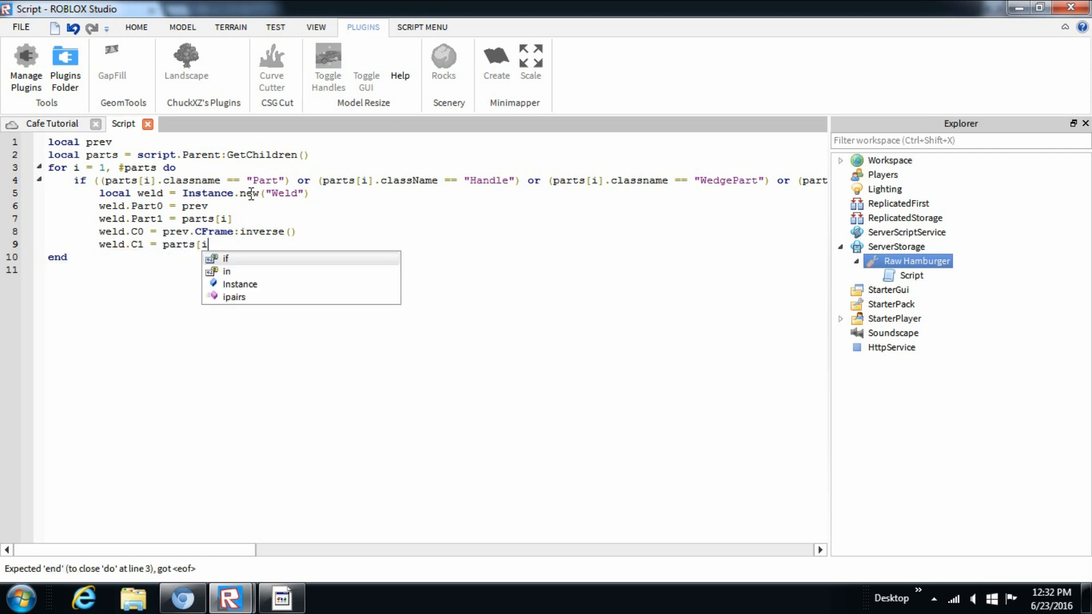
pyautogui.write('].')
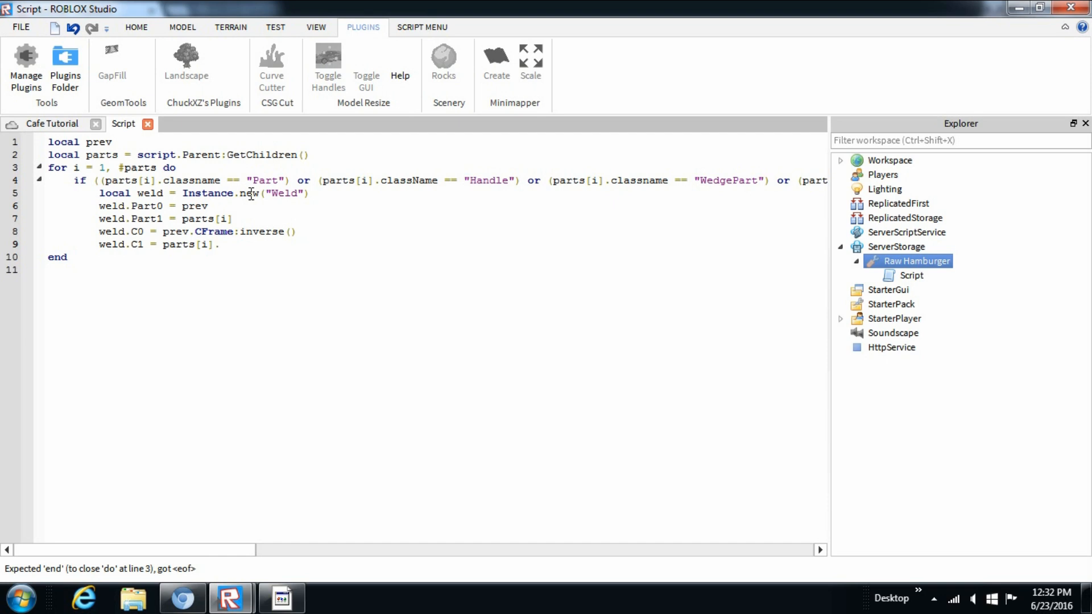
pyautogui.write('CFr')
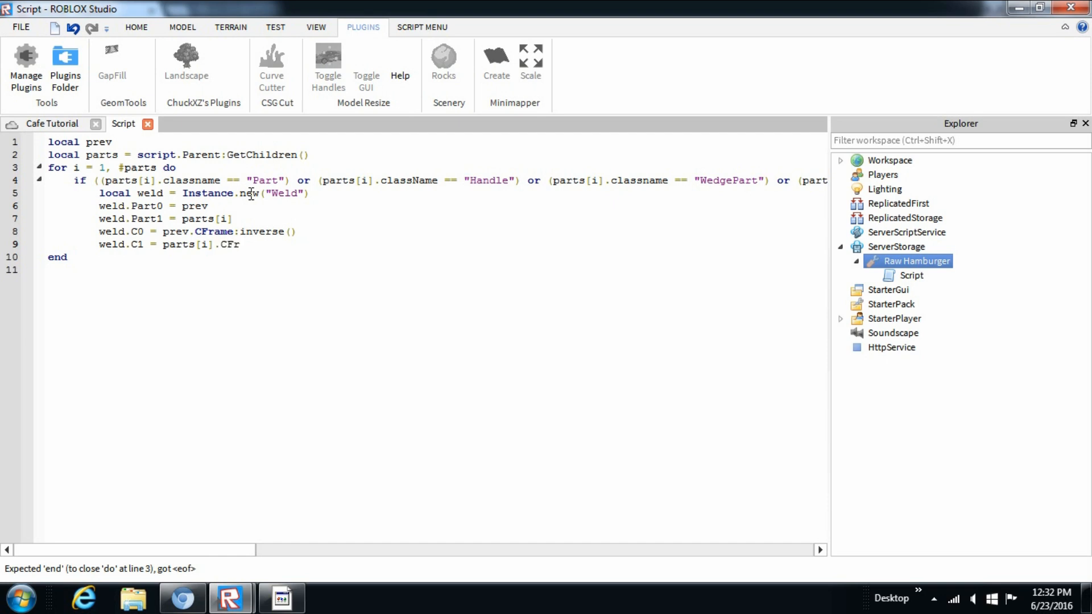
pyautogui.write('ame')
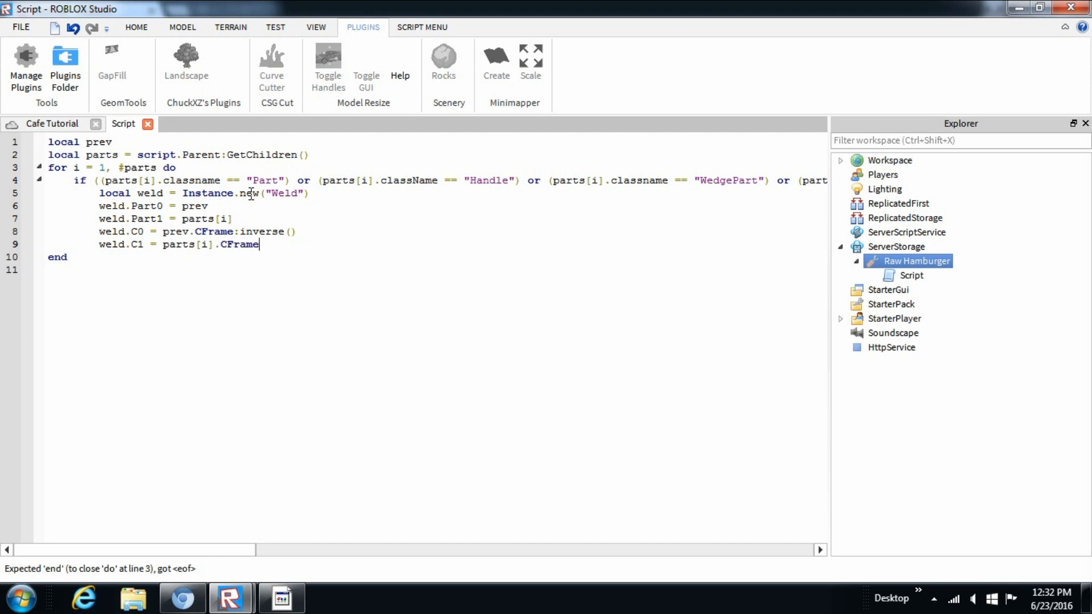
pyautogui.write(':invers')
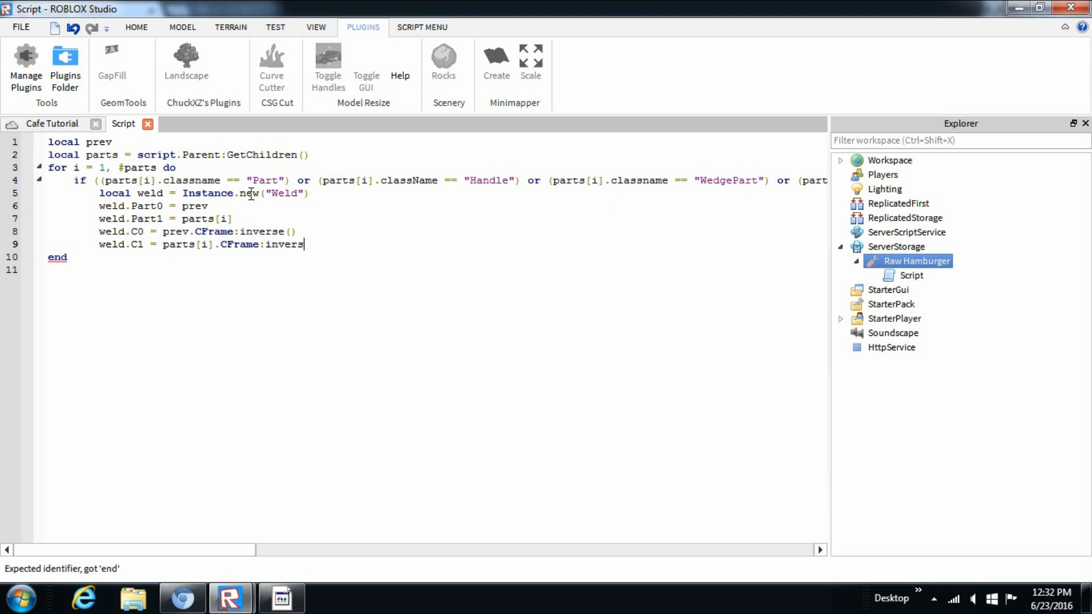
pyautogui.write('e()')
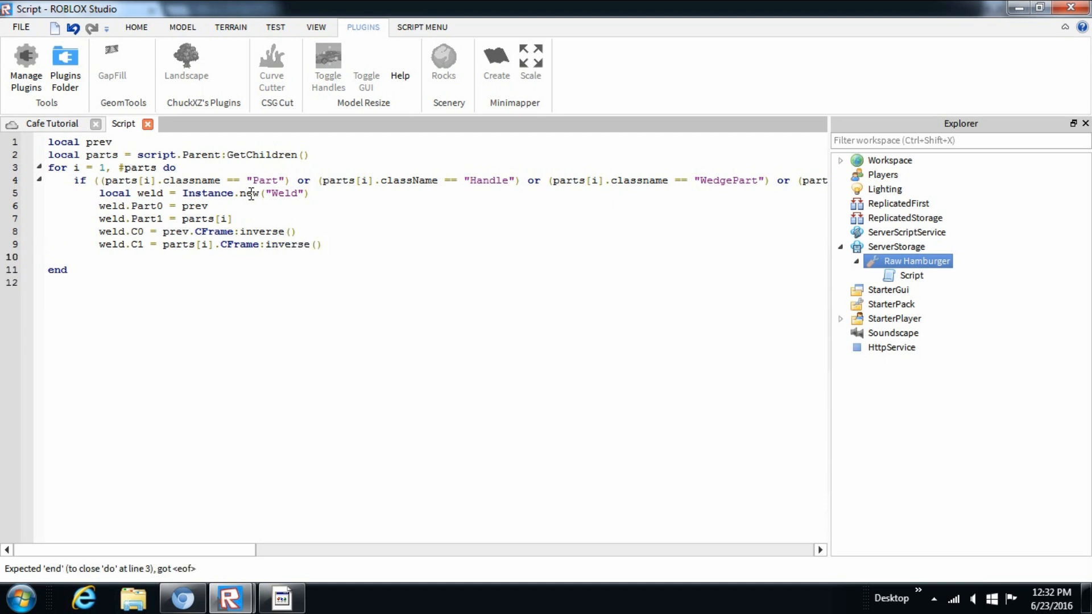
pyautogui.write('w')
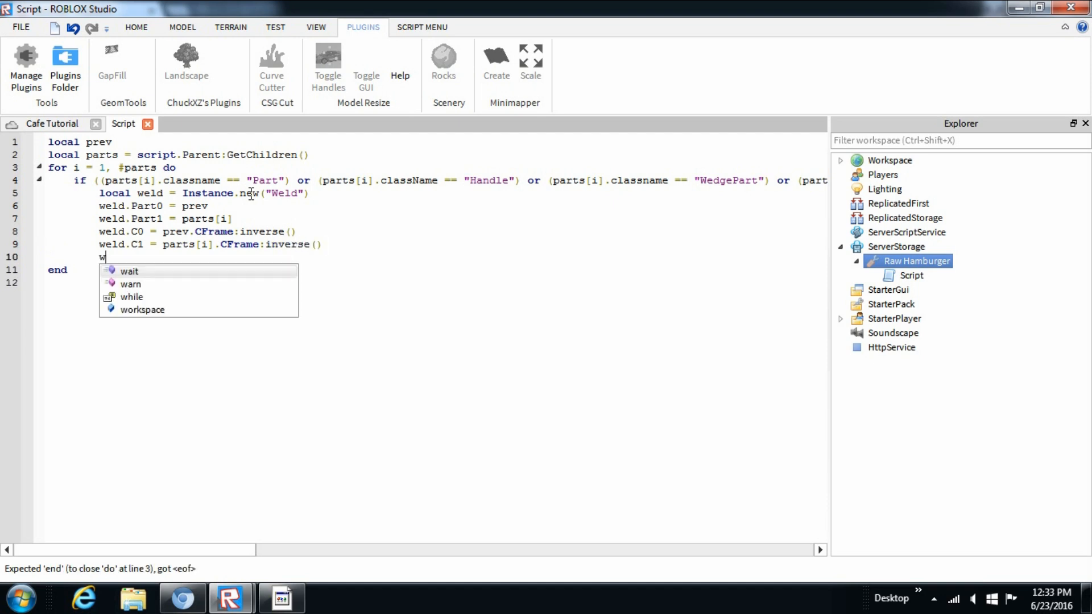
# Step: Add `weld.Parent = prev` and `parts[i].Anchored = false` lines
pyautogui.write('eld.Parent')
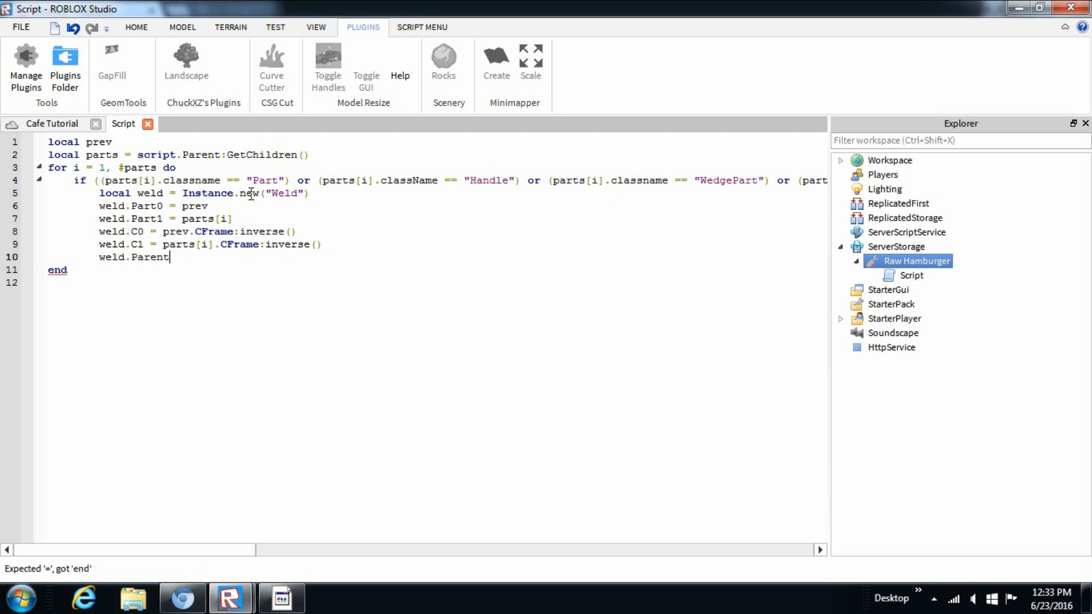
pyautogui.write('=')
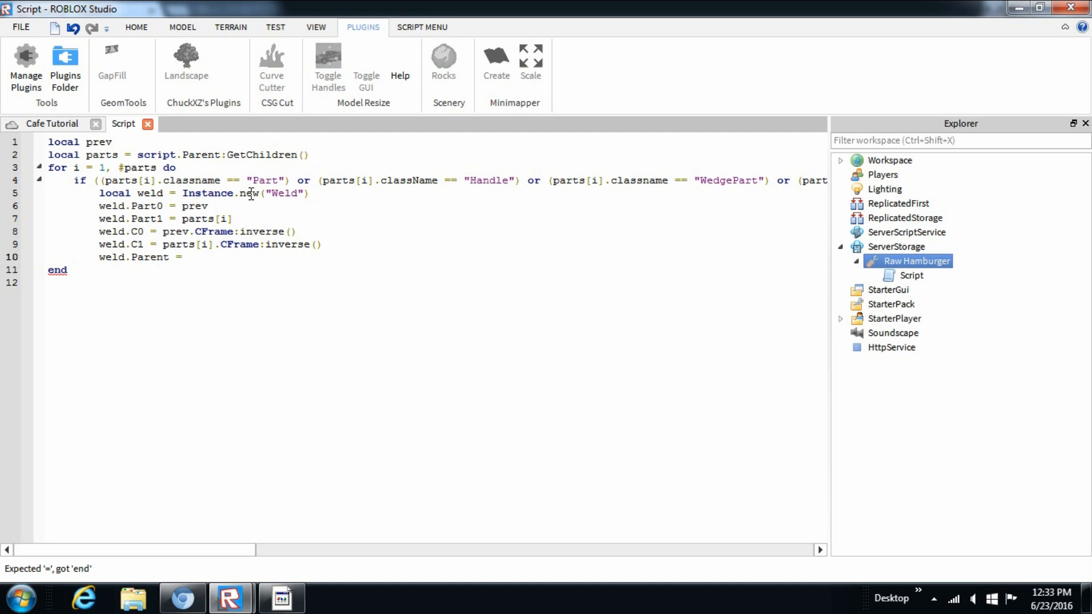
pyautogui.write('pr')
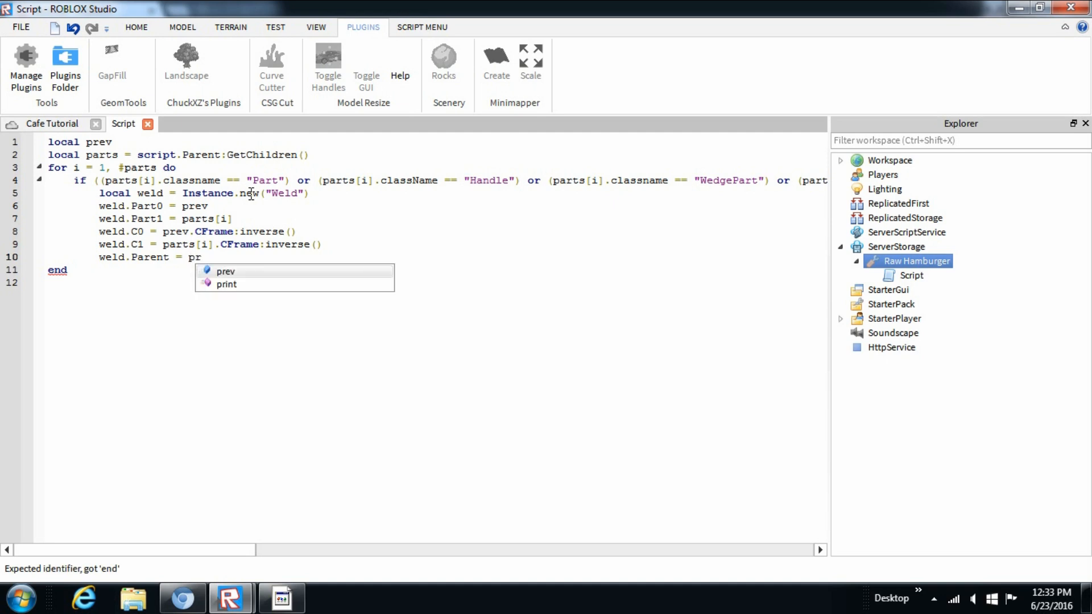
pyautogui.write('part')
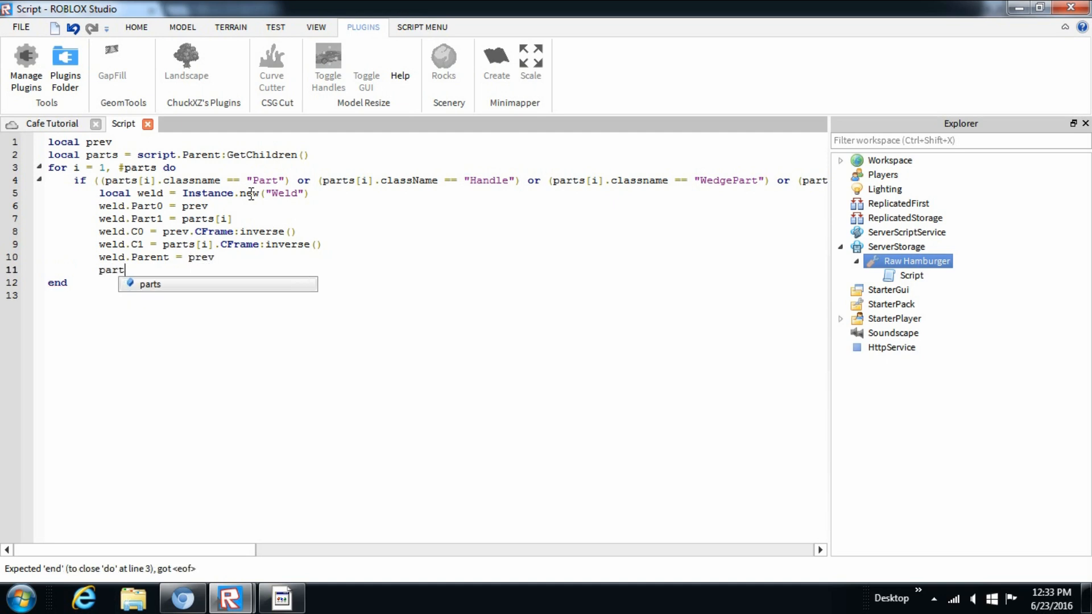
pyautogui.write('s[')
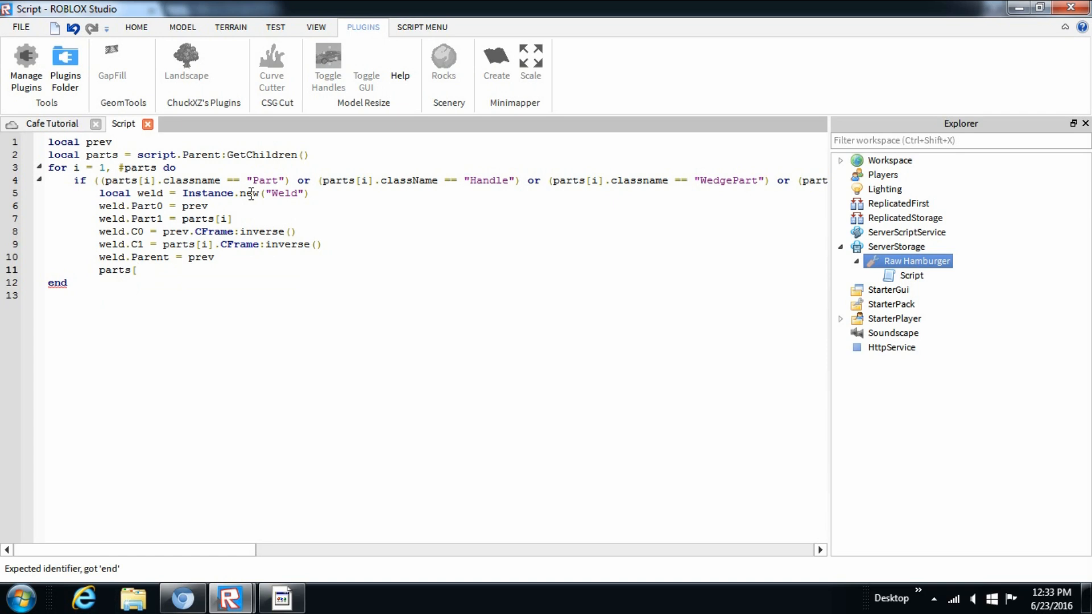
pyautogui.write('i')
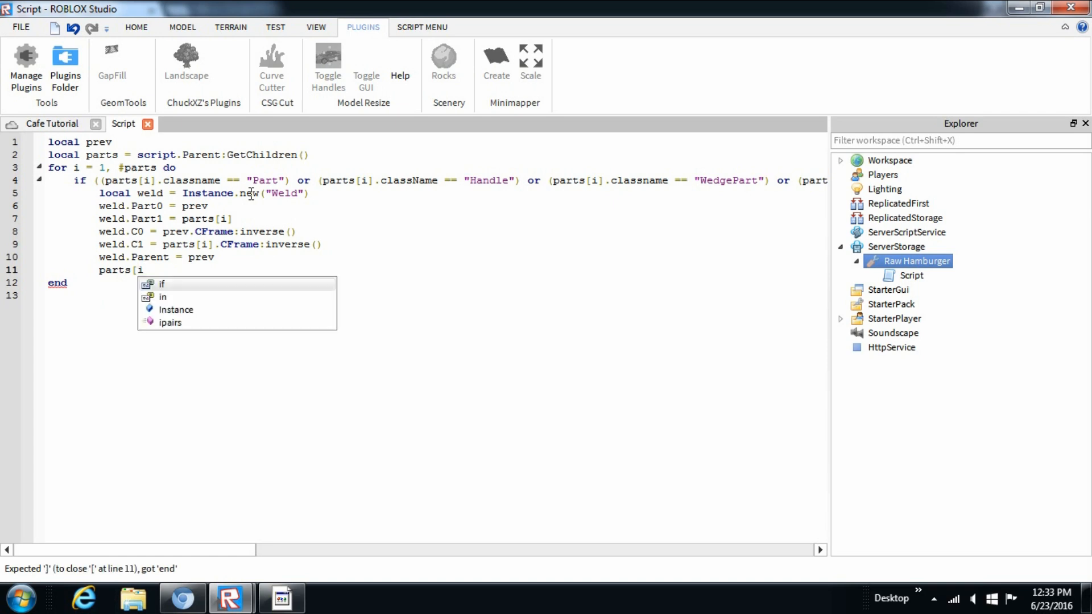
pyautogui.write('].')
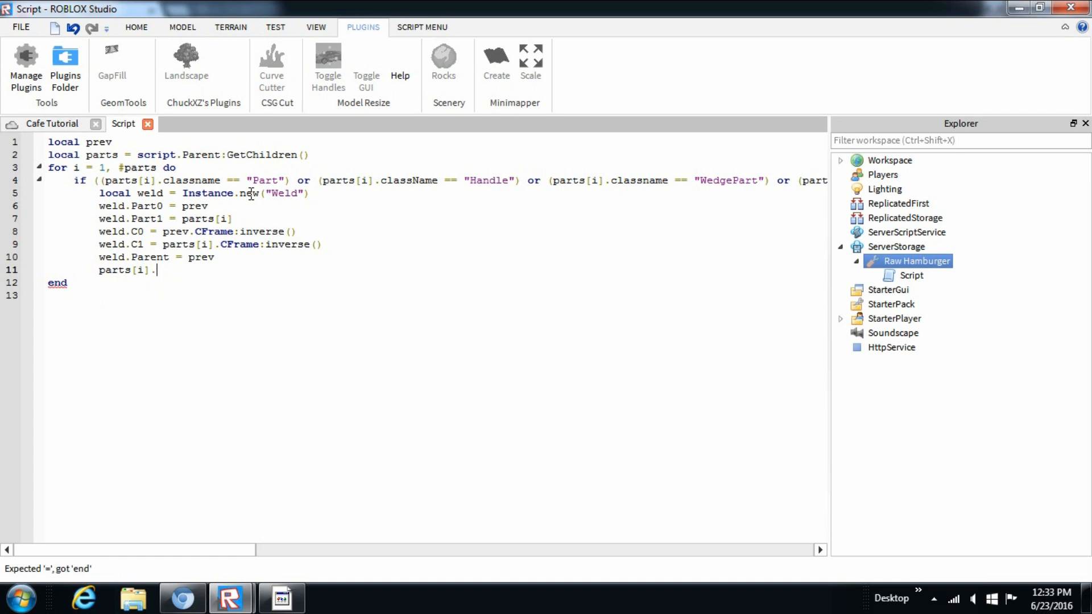
pyautogui.write('Anchored')
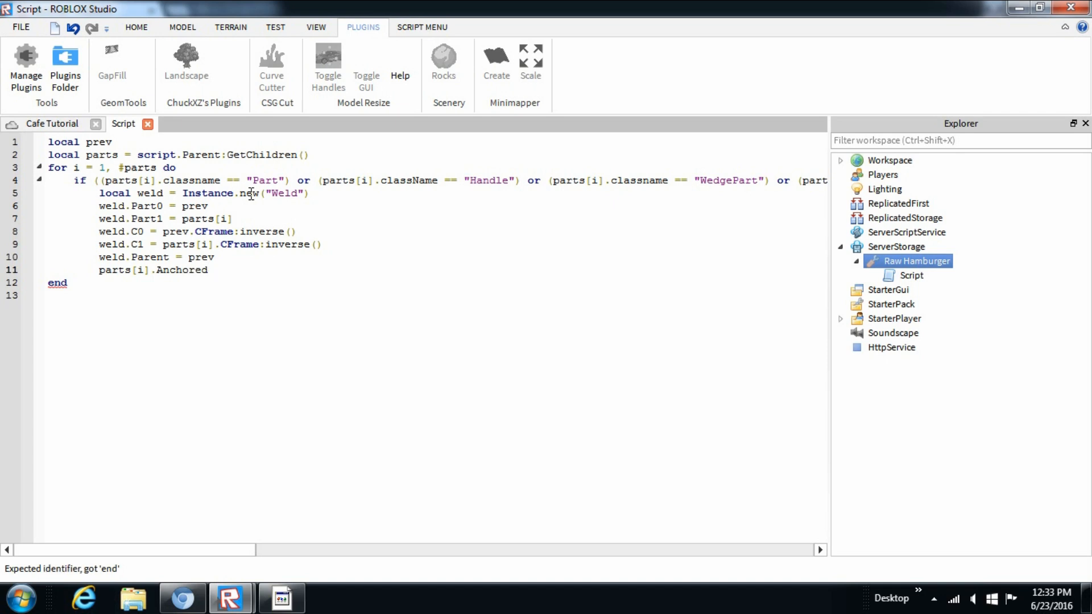
pyautogui.write('= fase')
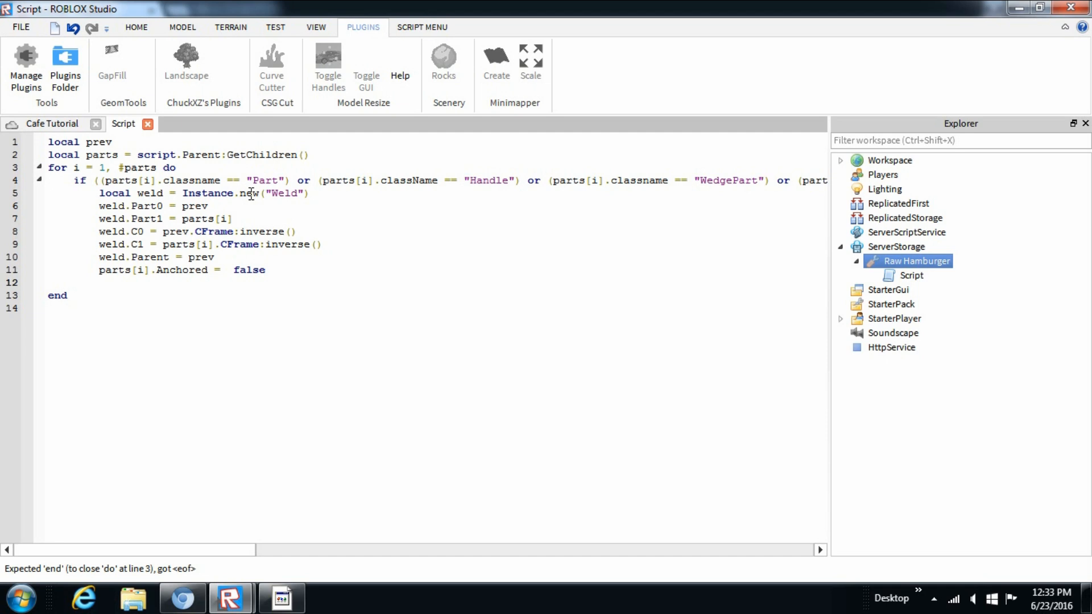
# Step: Close the if with end and add `prev = parts[i]`
pyautogui.write('end')
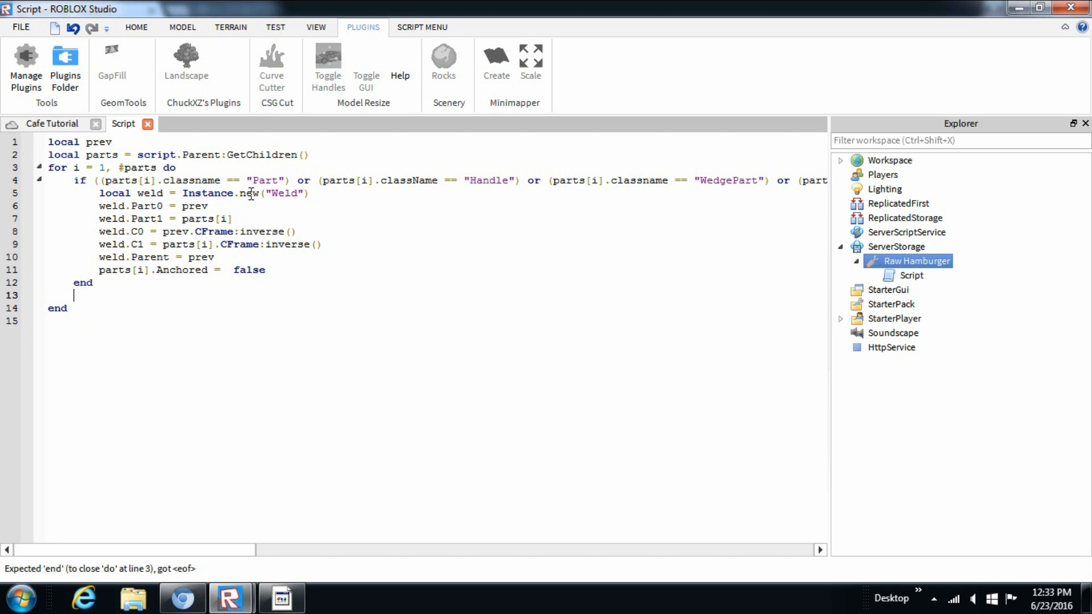
pyautogui.write('prev')
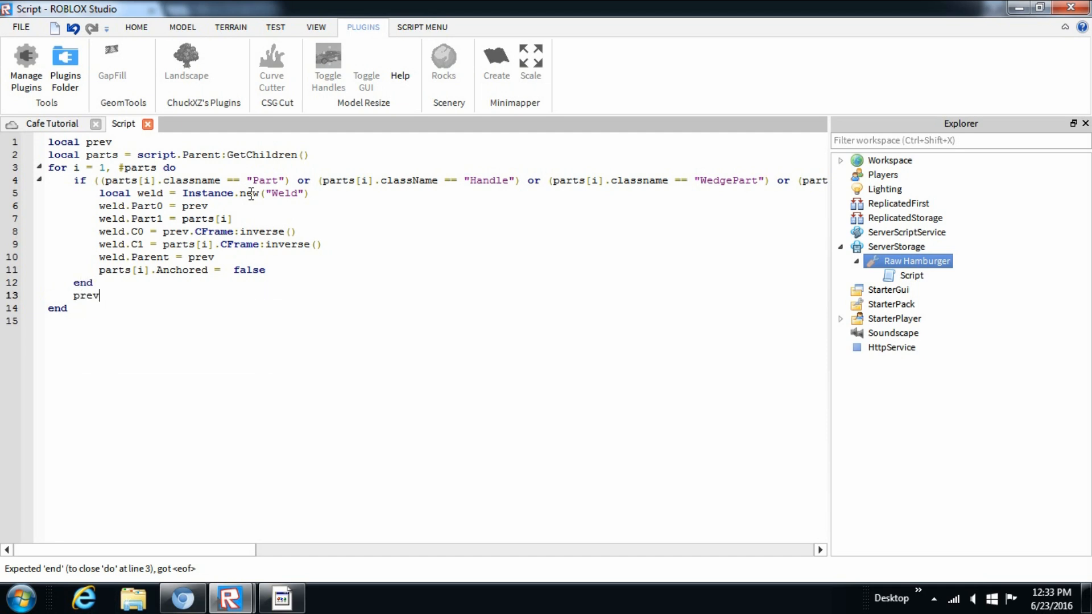
pyautogui.write('=')
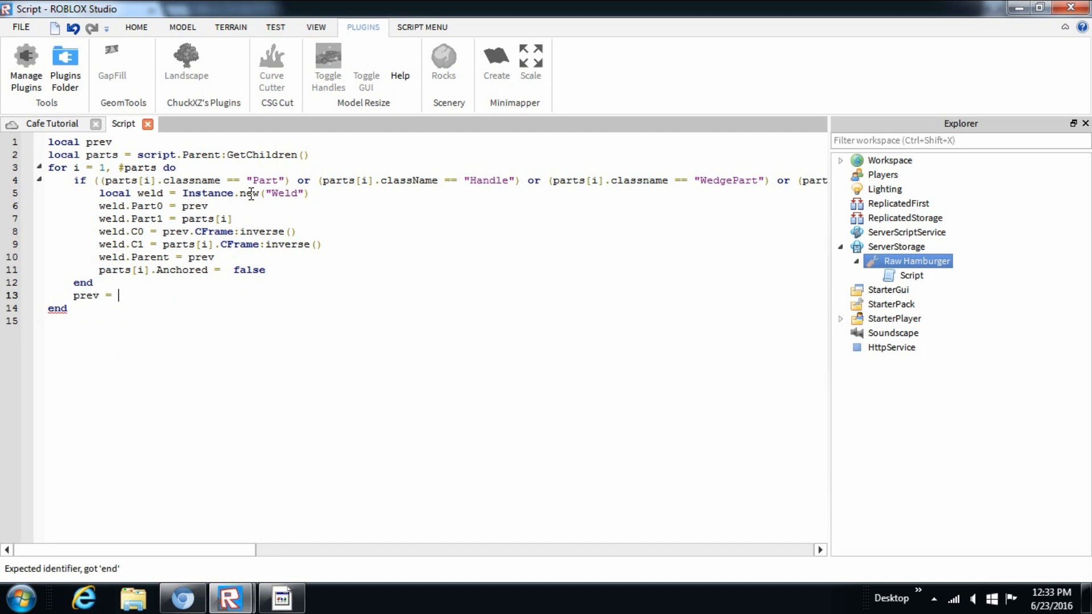
pyautogui.write('parts[i')
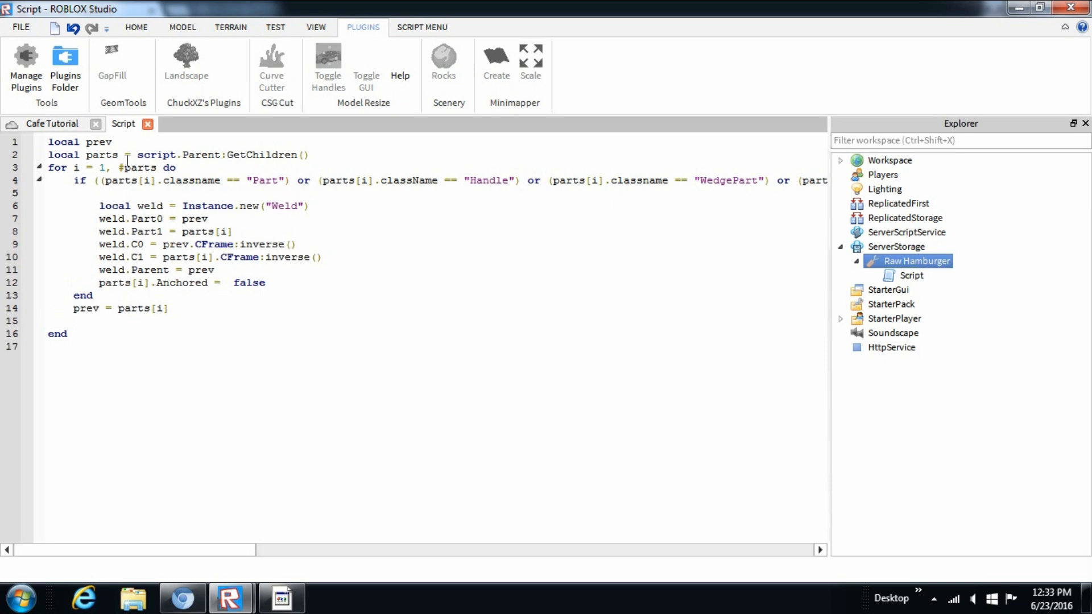
# Step: Wrap the weld lines in `if (prev ~= nil) then ... end` and add wait(3)
pyautogui.write('if')
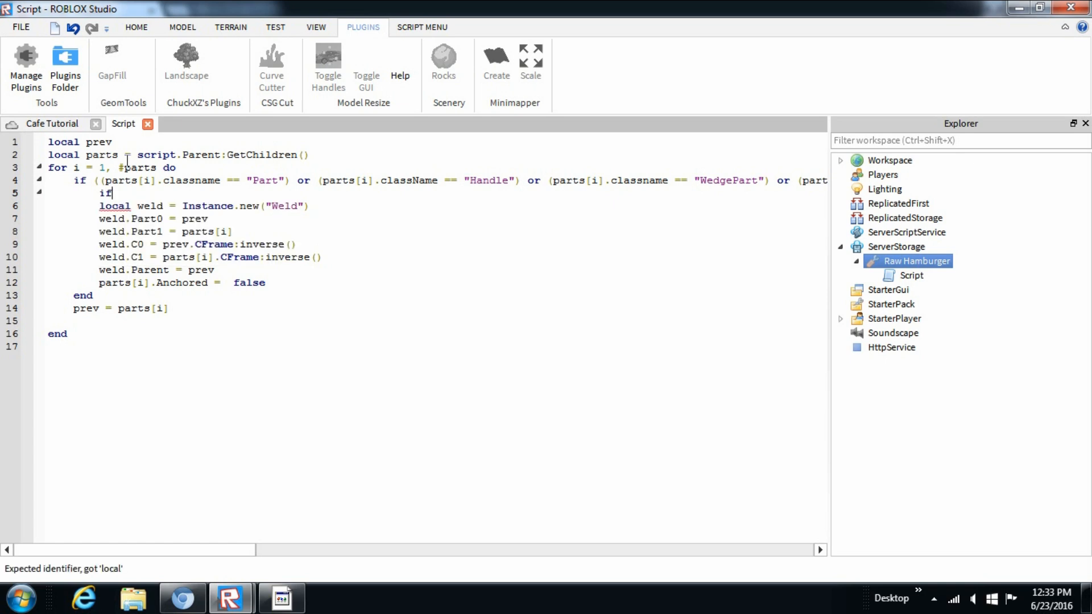
pyautogui.write('(prev ~')
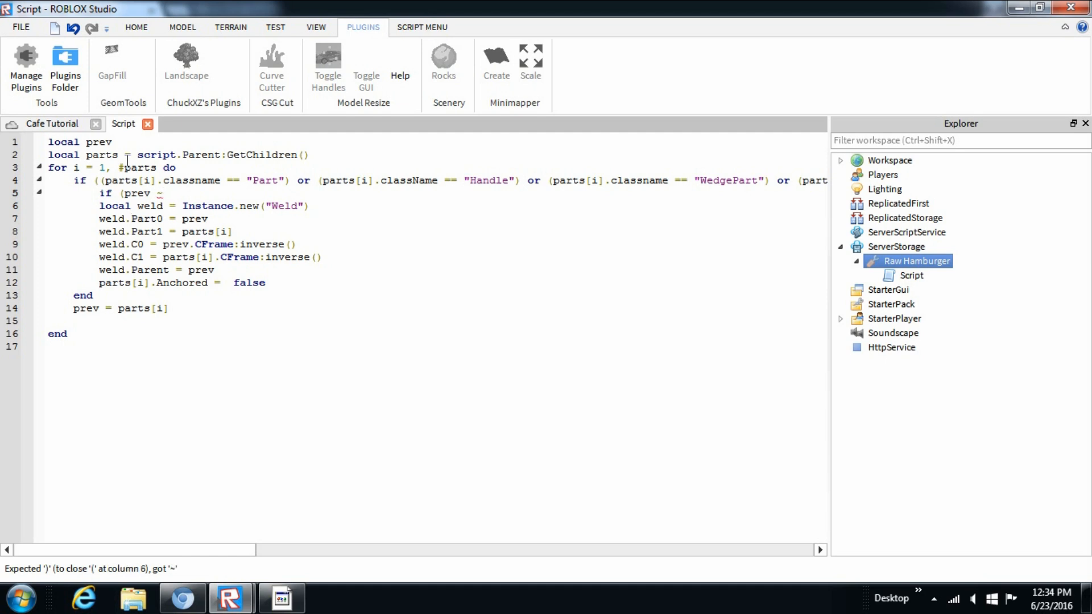
pyautogui.write('=')
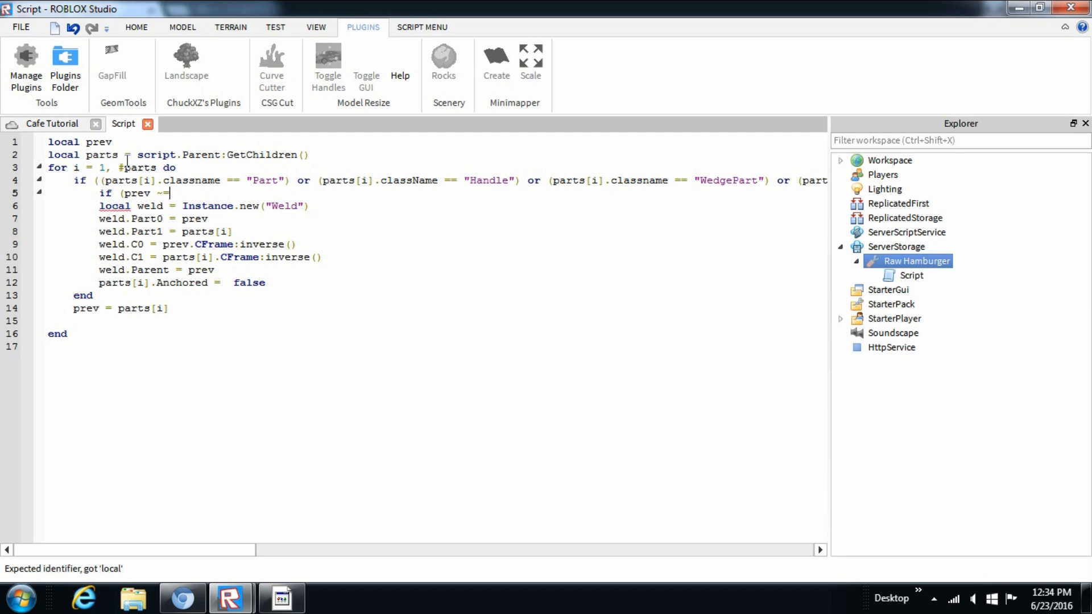
pyautogui.write('ni')
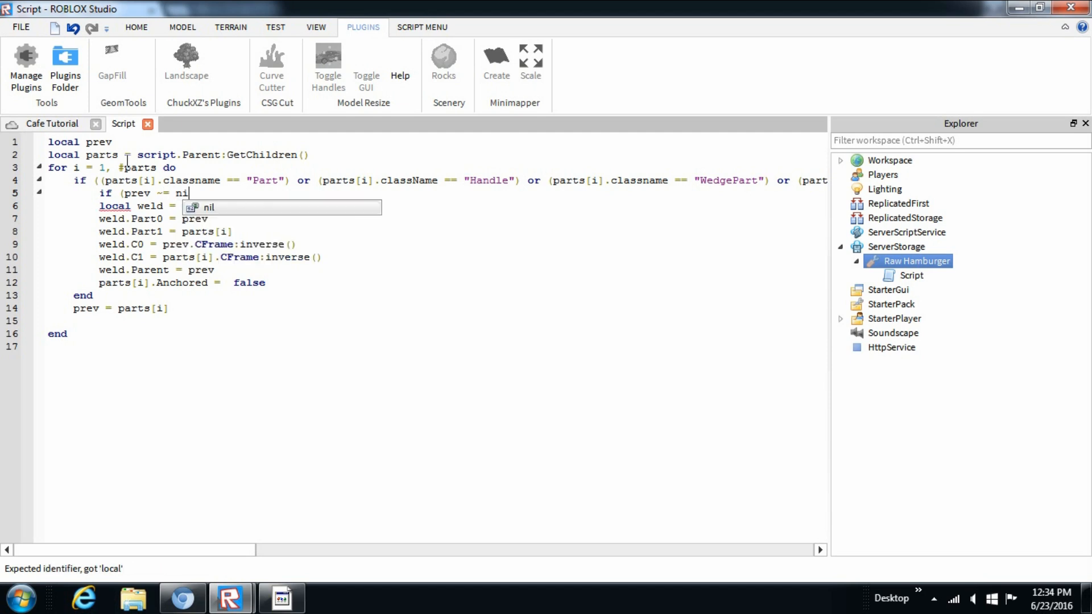
pyautogui.write('Instance.new("Weld")')
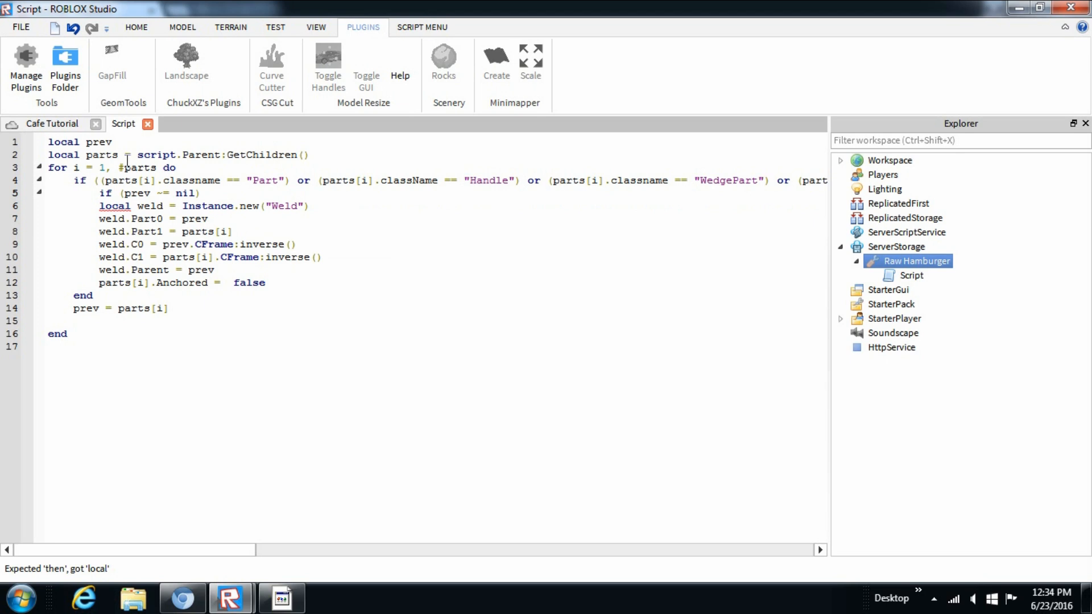
pyautogui.write('then')
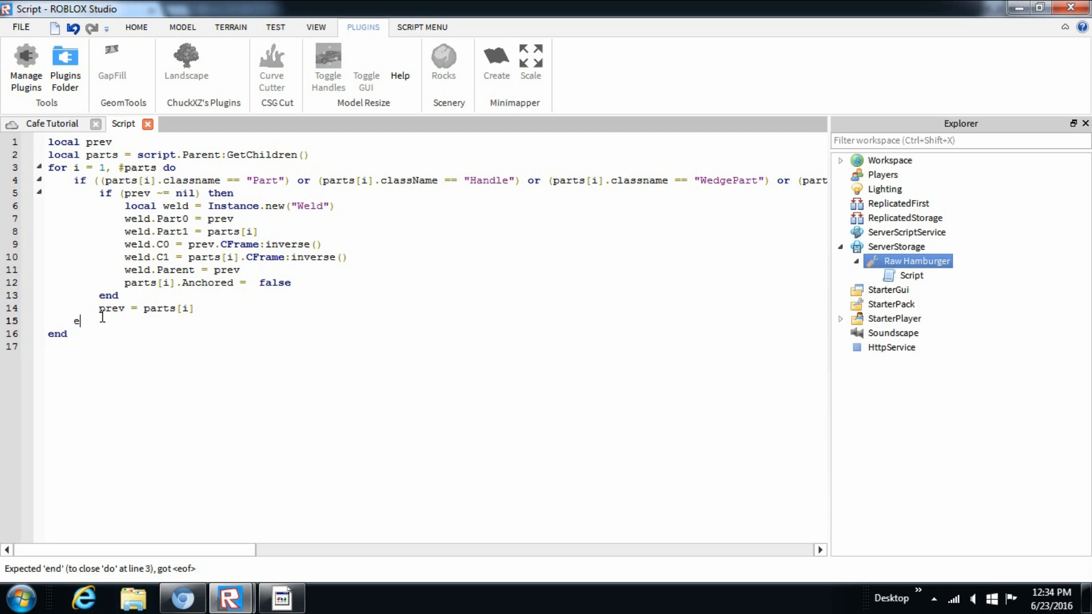
pyautogui.write('nd')
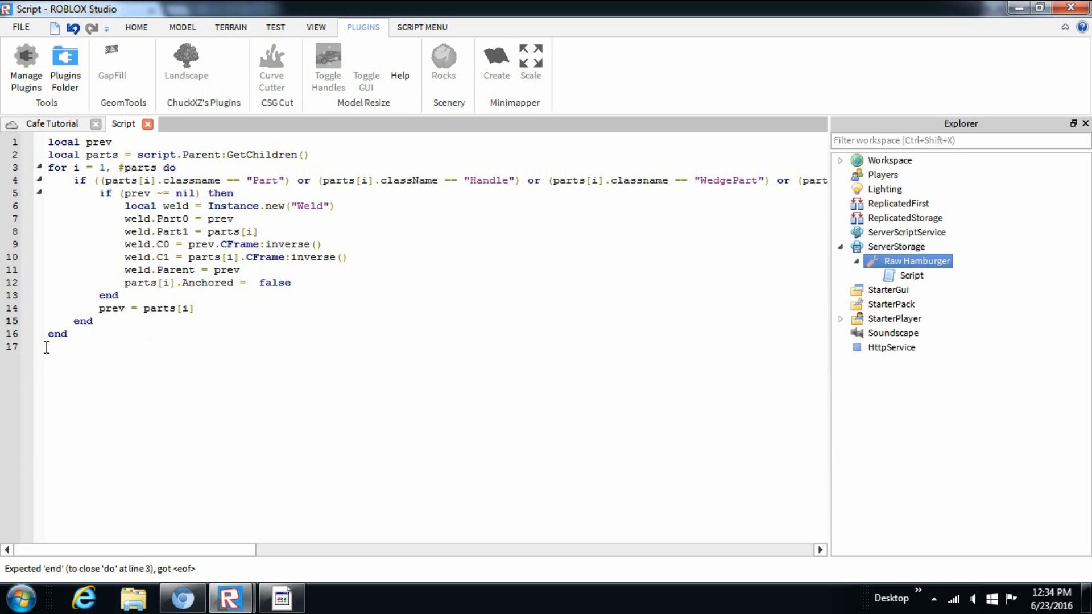
pyautogui.write('wait')
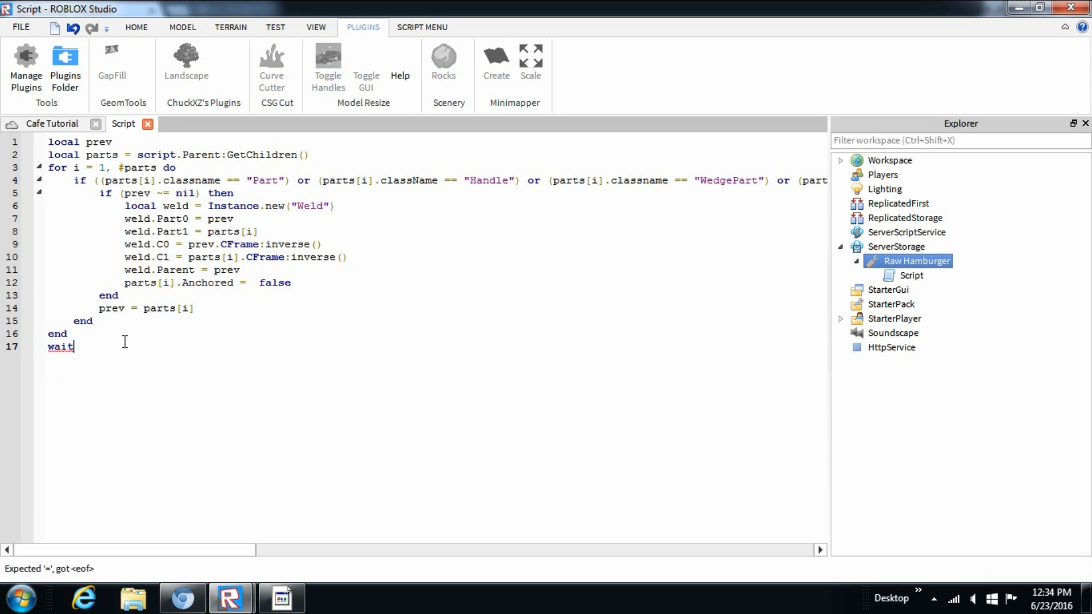
pyautogui.write('(3)')
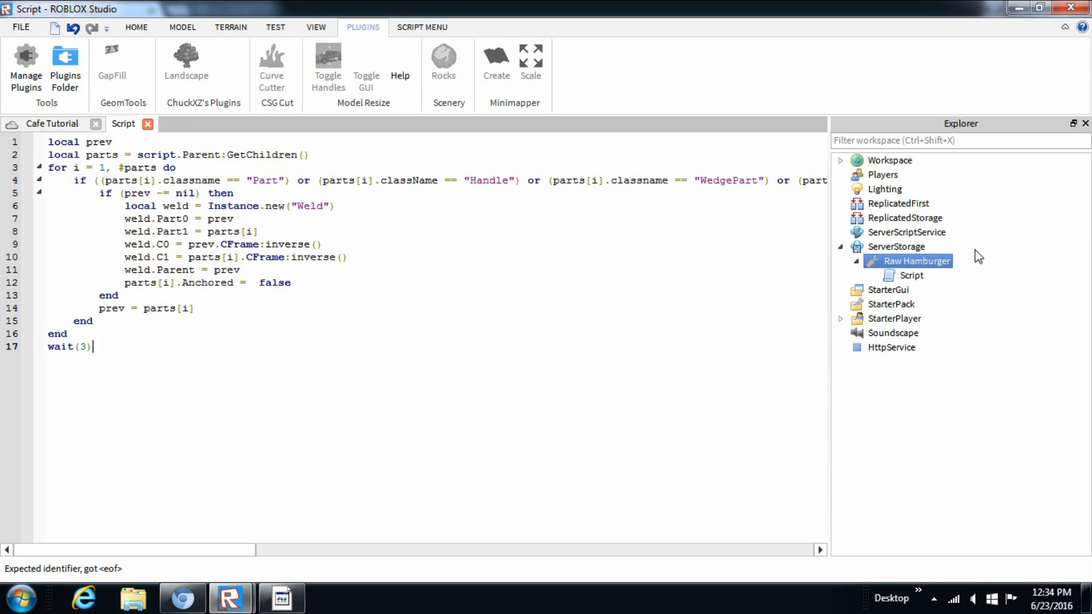
# Step: Select the Raw Hamburger script in Explorer and begin renaming it to 'Weld'
pyautogui.click(911, 275)
pyautogui.write('W')
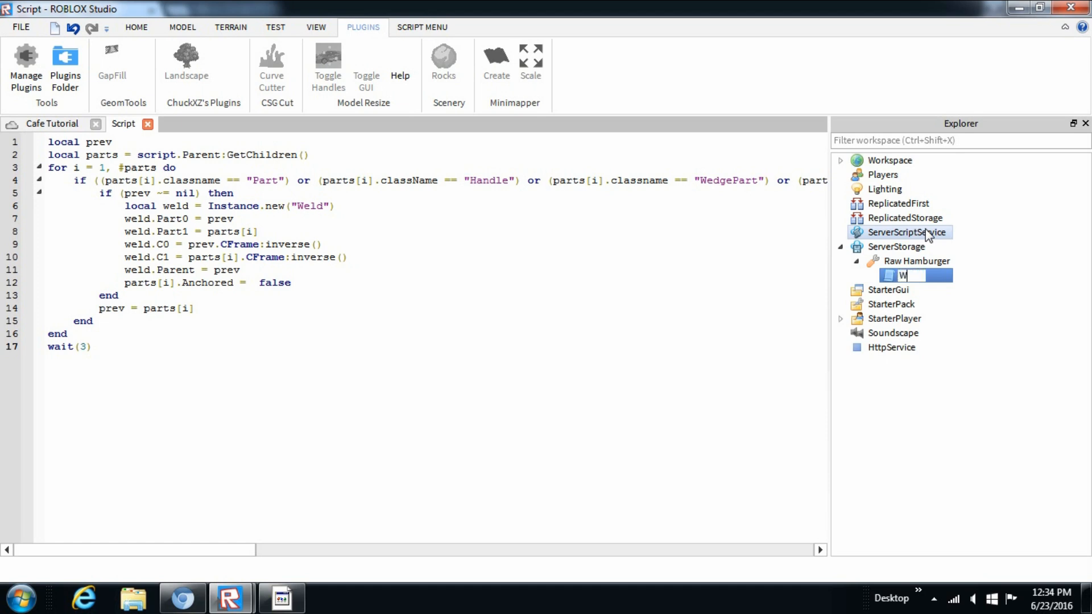
pyautogui.write('el')
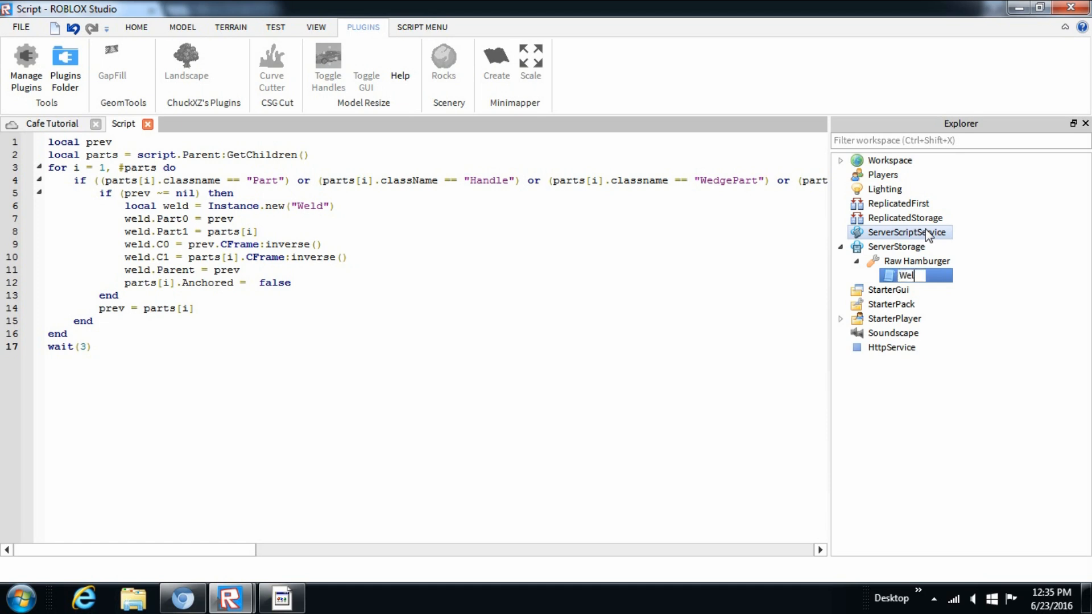